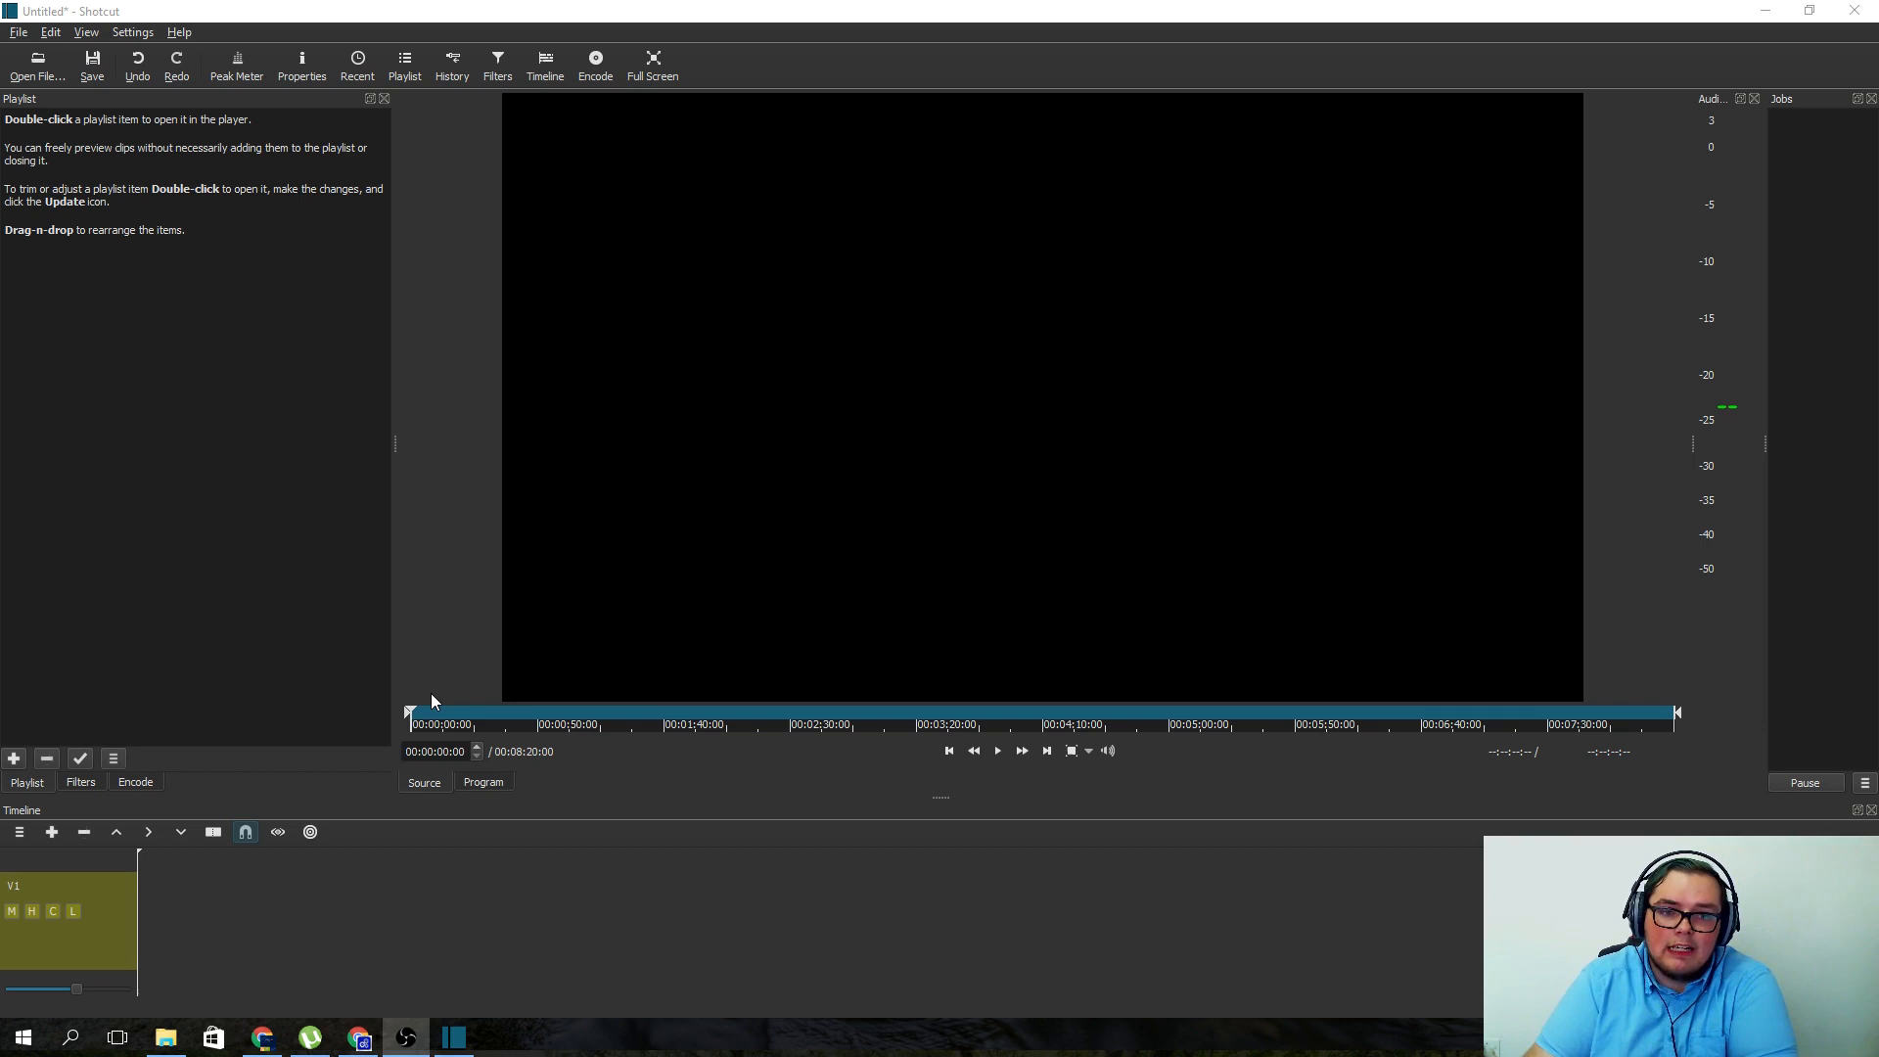
mouse_move(489, 723)
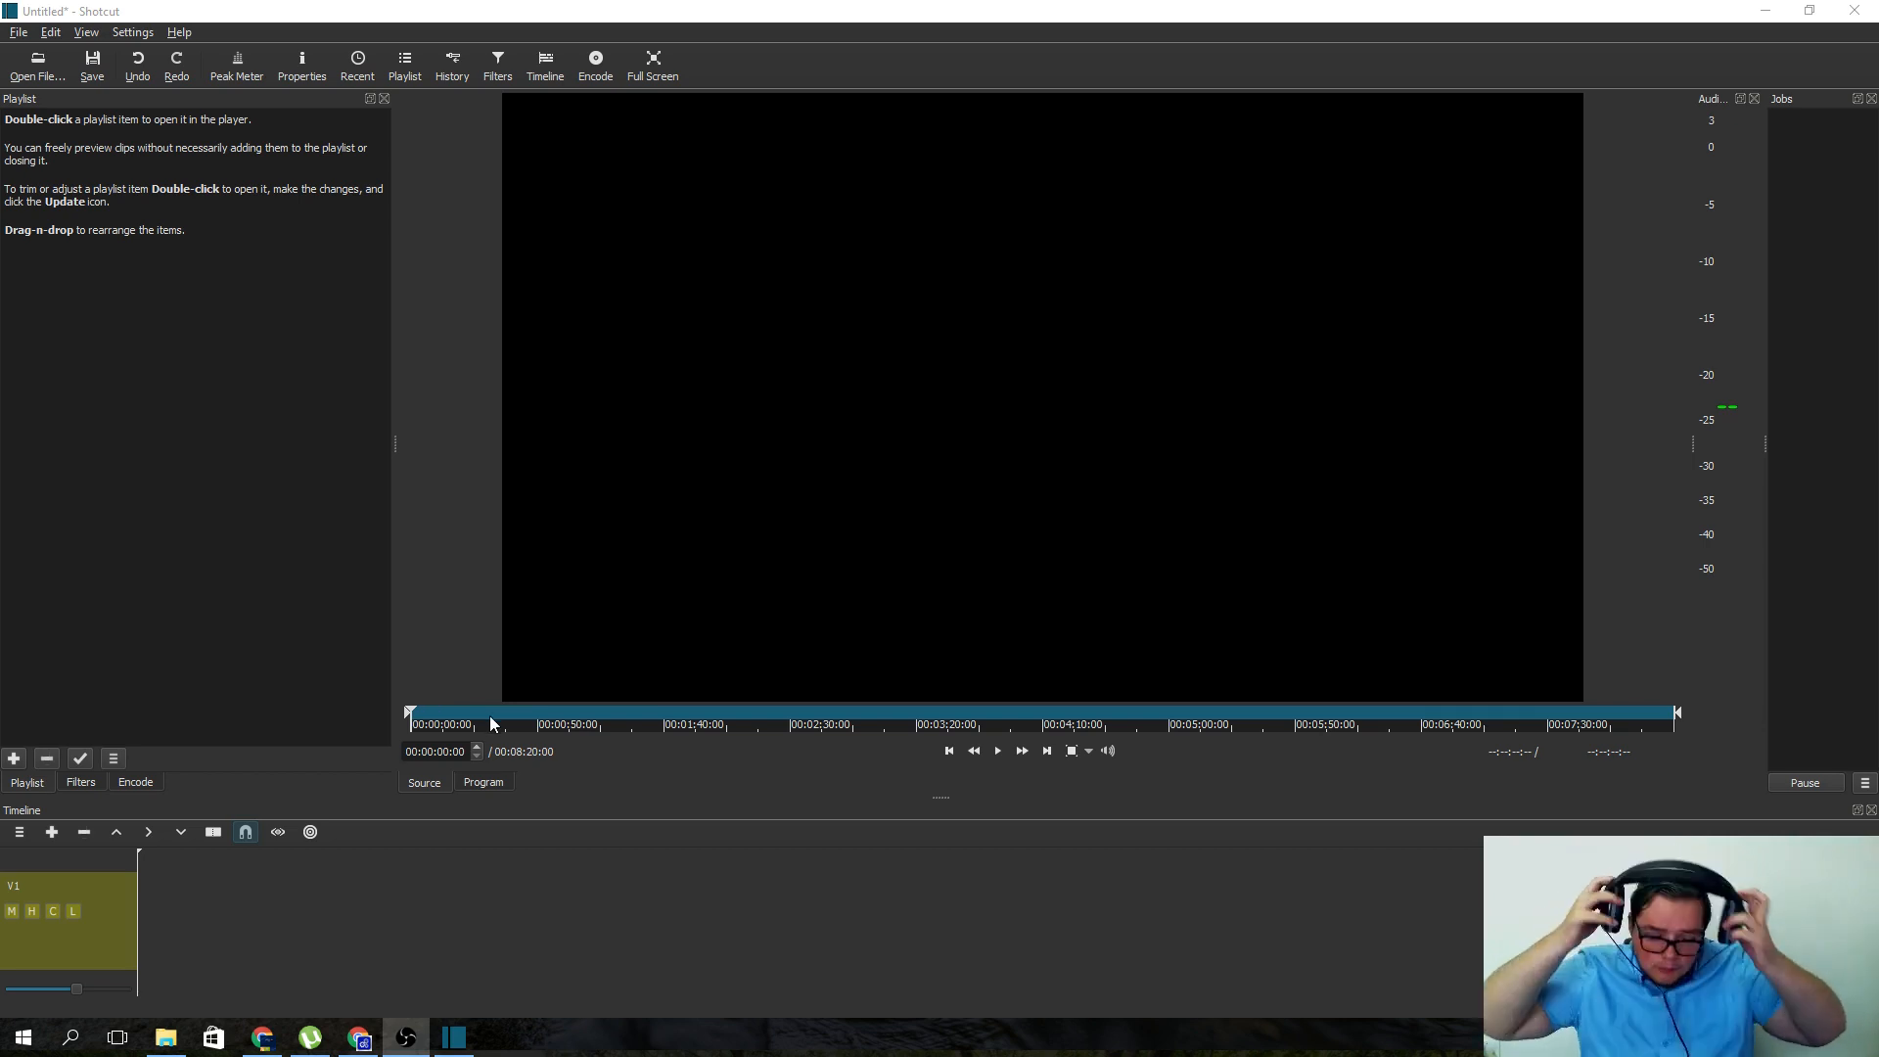
mouse_move(653, 618)
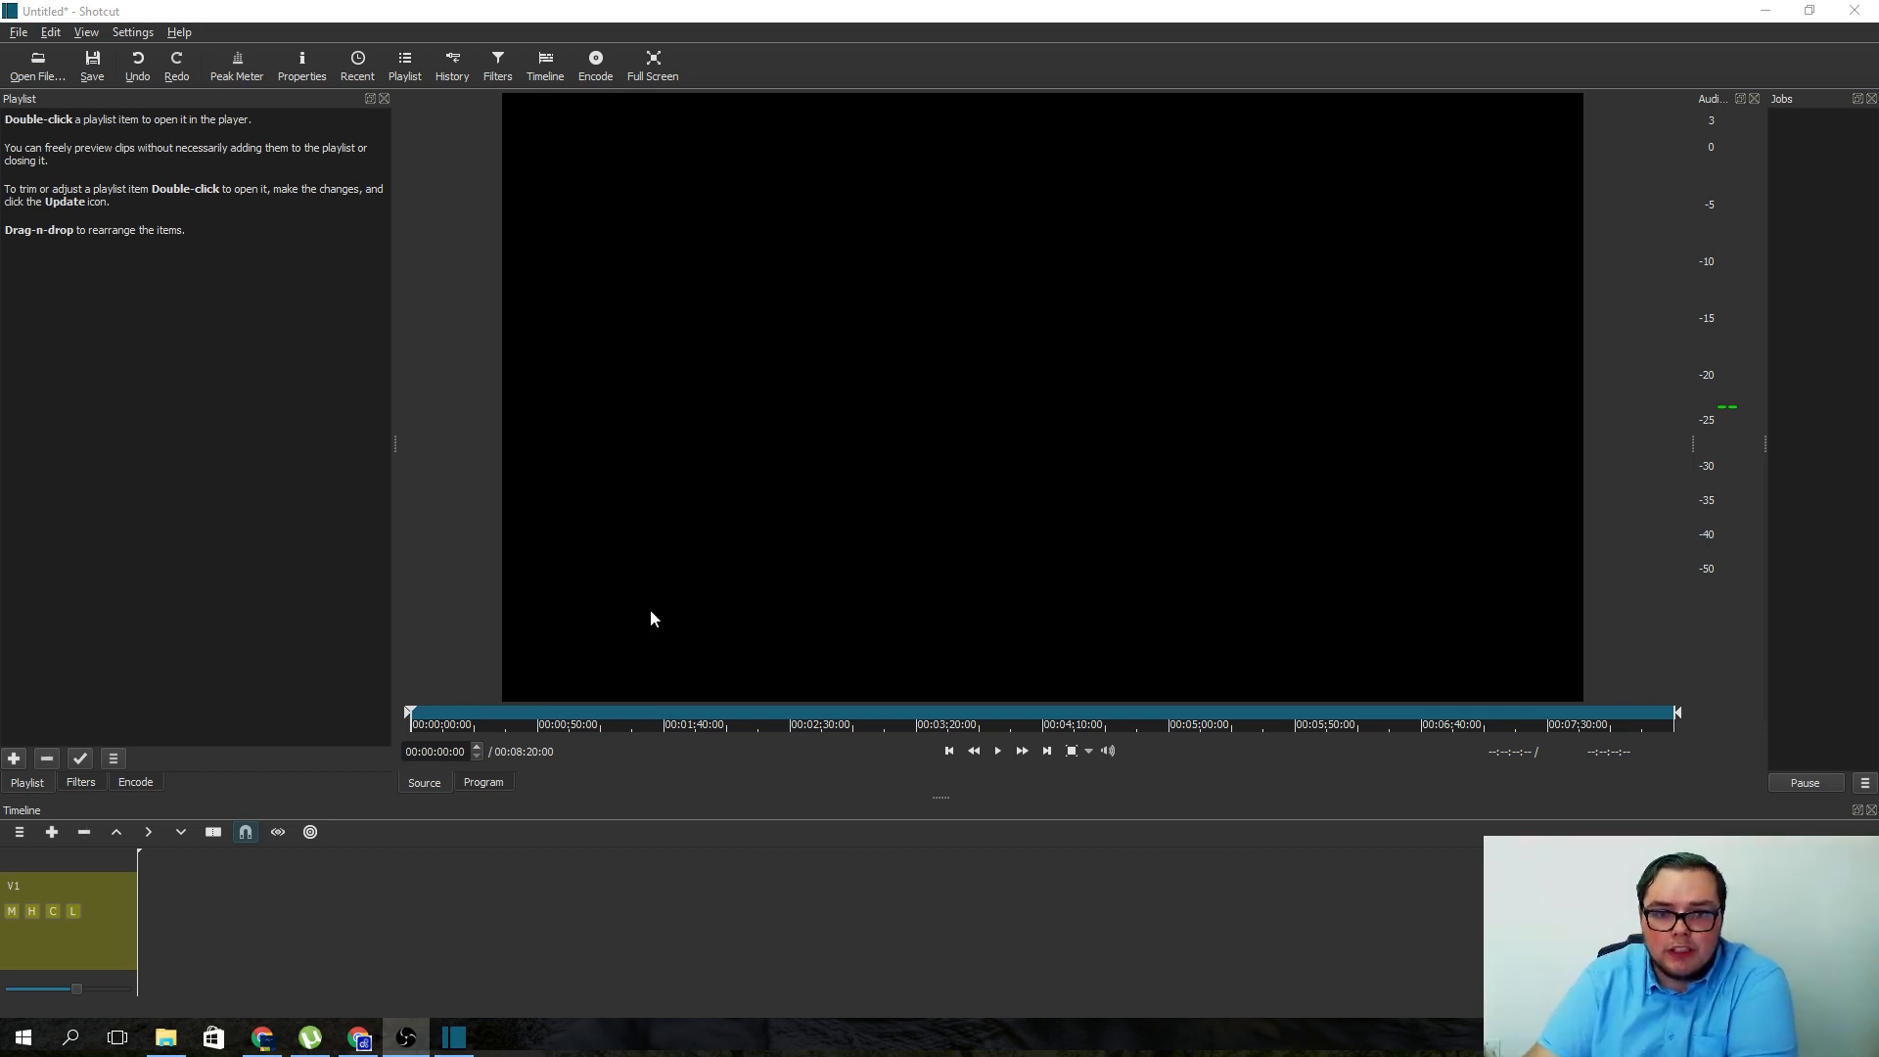
mouse_move(802, 764)
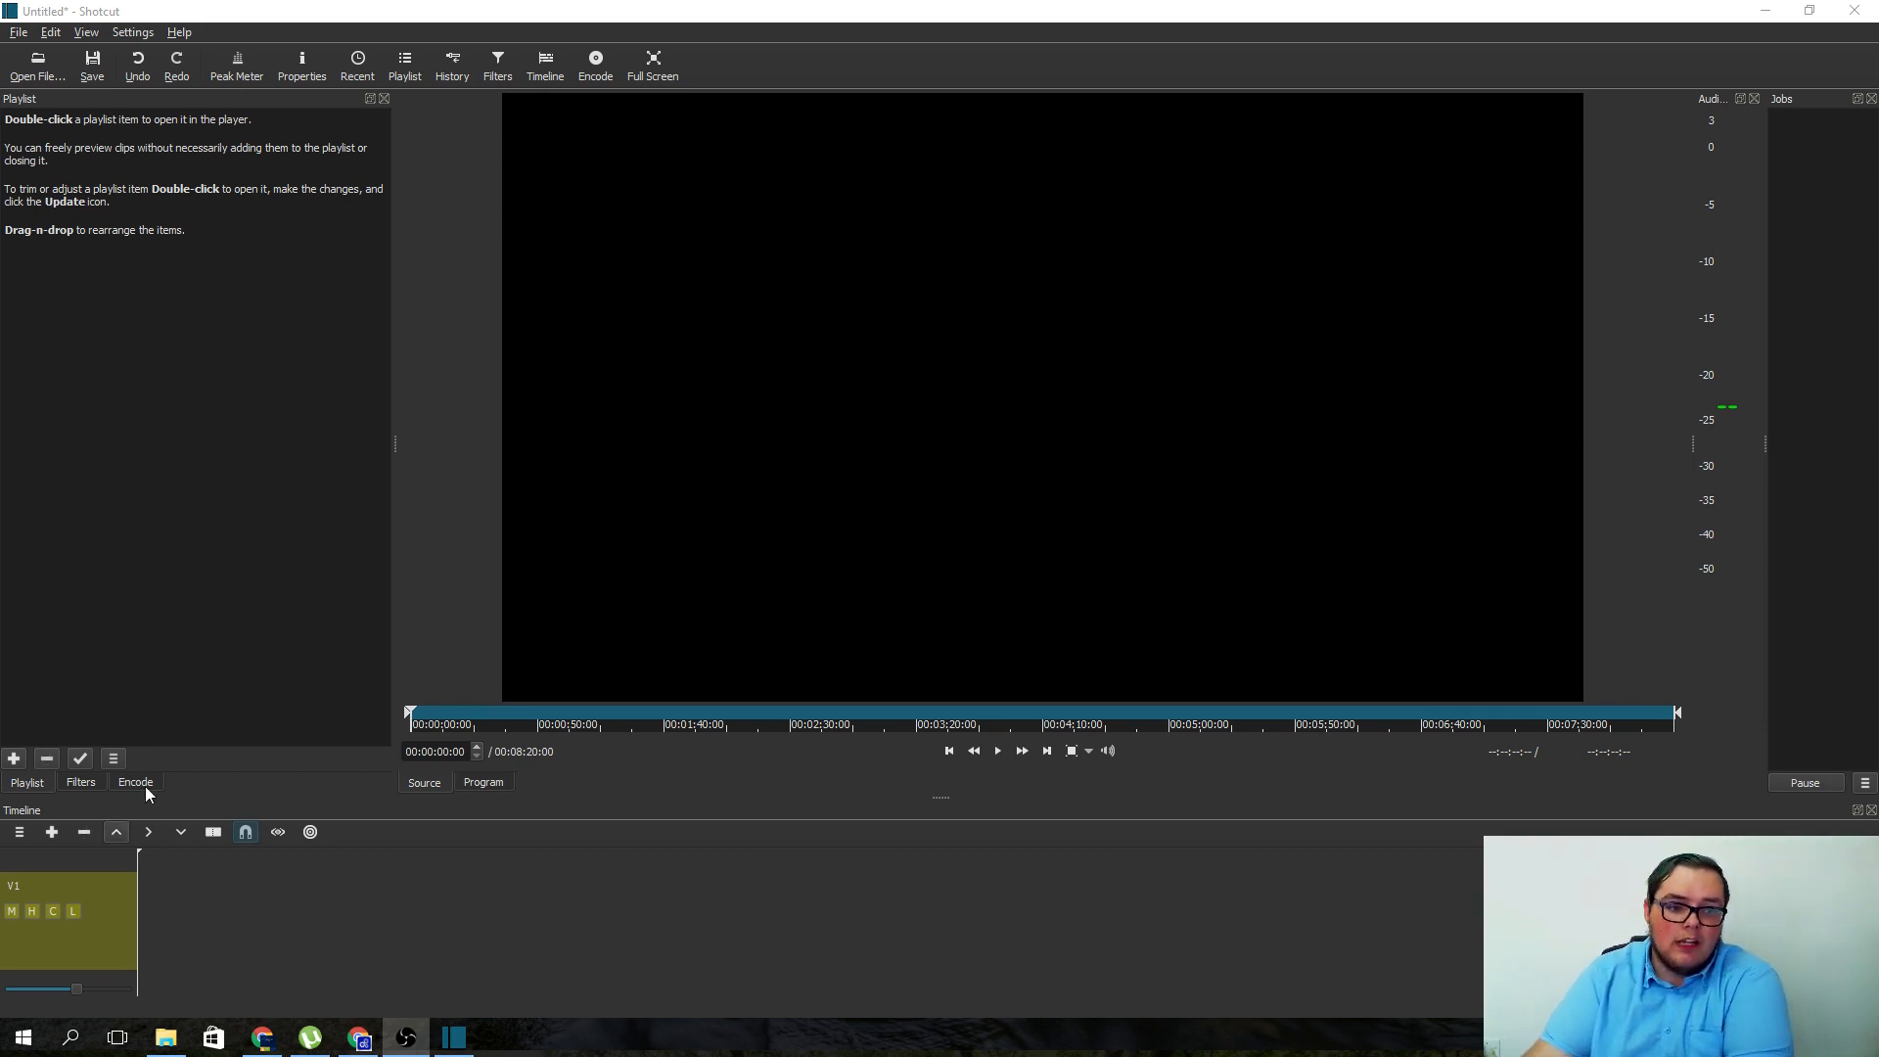
- Open the Encode panel showing mp4 at 1920×1080, 16:9 and 30 fps
click(135, 781)
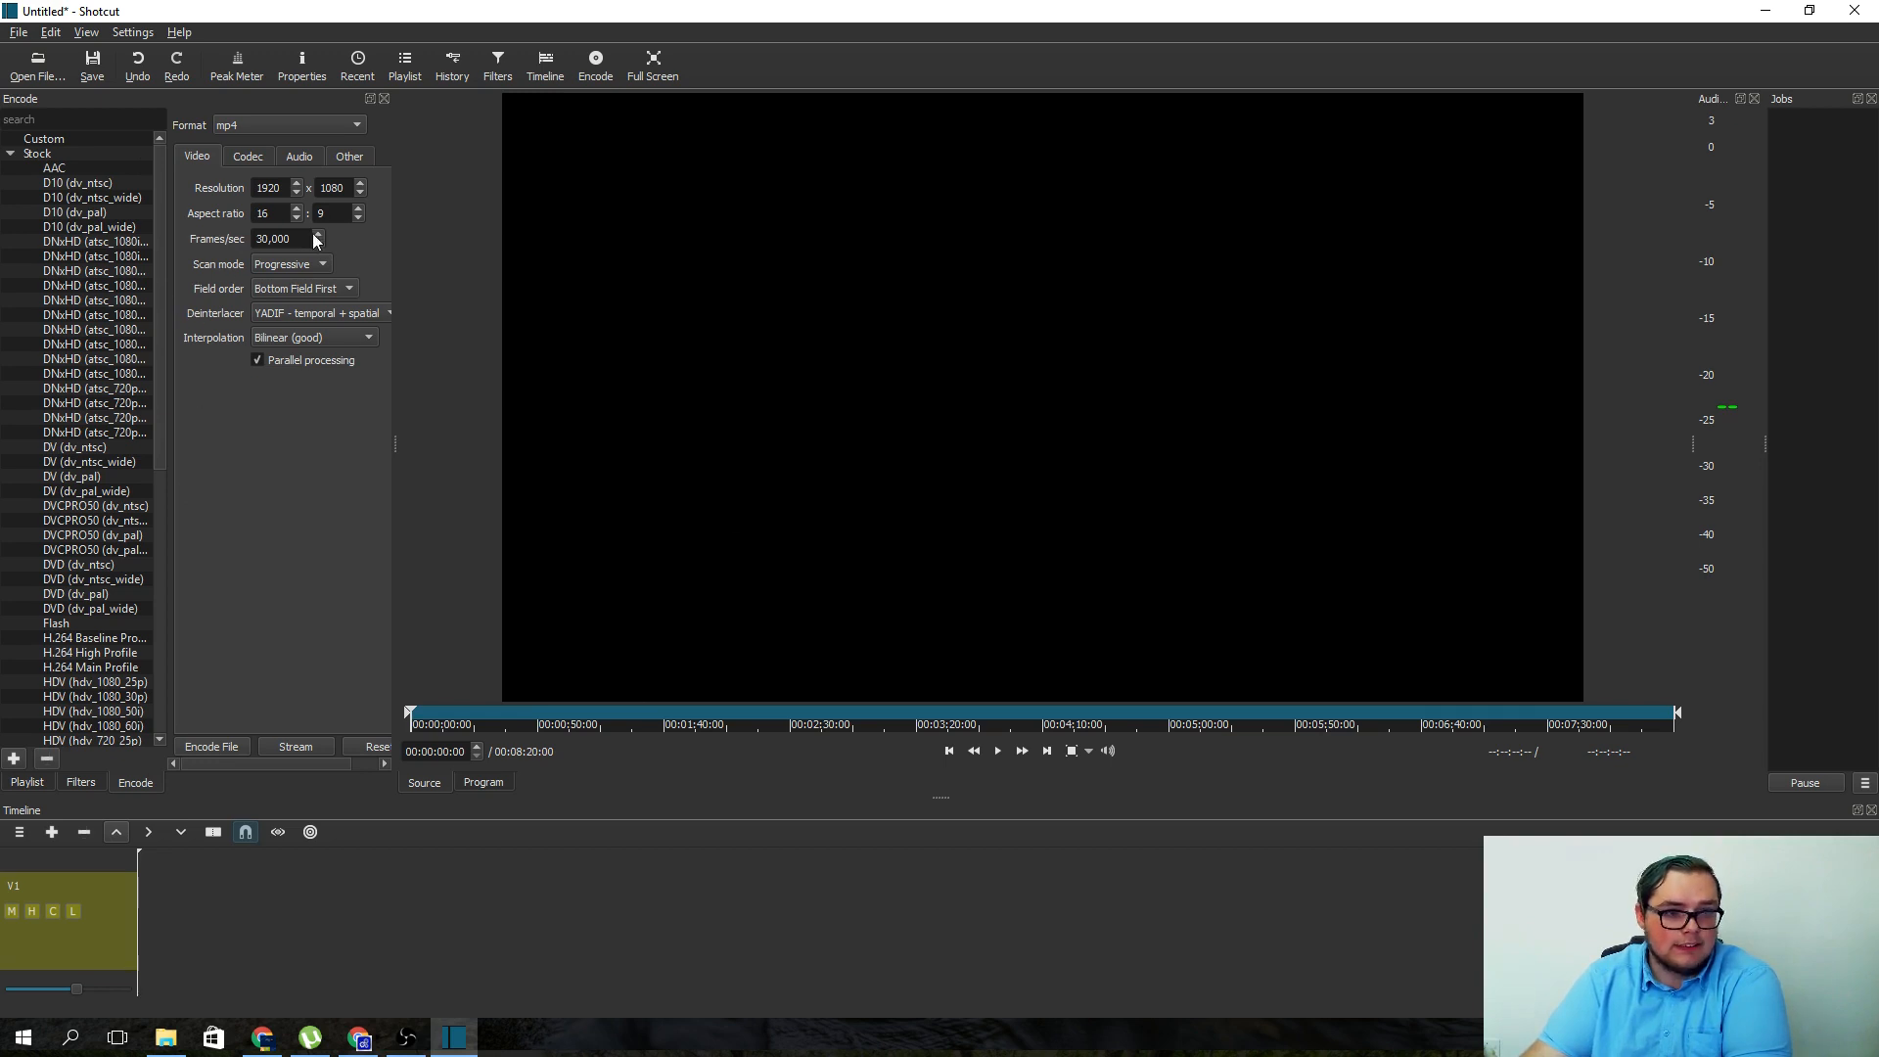
mouse_move(142, 877)
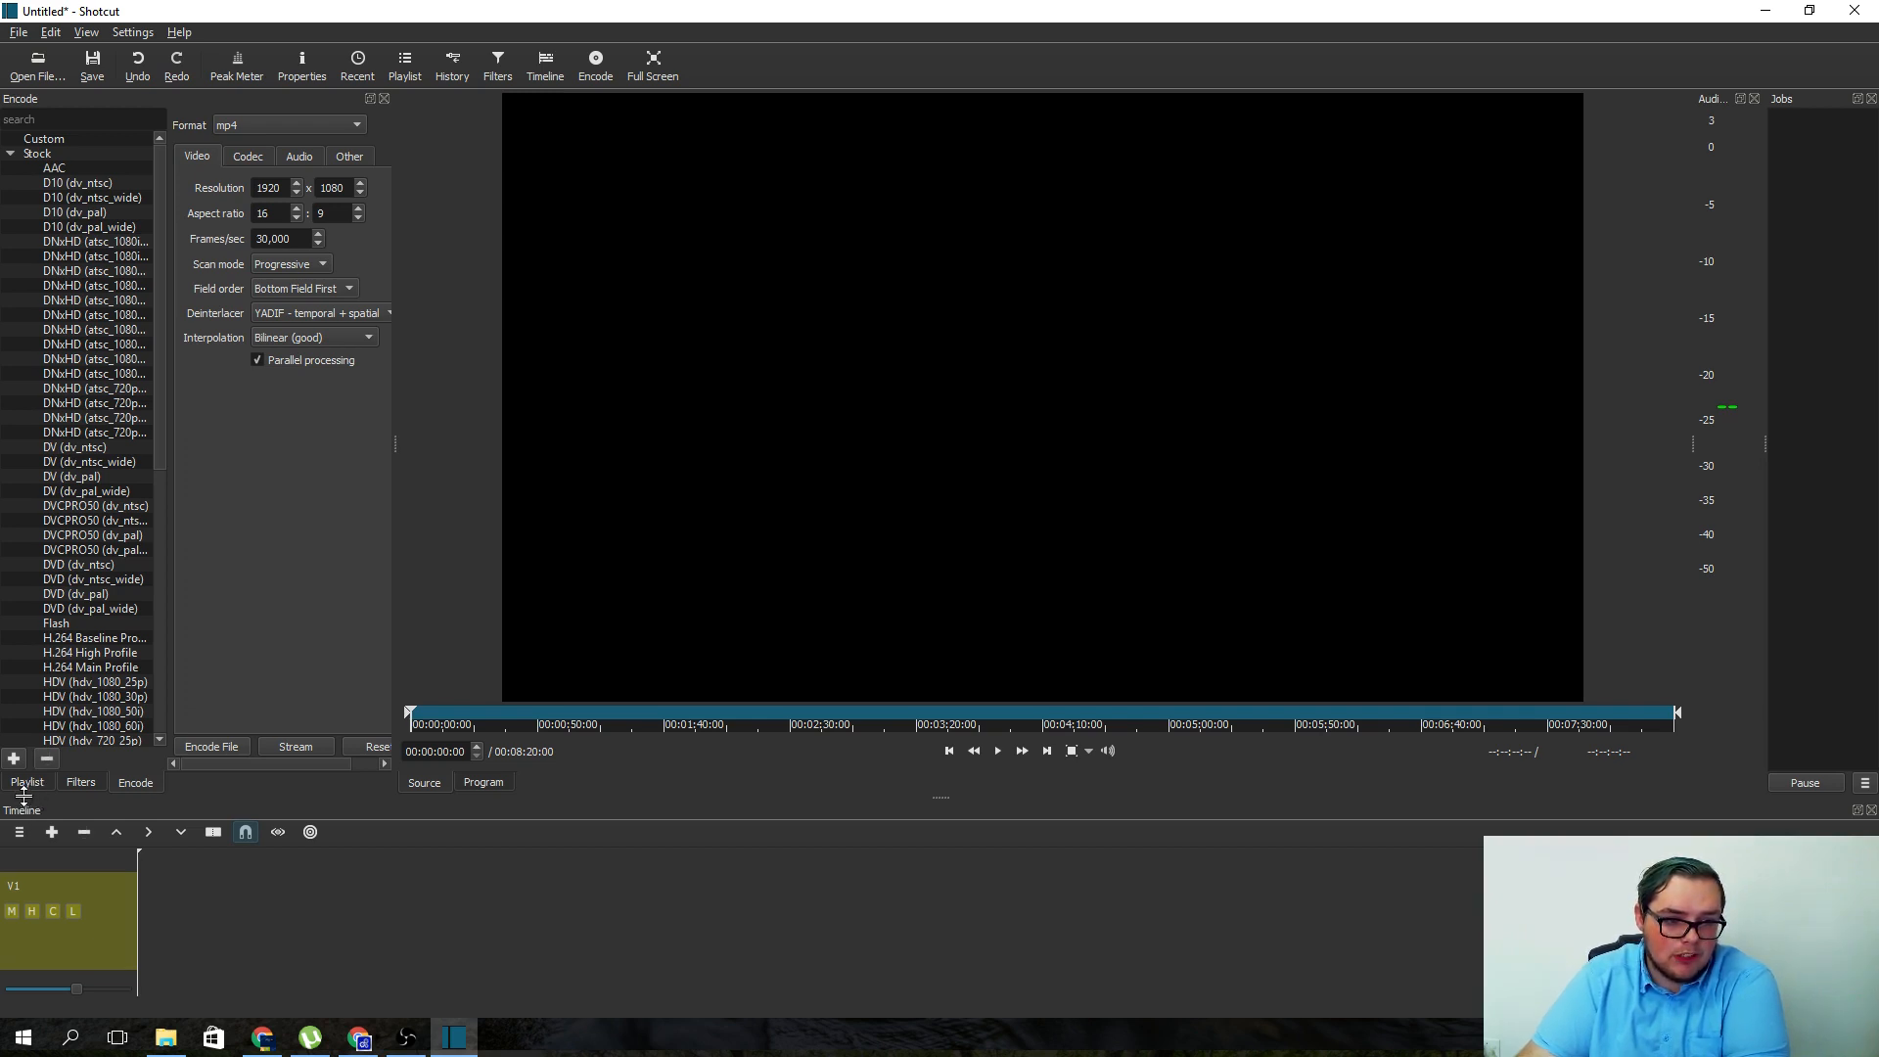
- Return to the Playlist panel to bring in the webcam video
click(404, 63)
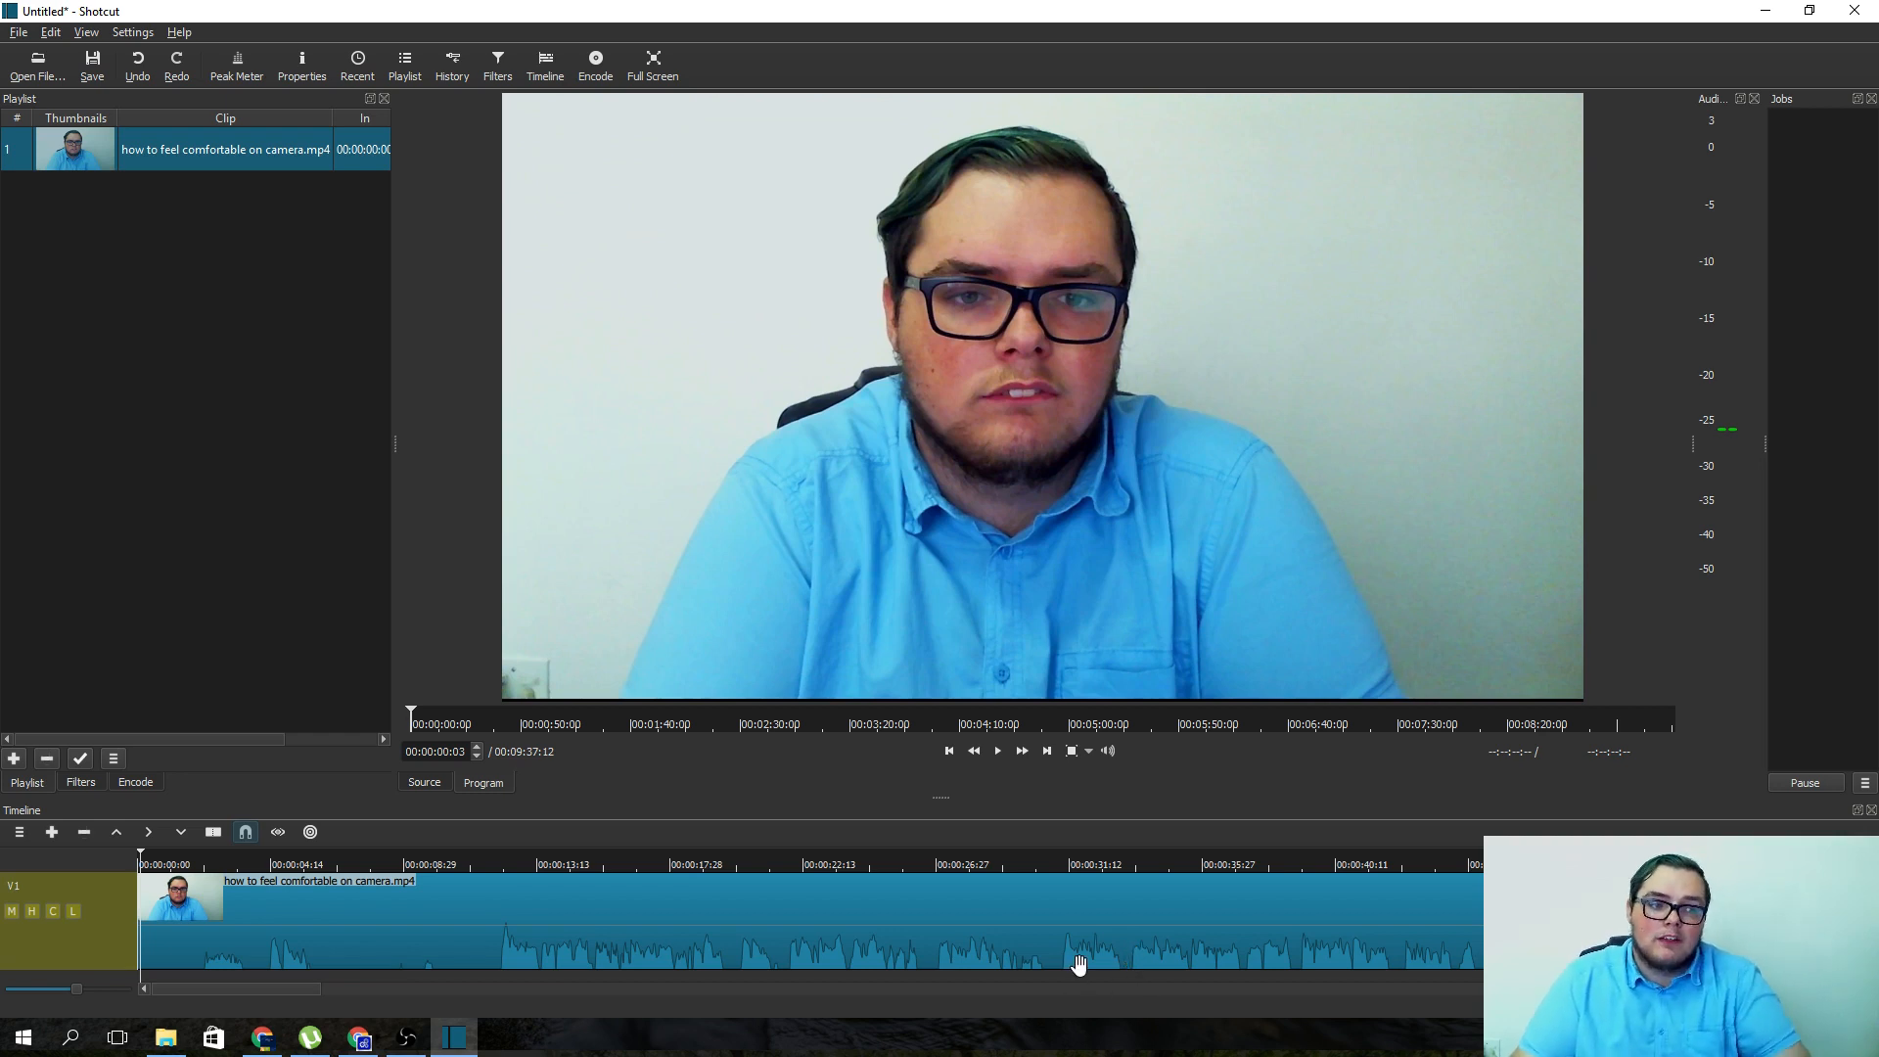
mouse_move(896, 480)
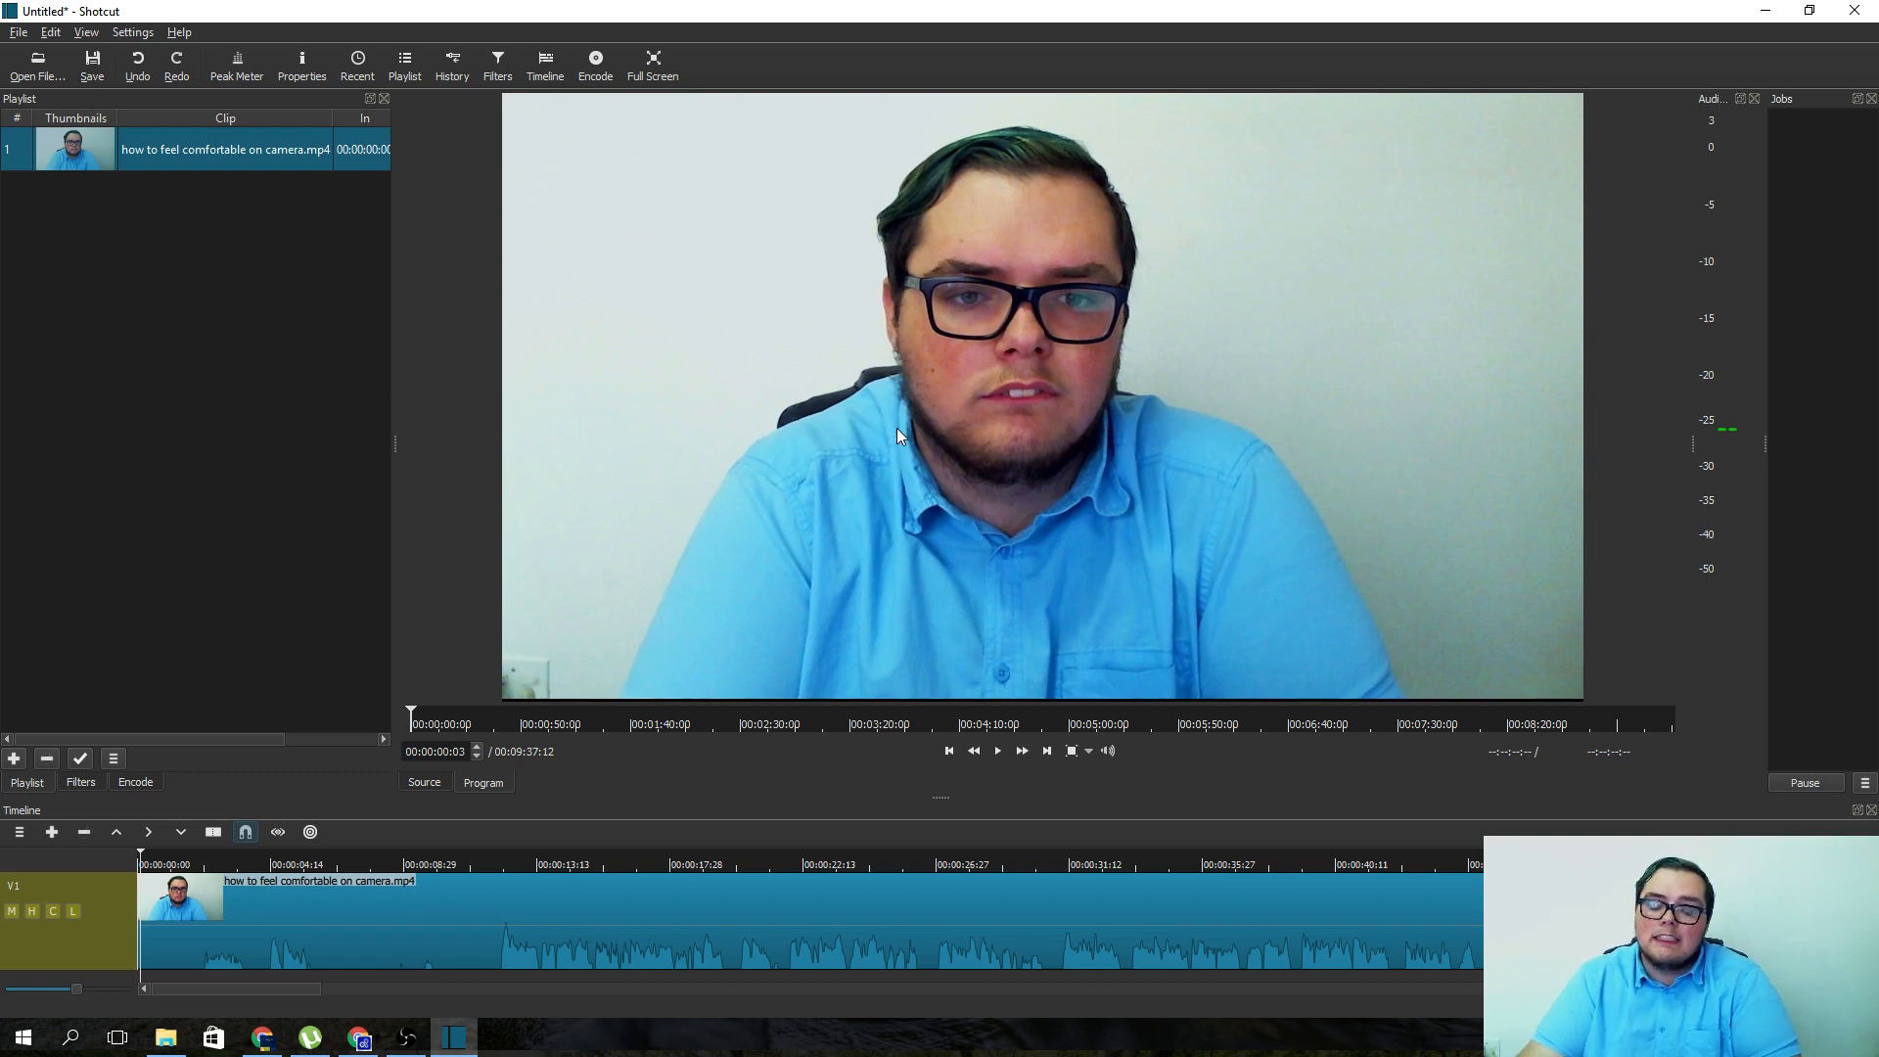
mouse_move(942, 465)
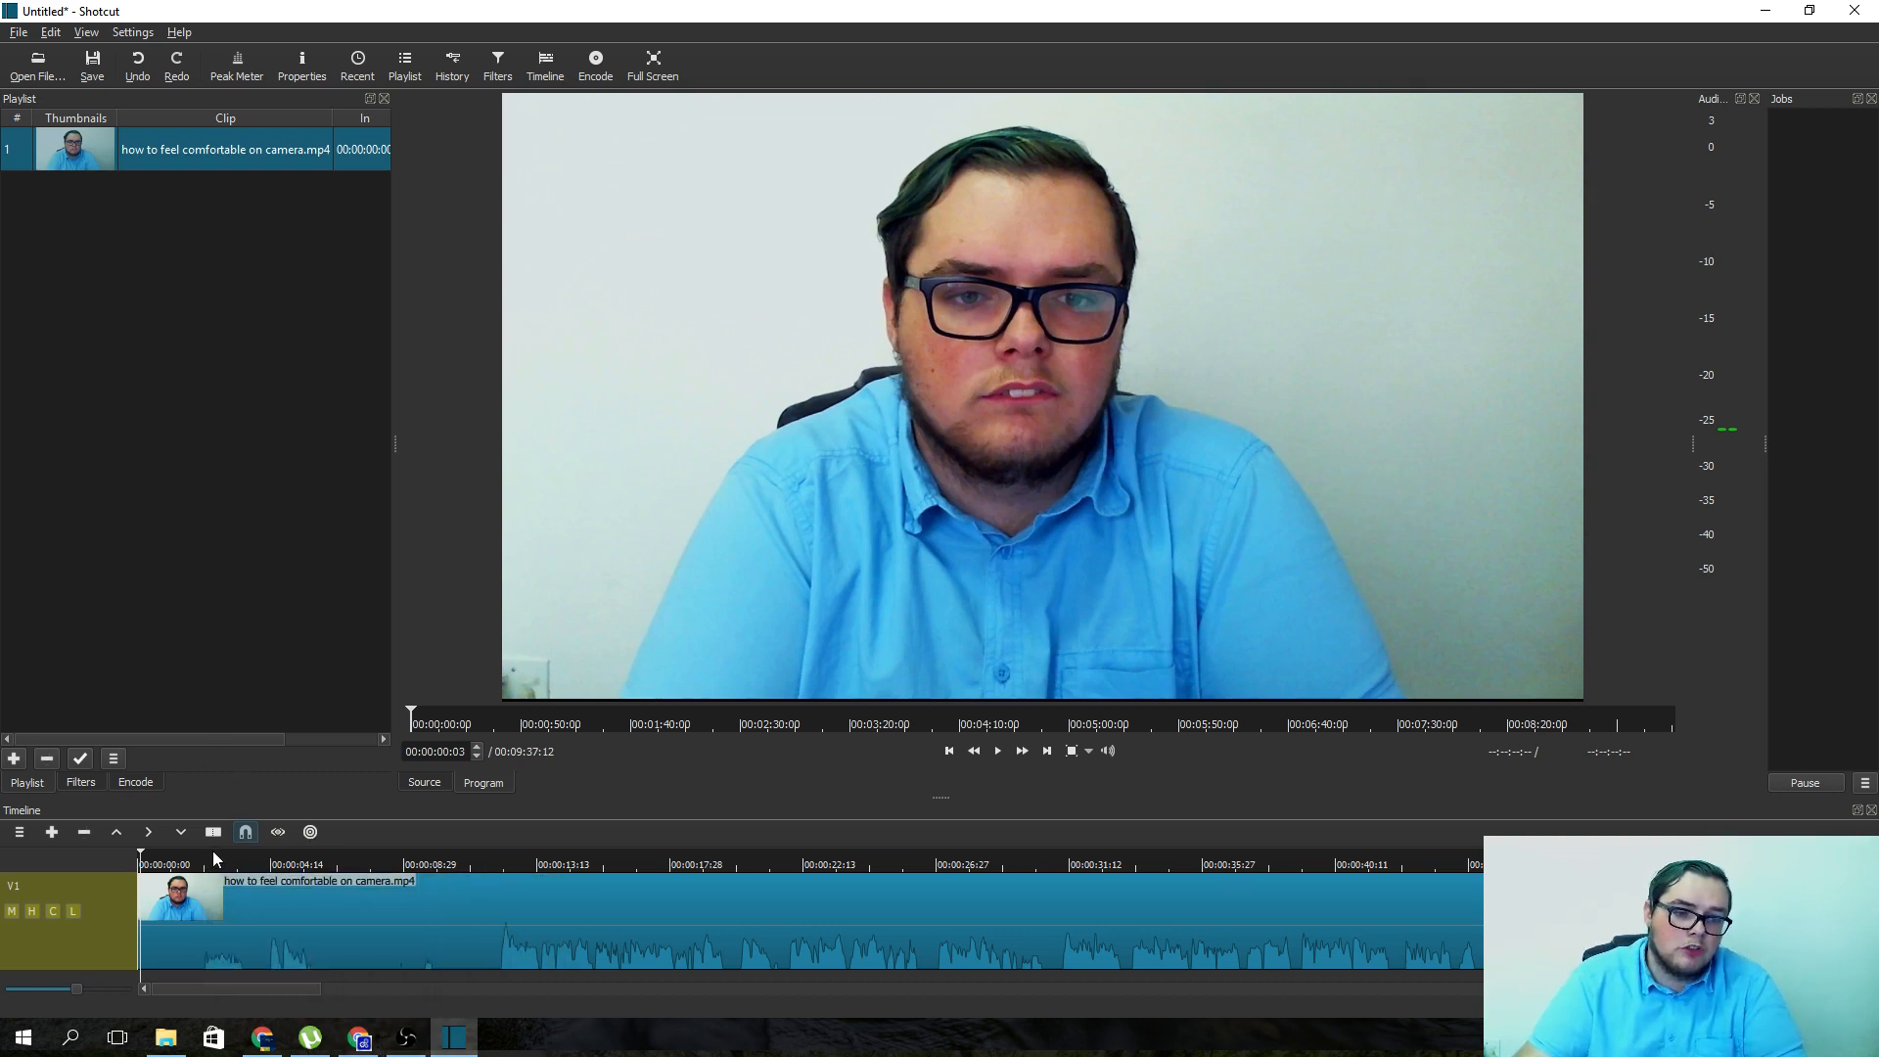
mouse_move(212, 831)
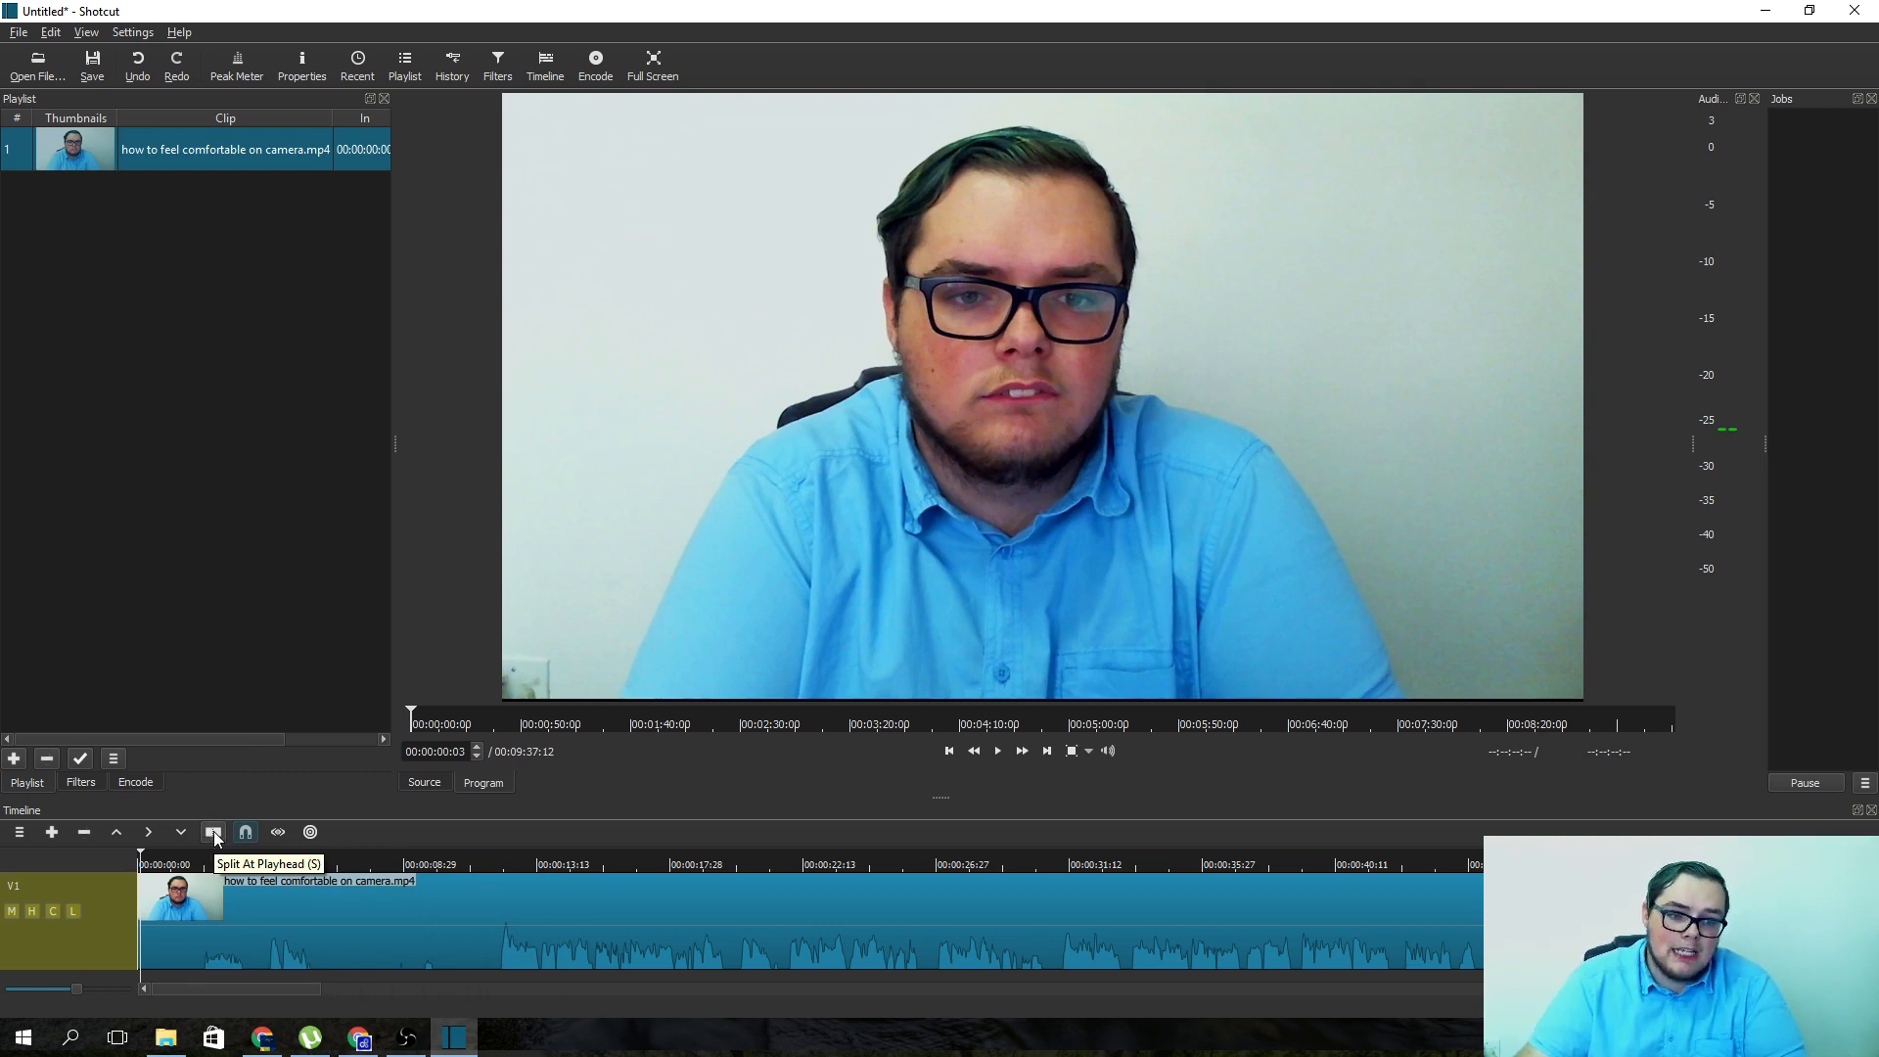
mouse_move(241, 827)
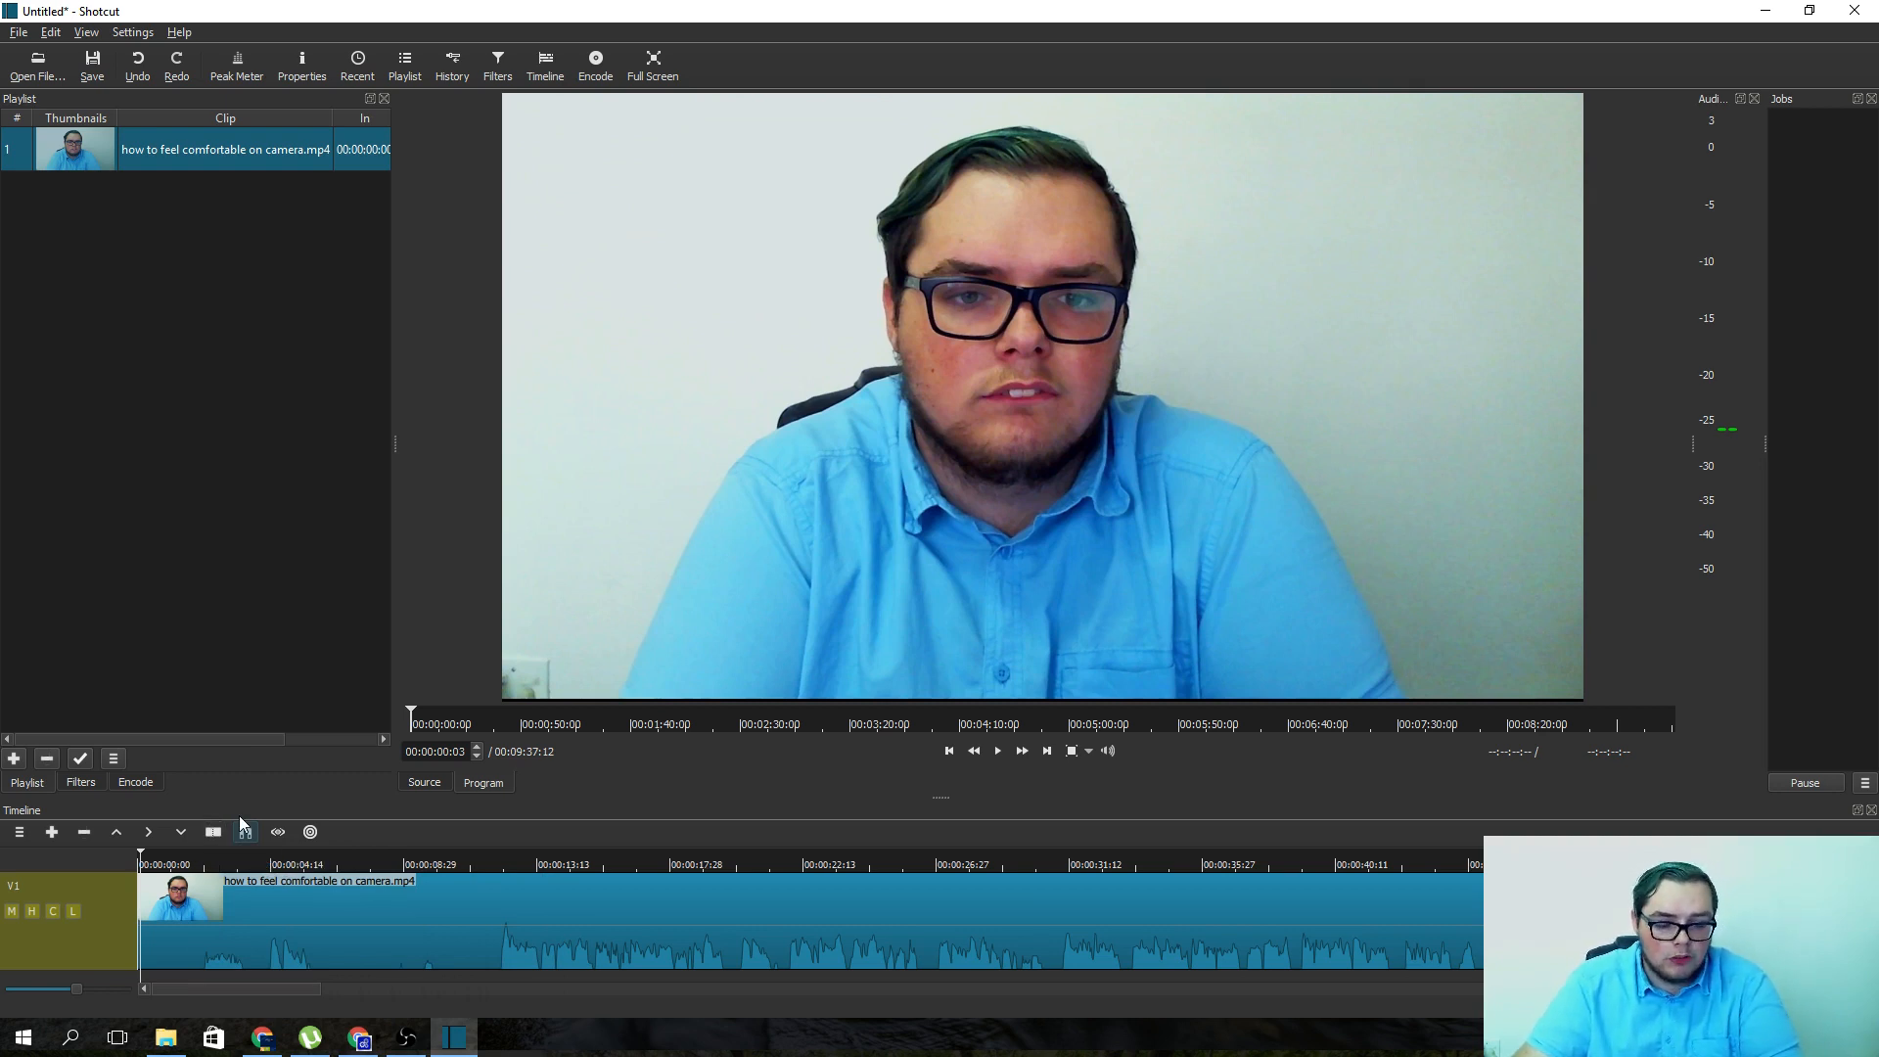
mouse_move(245, 832)
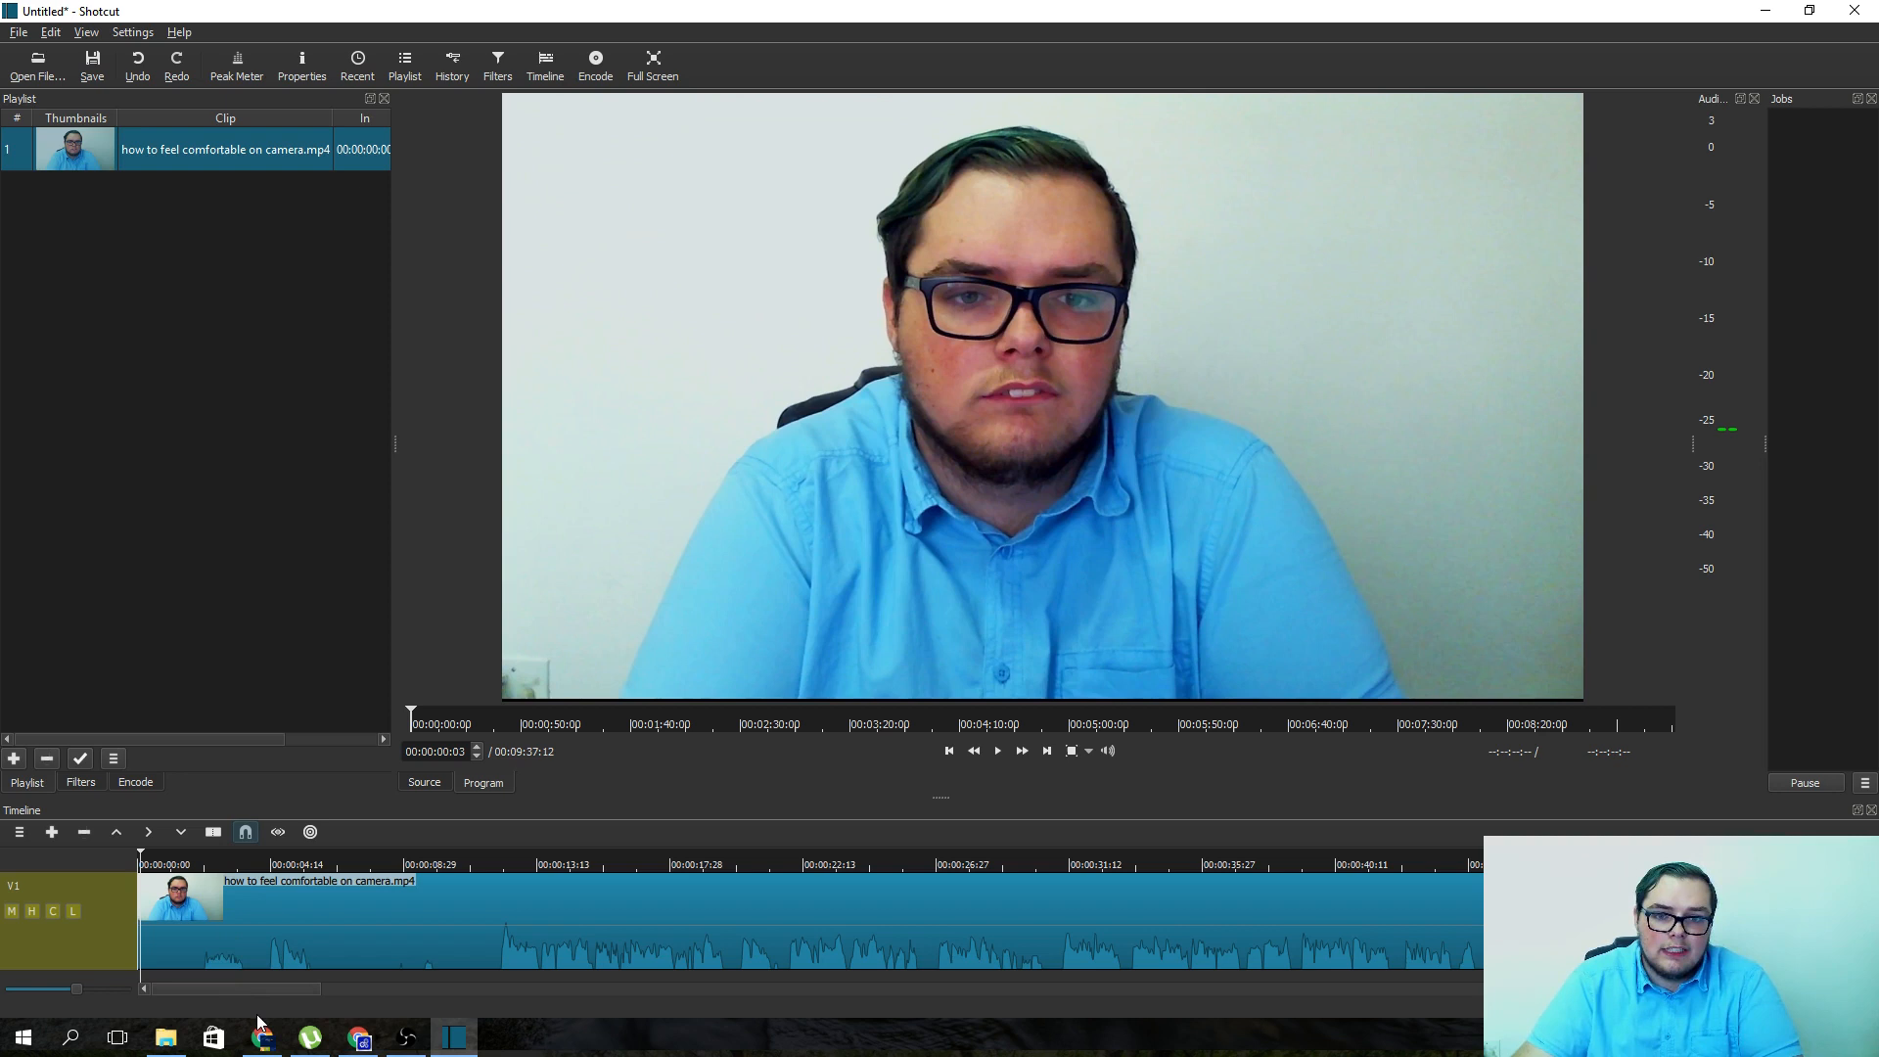
mouse_move(622, 984)
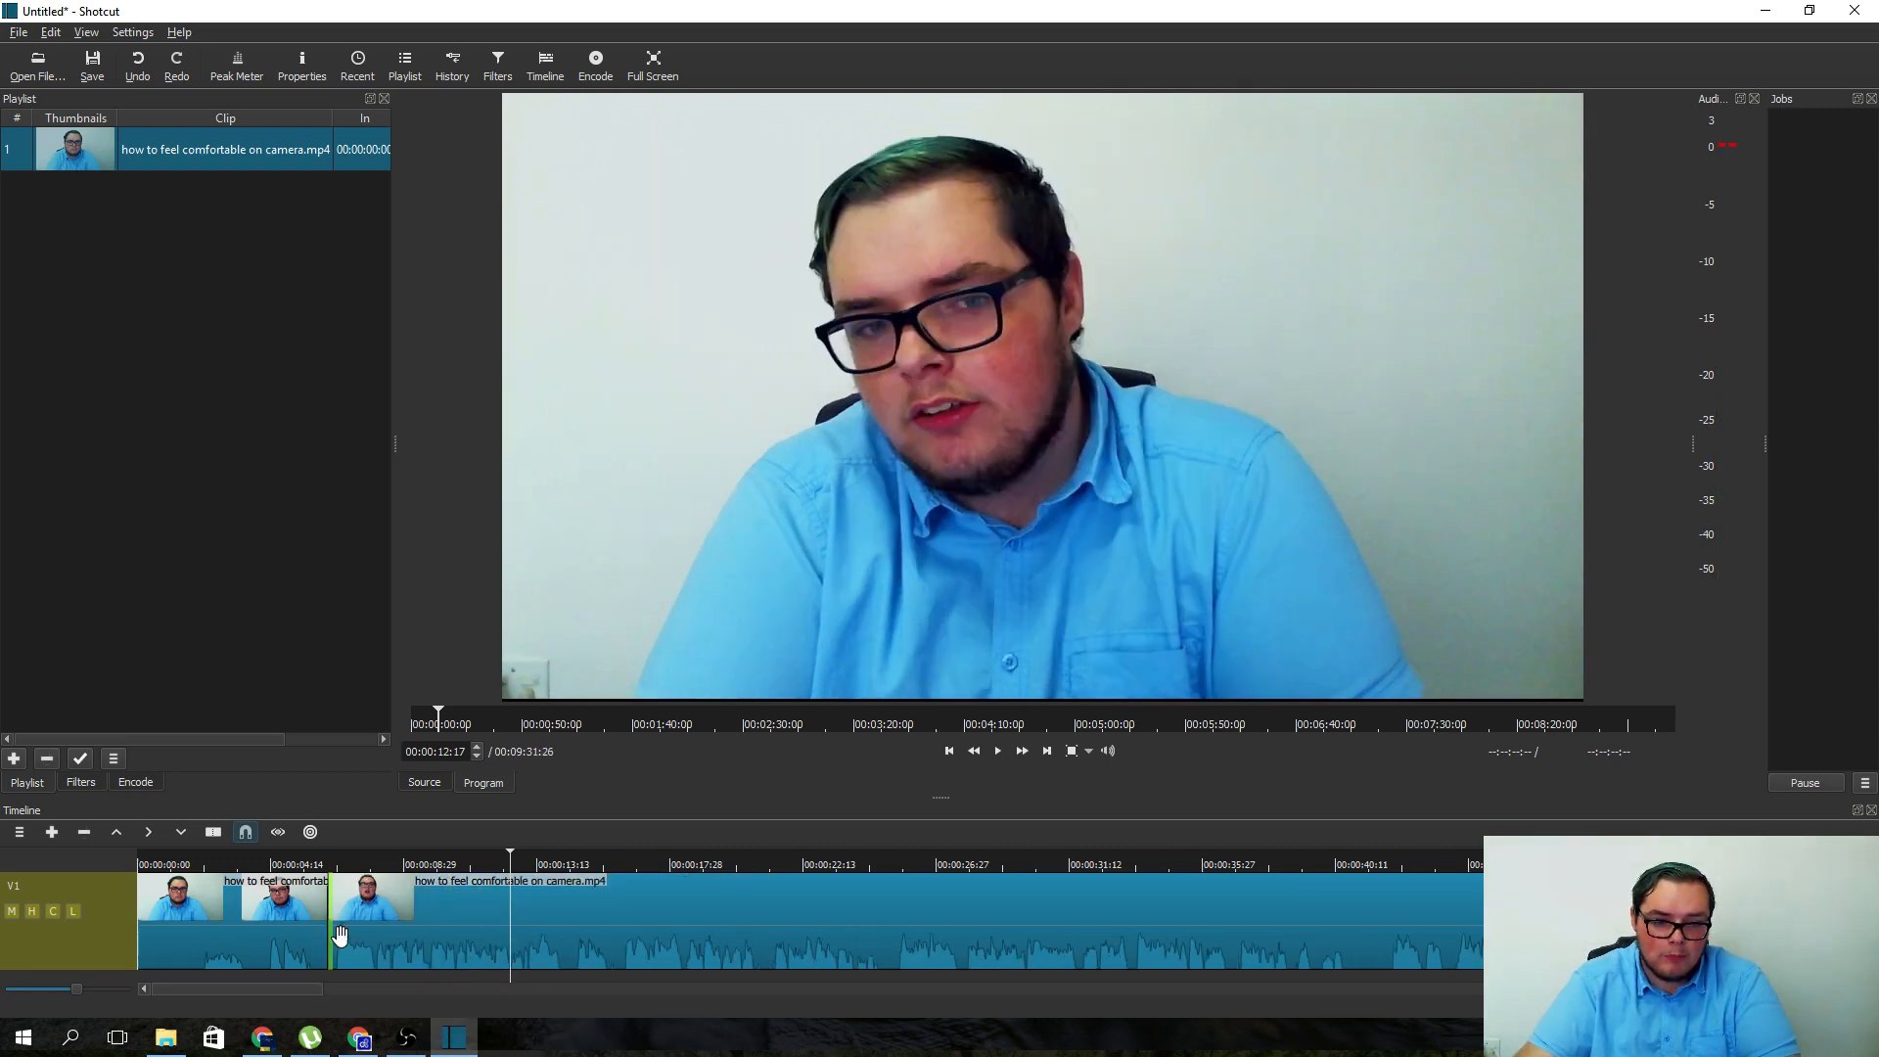
- Place the playhead just past the cut on the V1 webcam clip
click(997, 751)
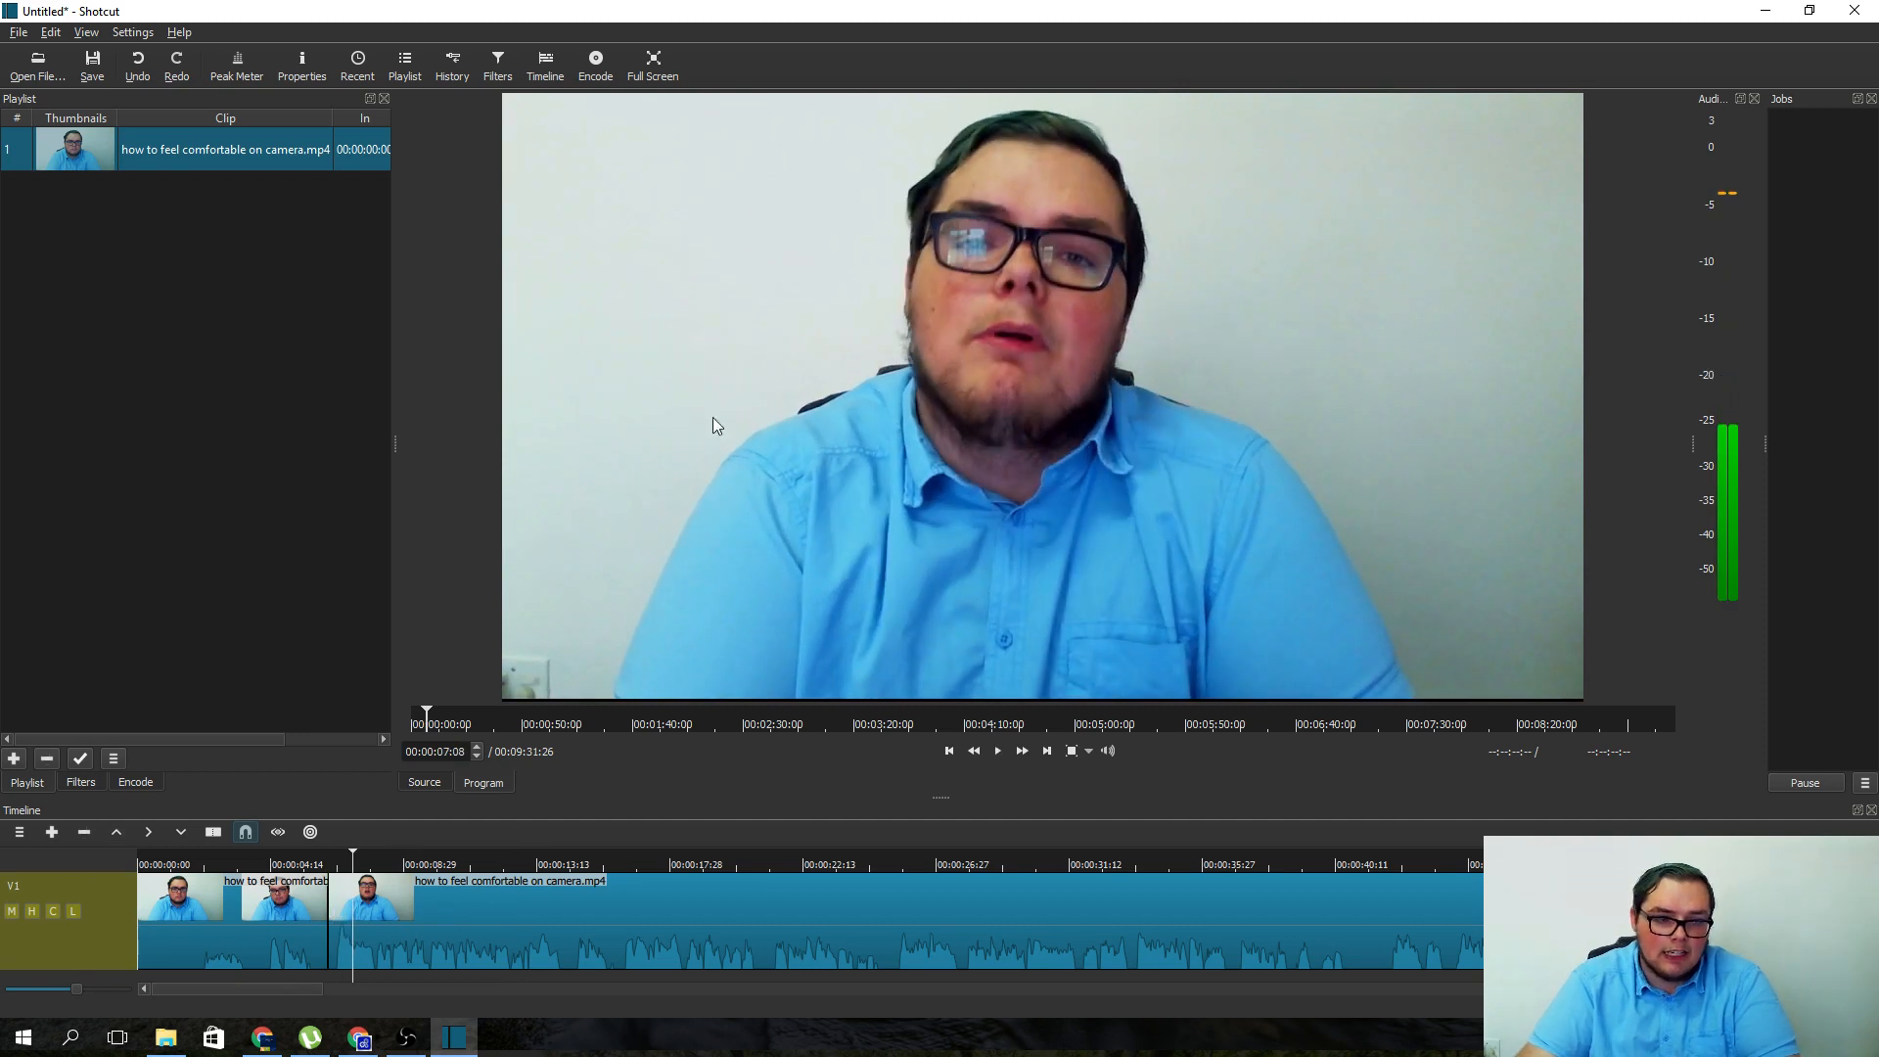
mouse_move(810, 629)
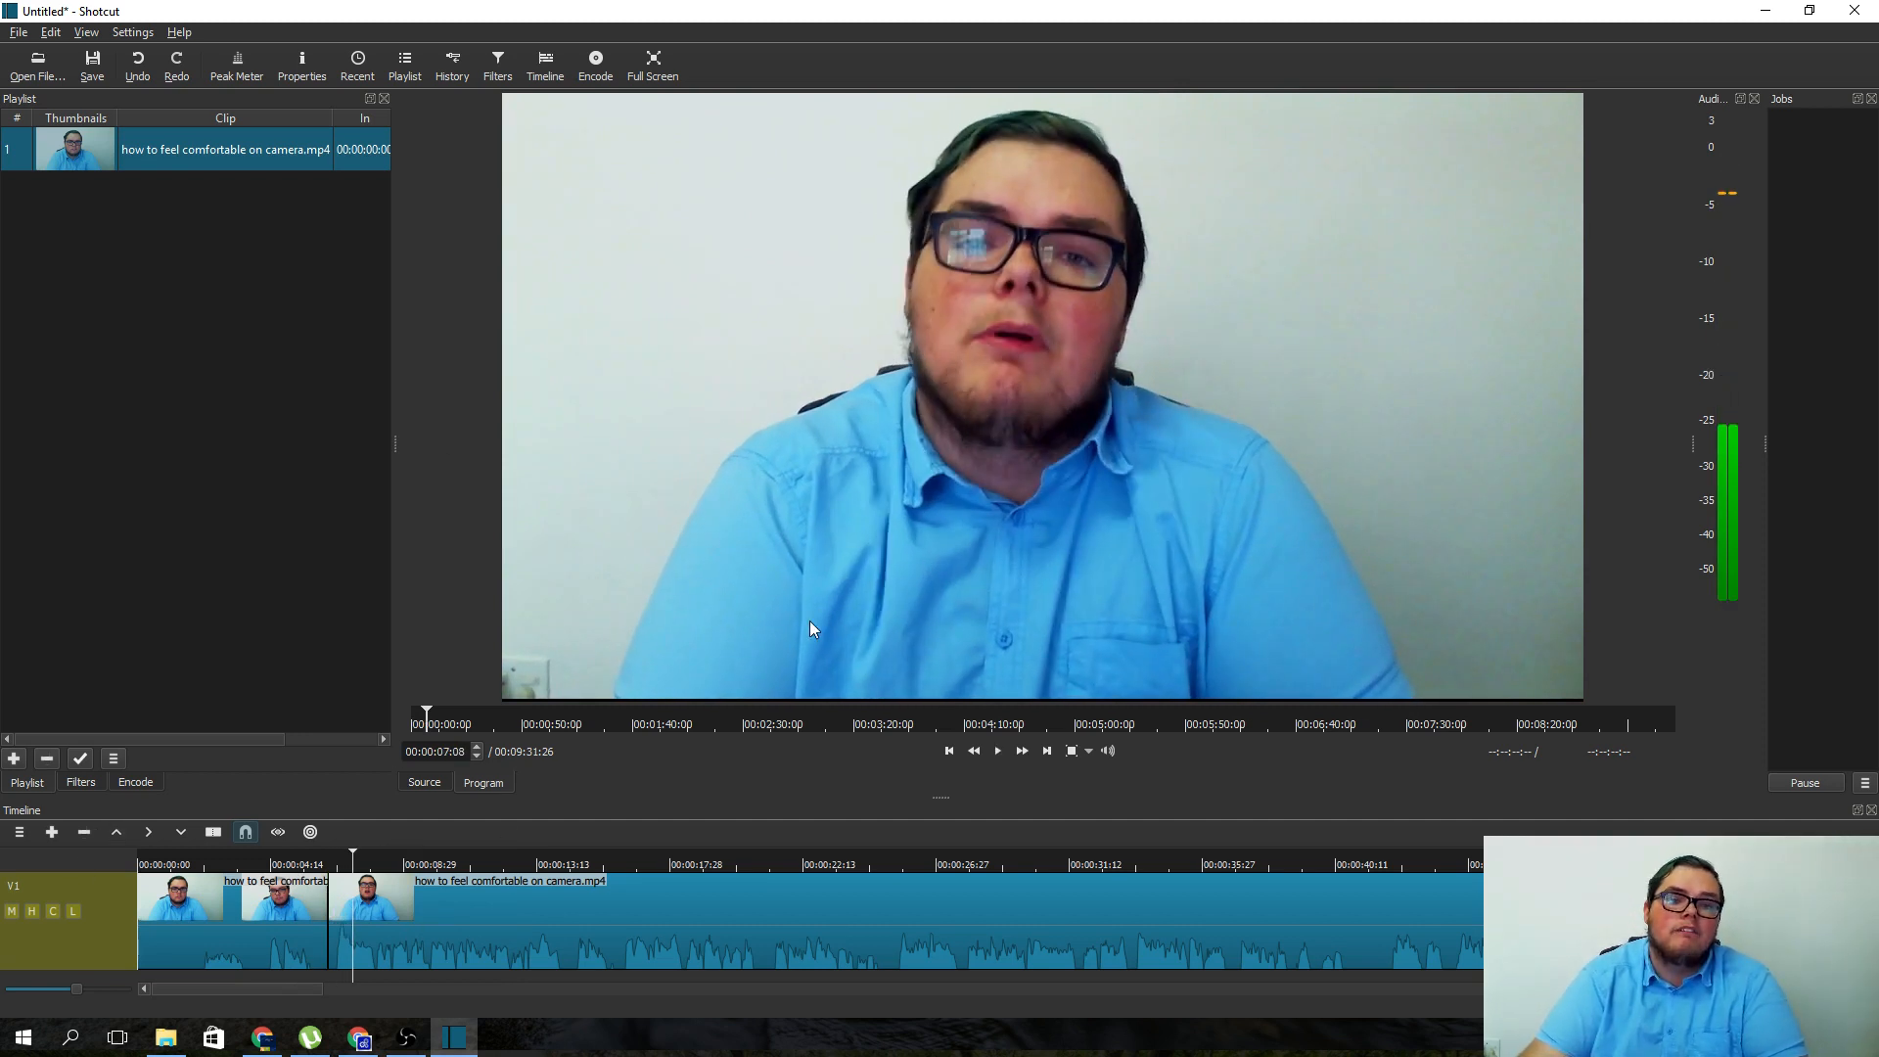
mouse_move(565, 783)
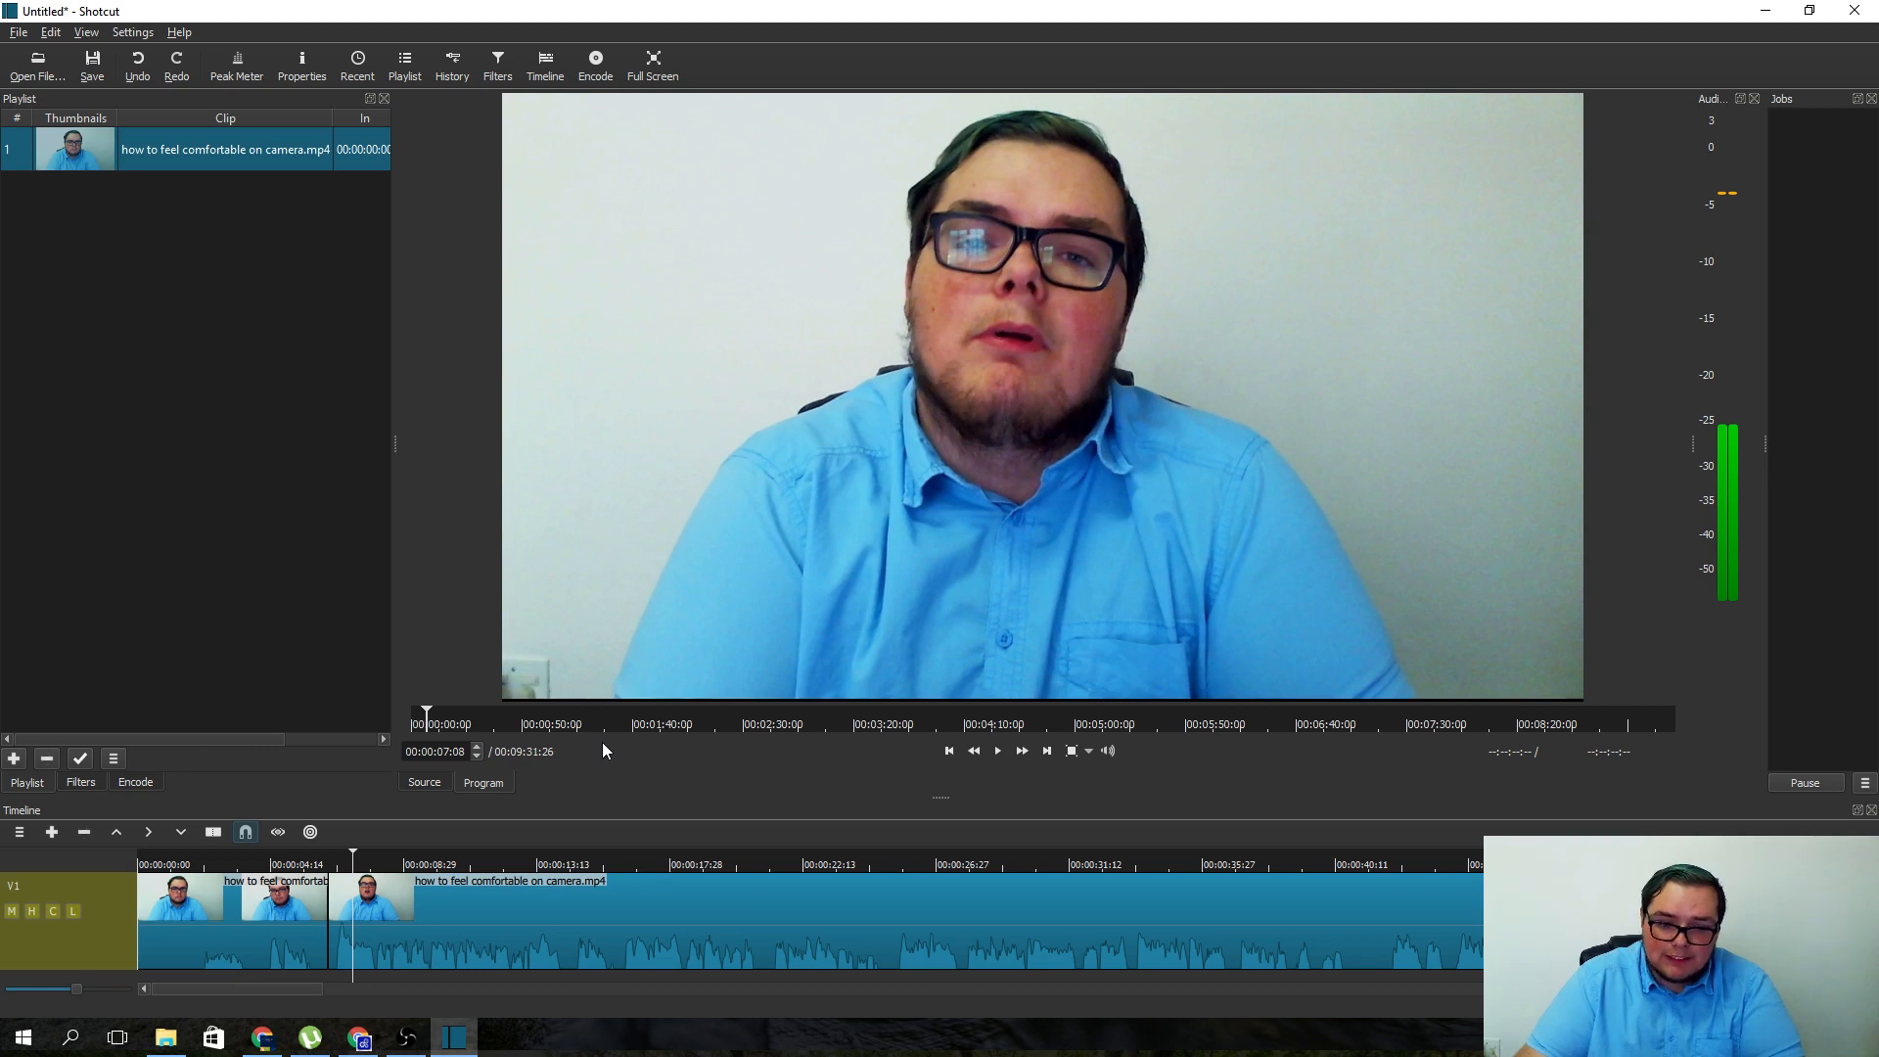
mouse_move(817, 871)
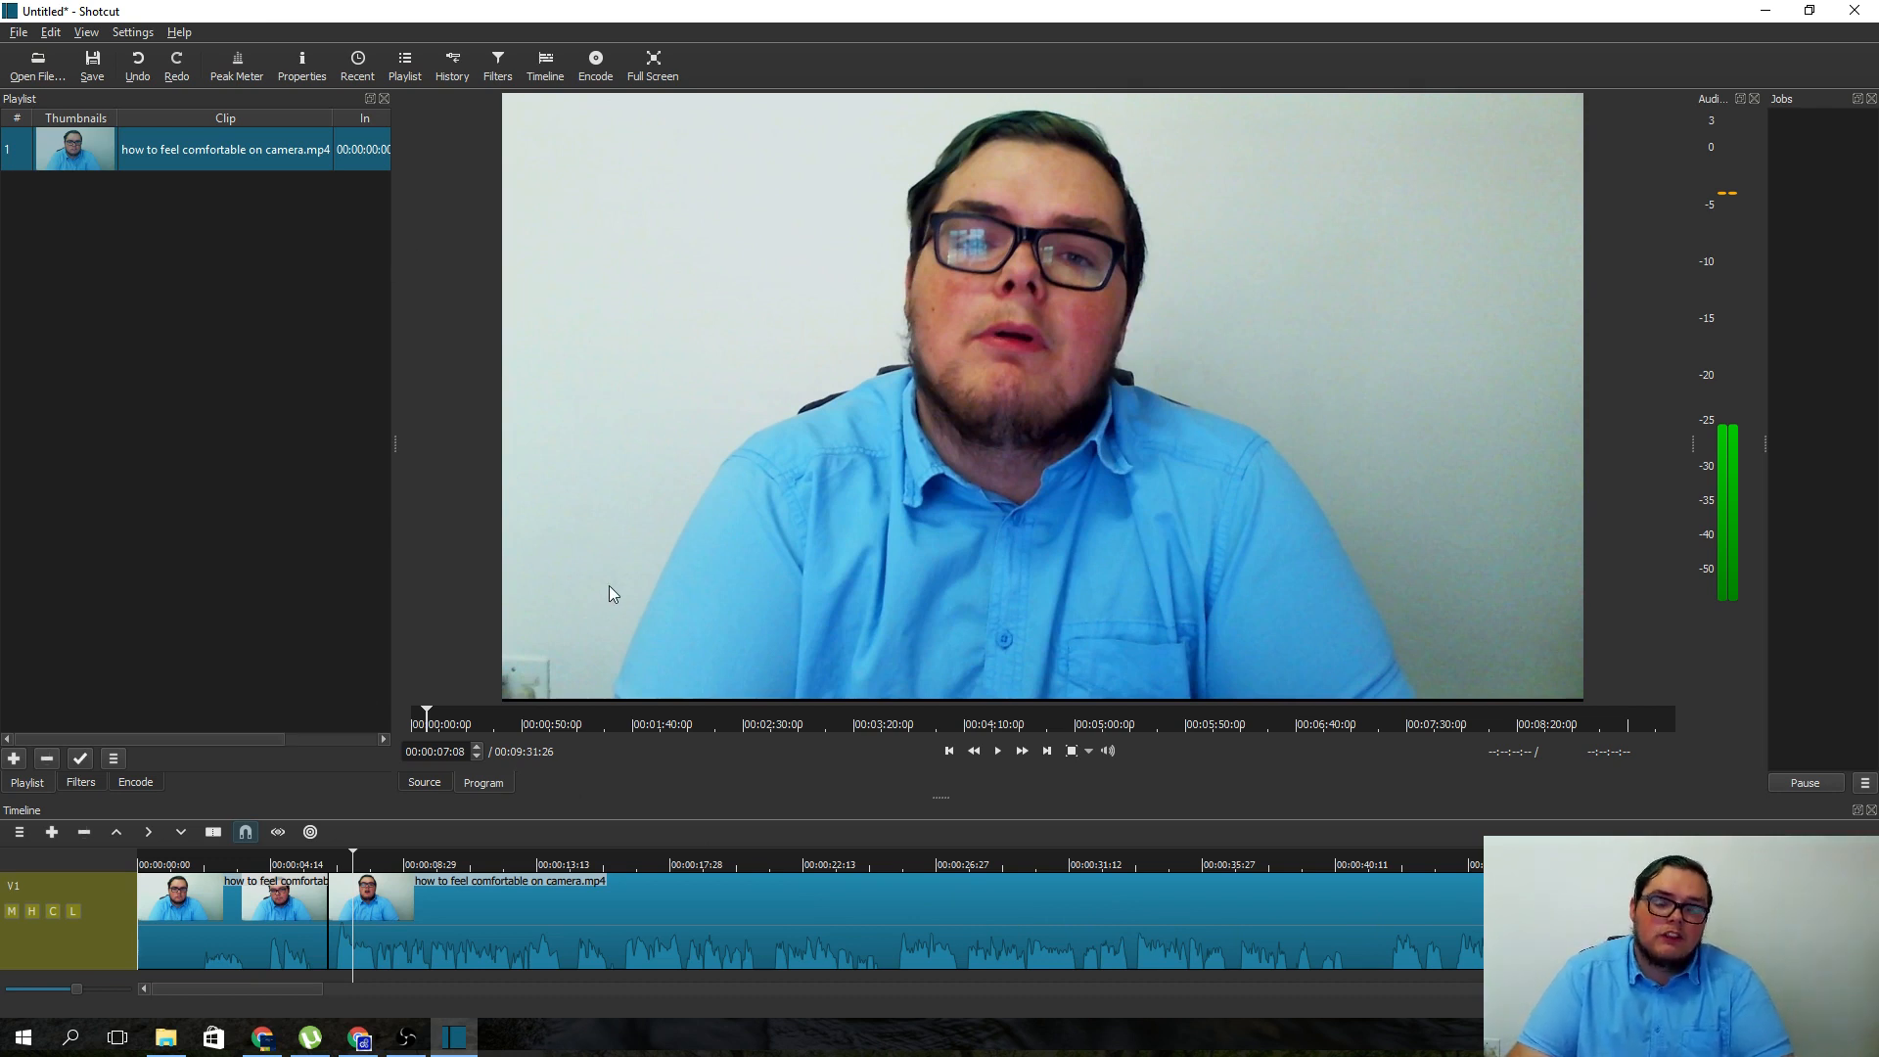
mouse_move(390, 623)
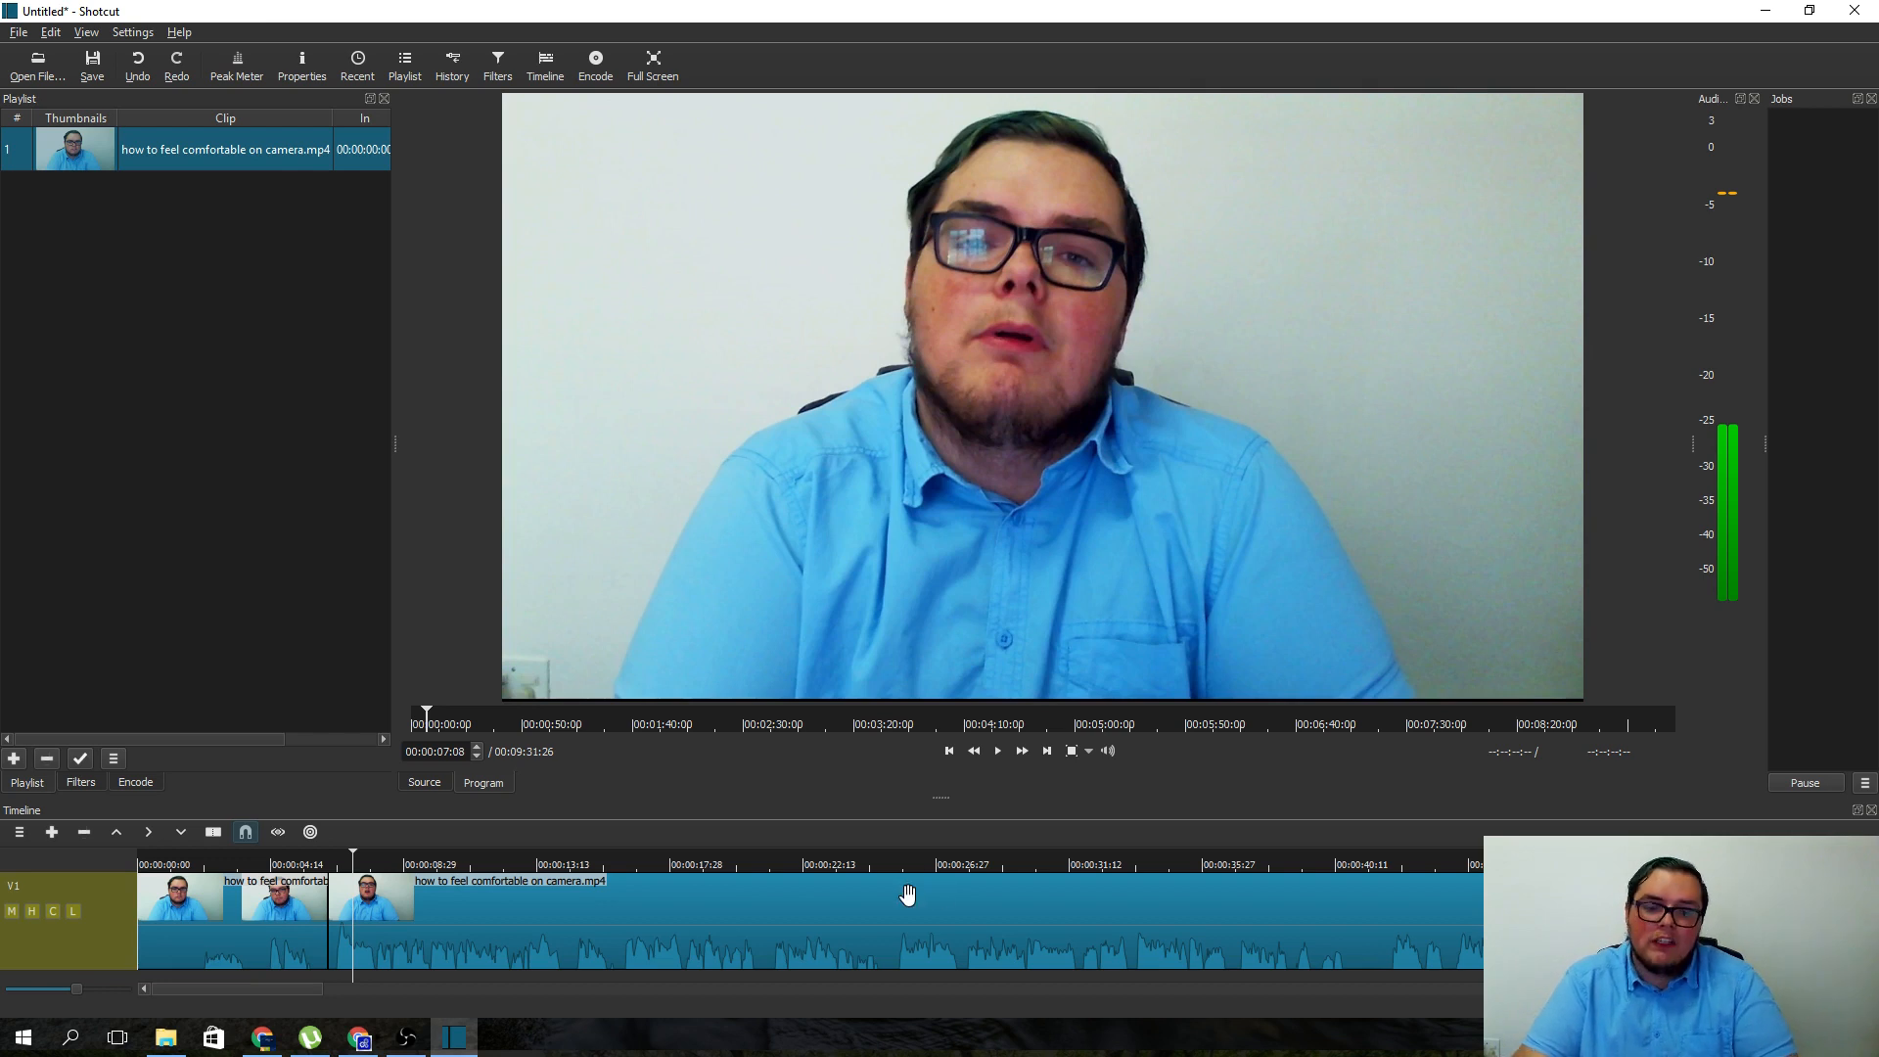
- Position the playhead further along the V1 clip for additional splits
click(746, 863)
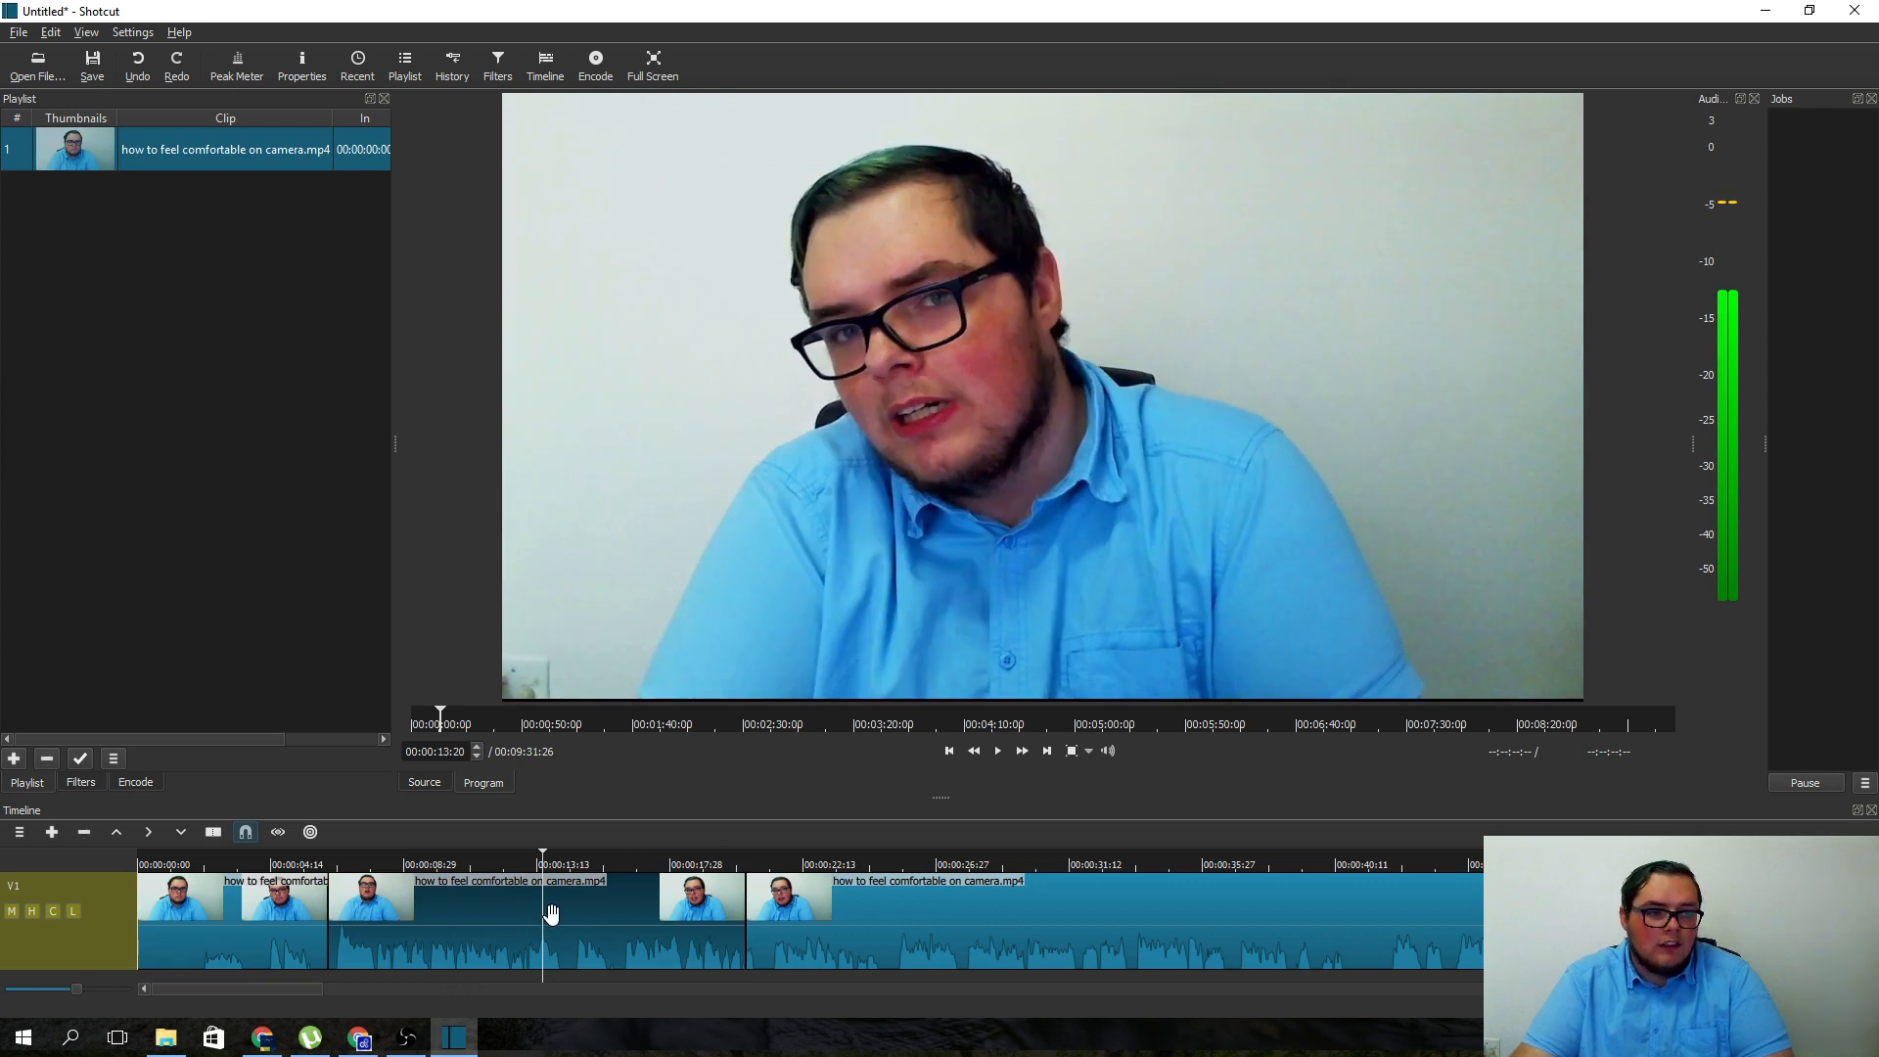
mouse_move(555, 931)
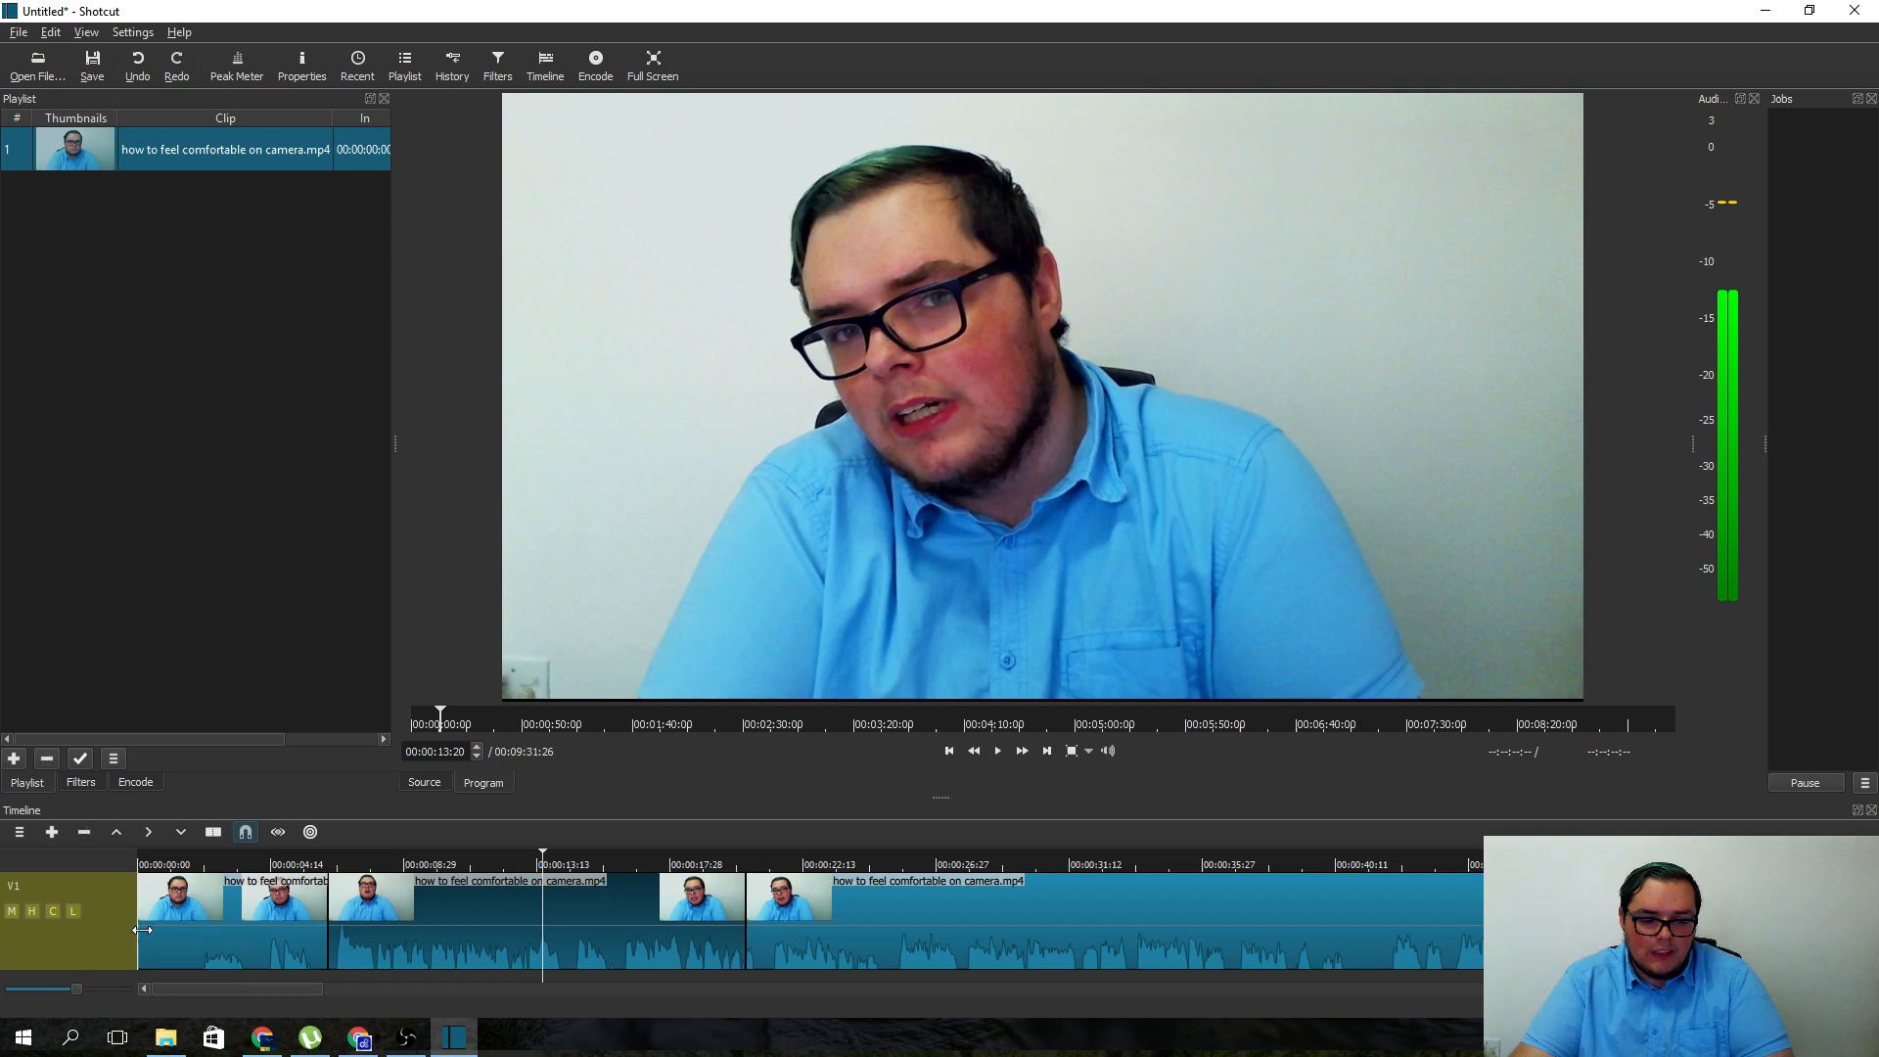
mouse_move(274, 939)
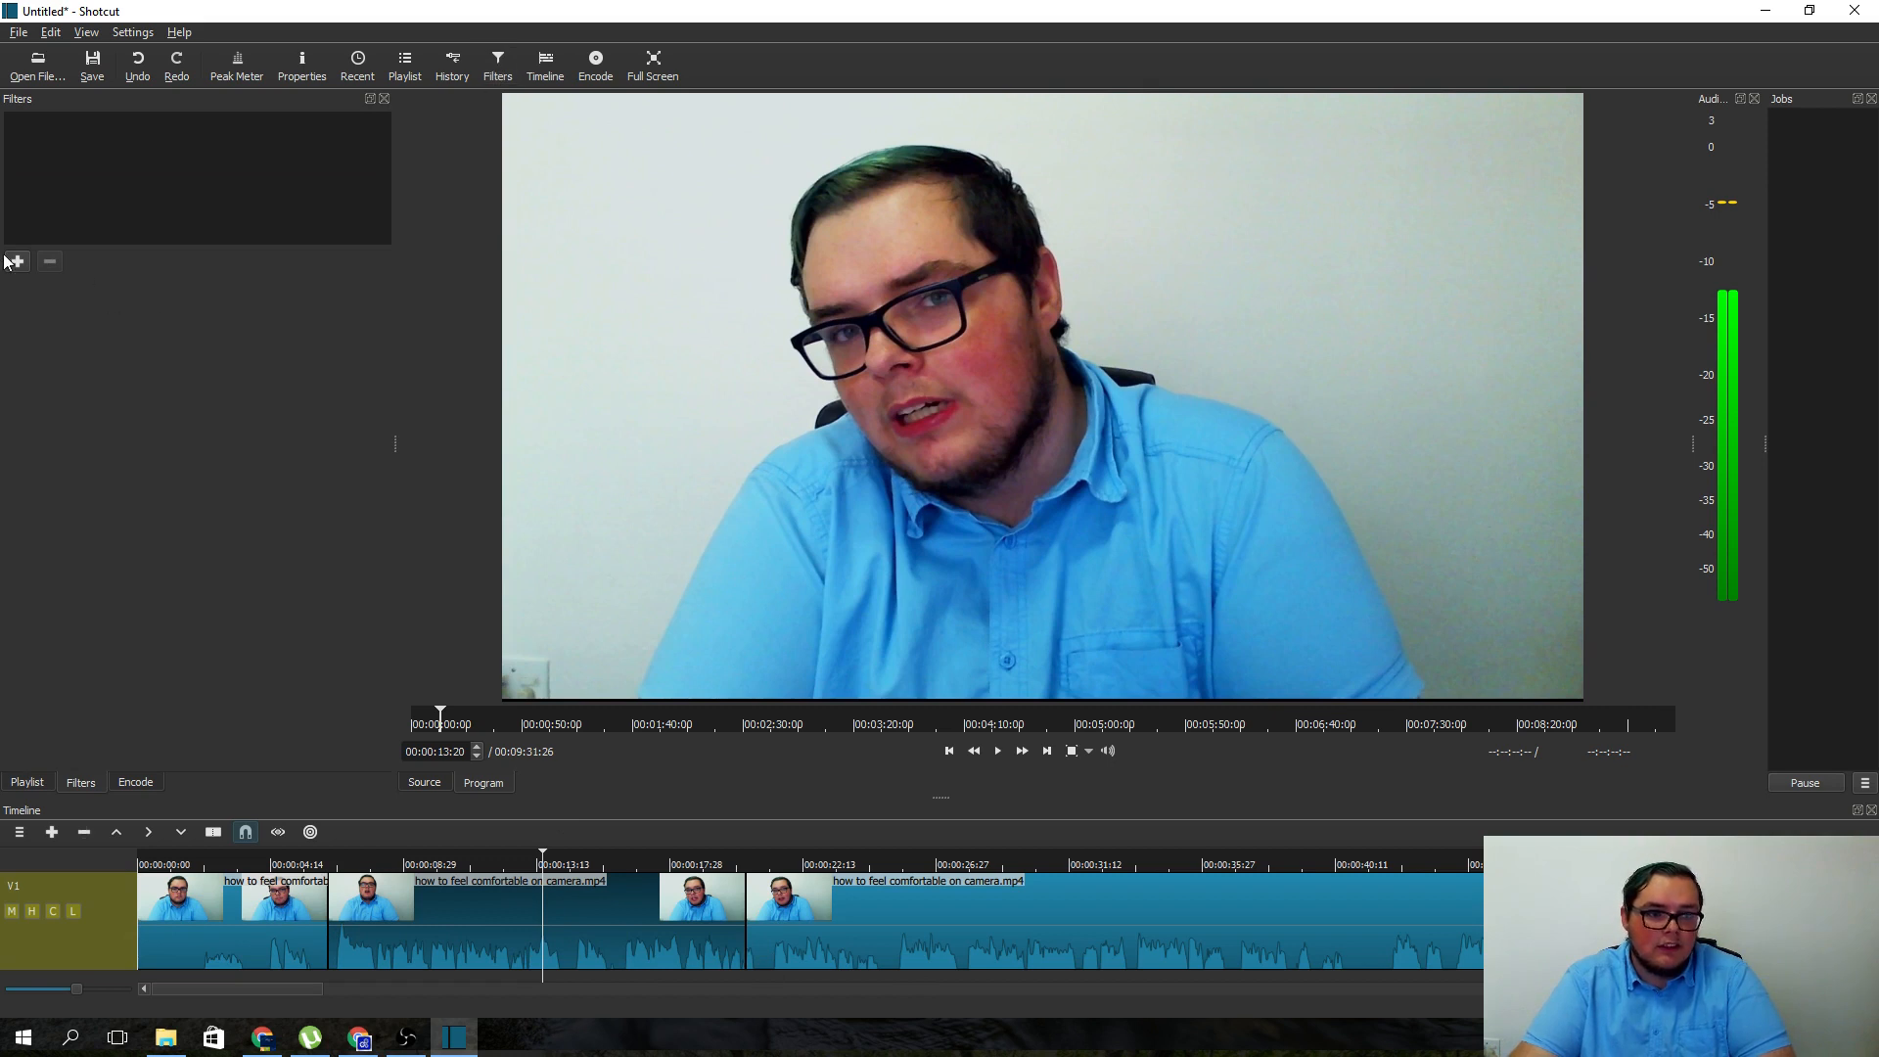
- Open the available filters list and scroll down toward the Text filter
click(15, 261)
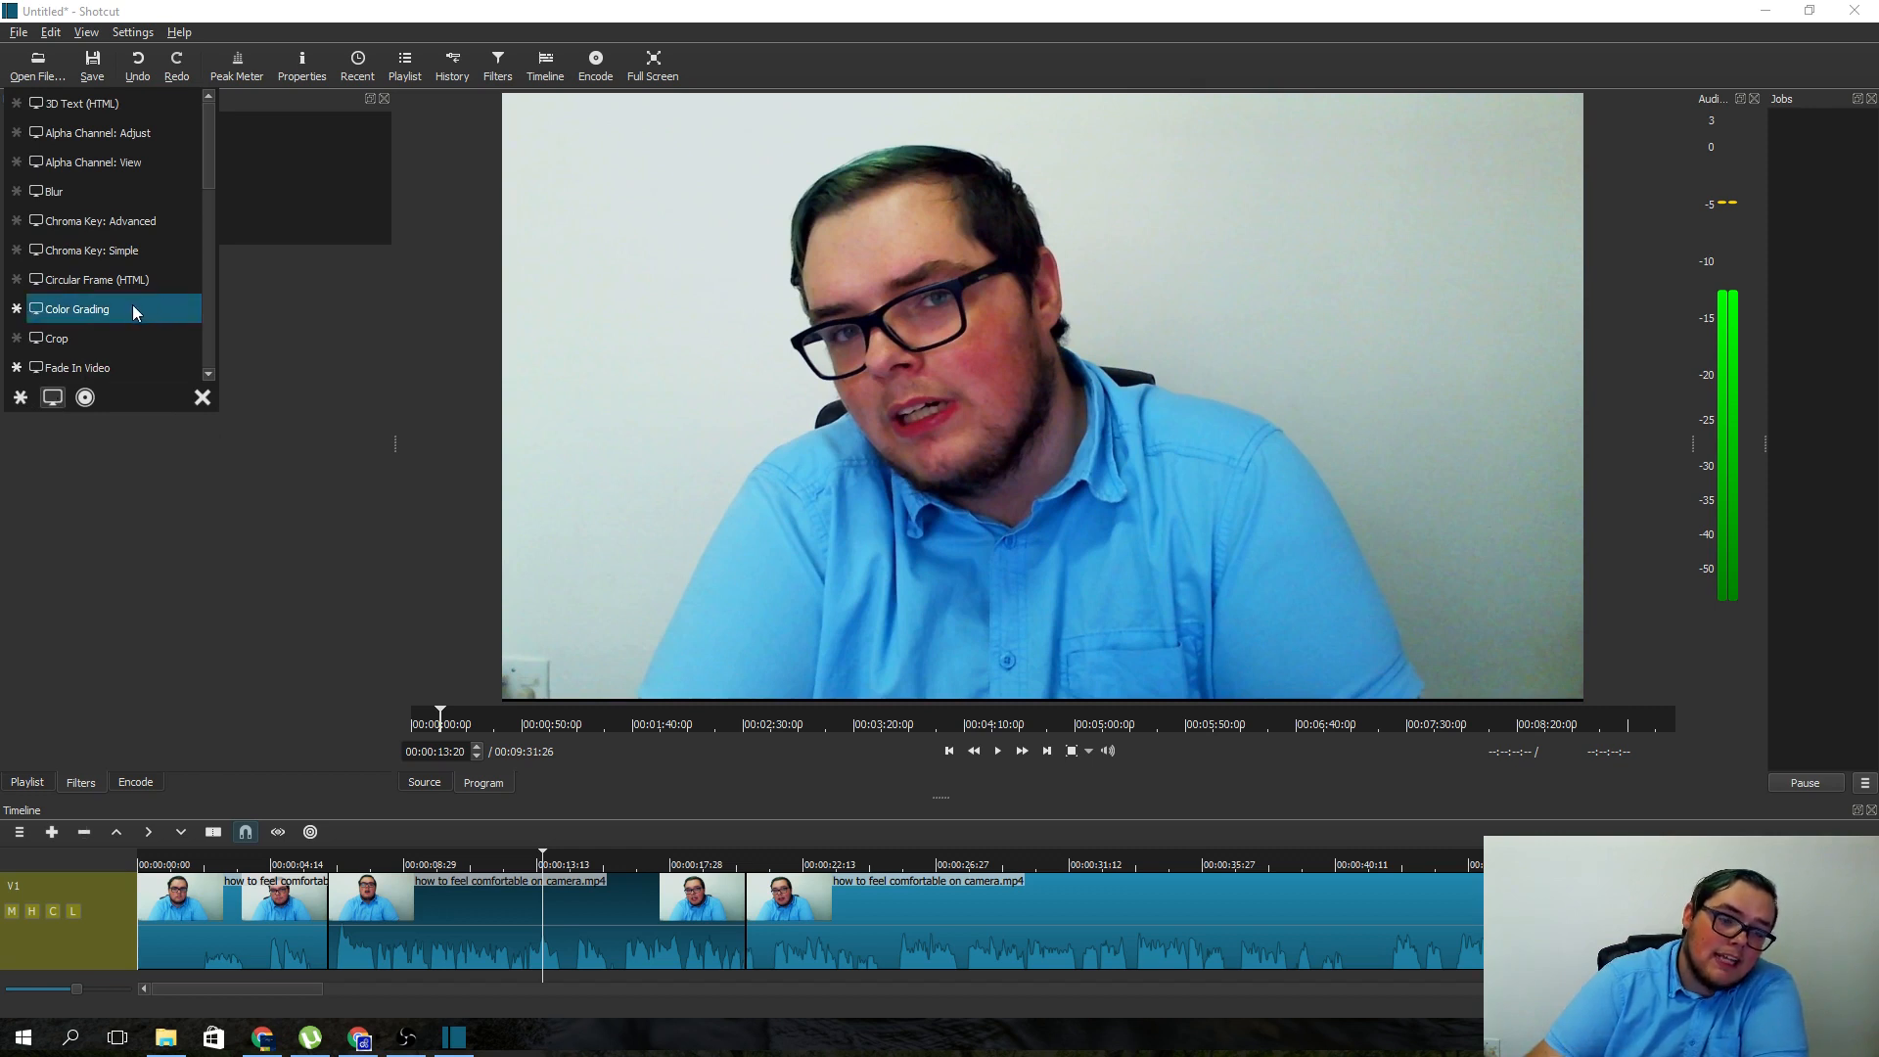
scroll(down, 3)
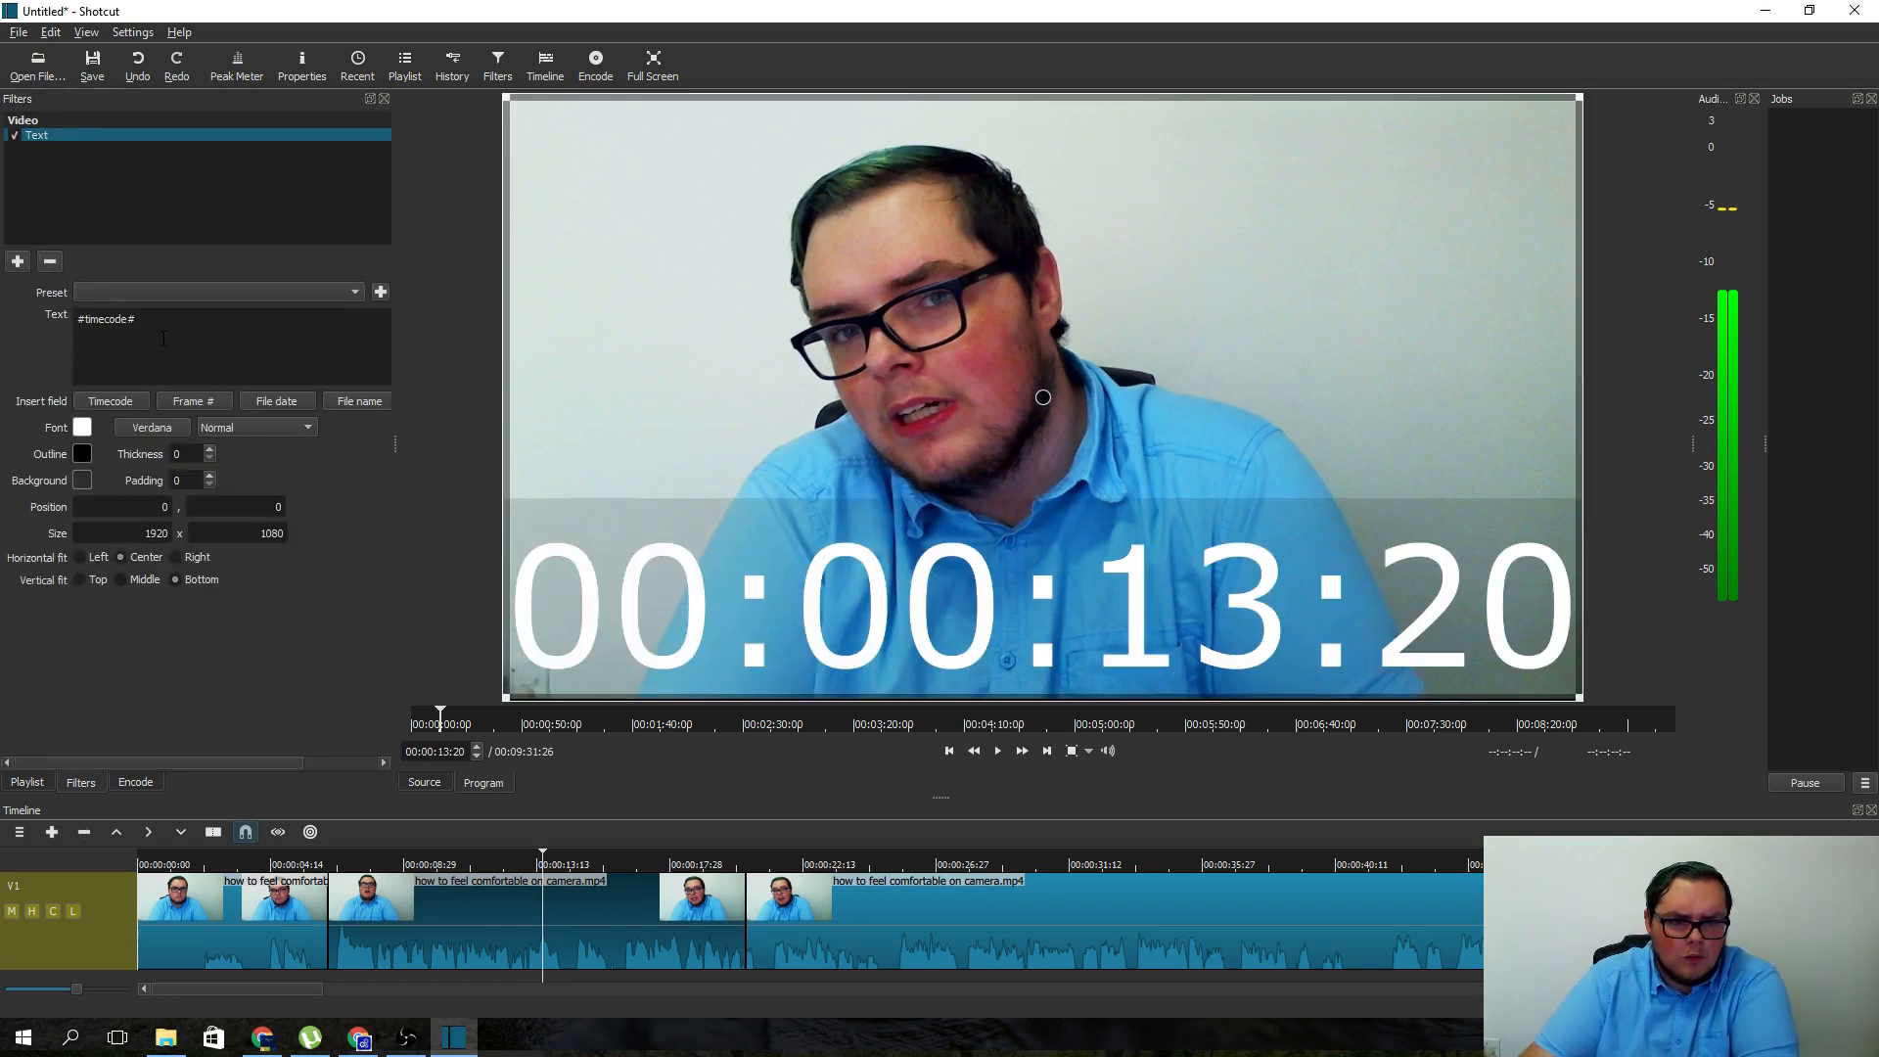
- Replace the #timecode# placeholder in the Text filter with 'hello world'
double_click(106, 319)
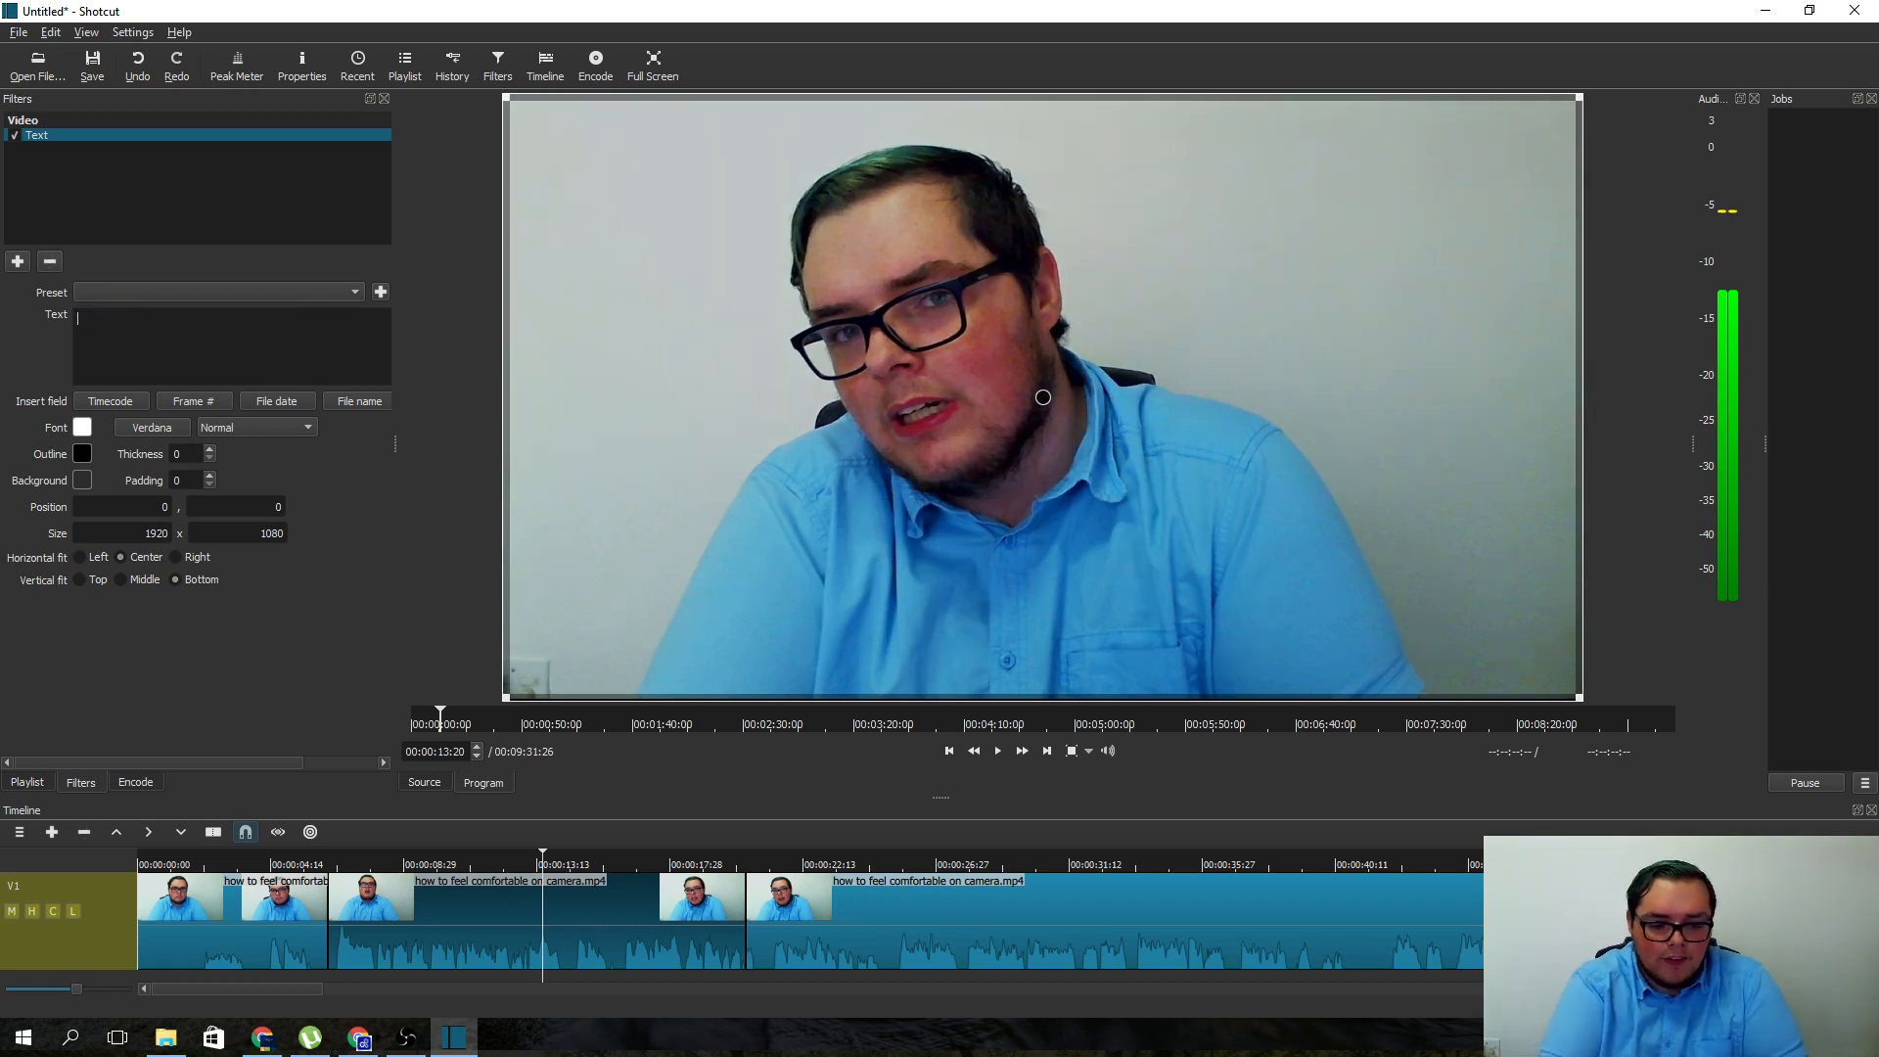
text(hello w)
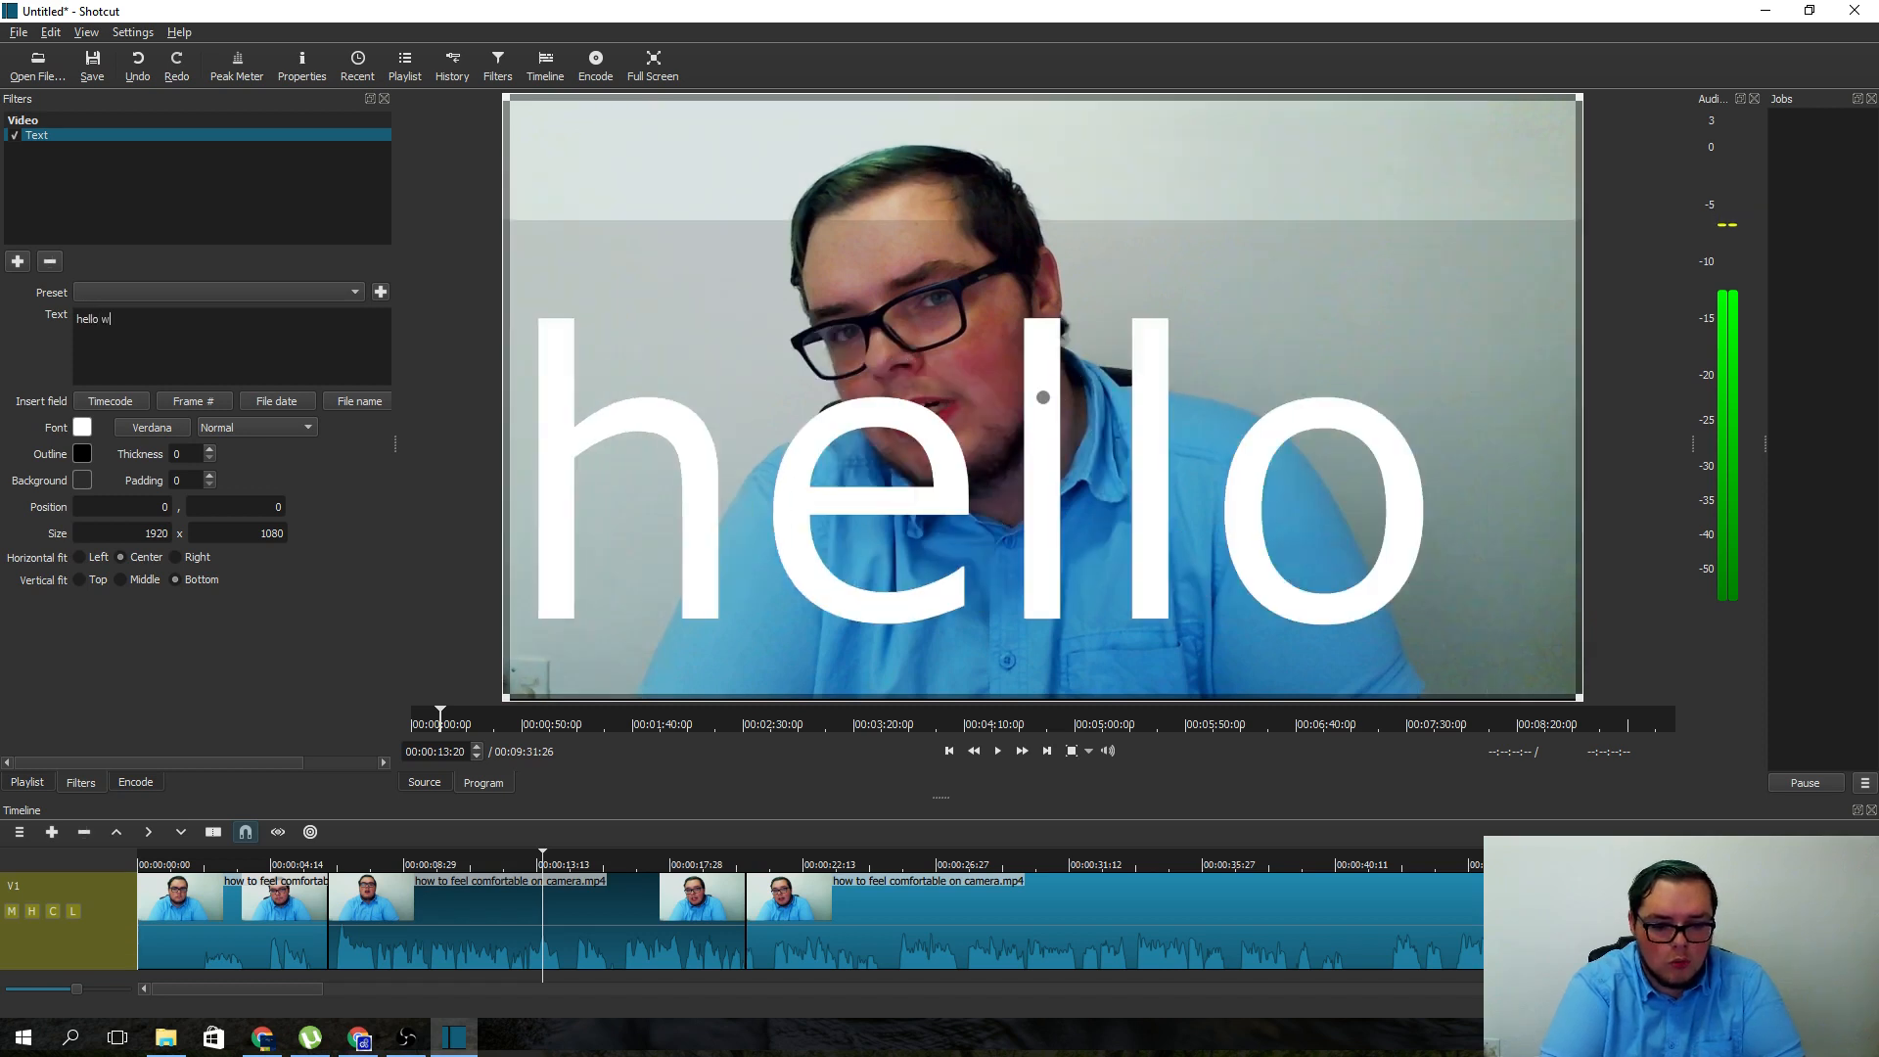
text(orld)
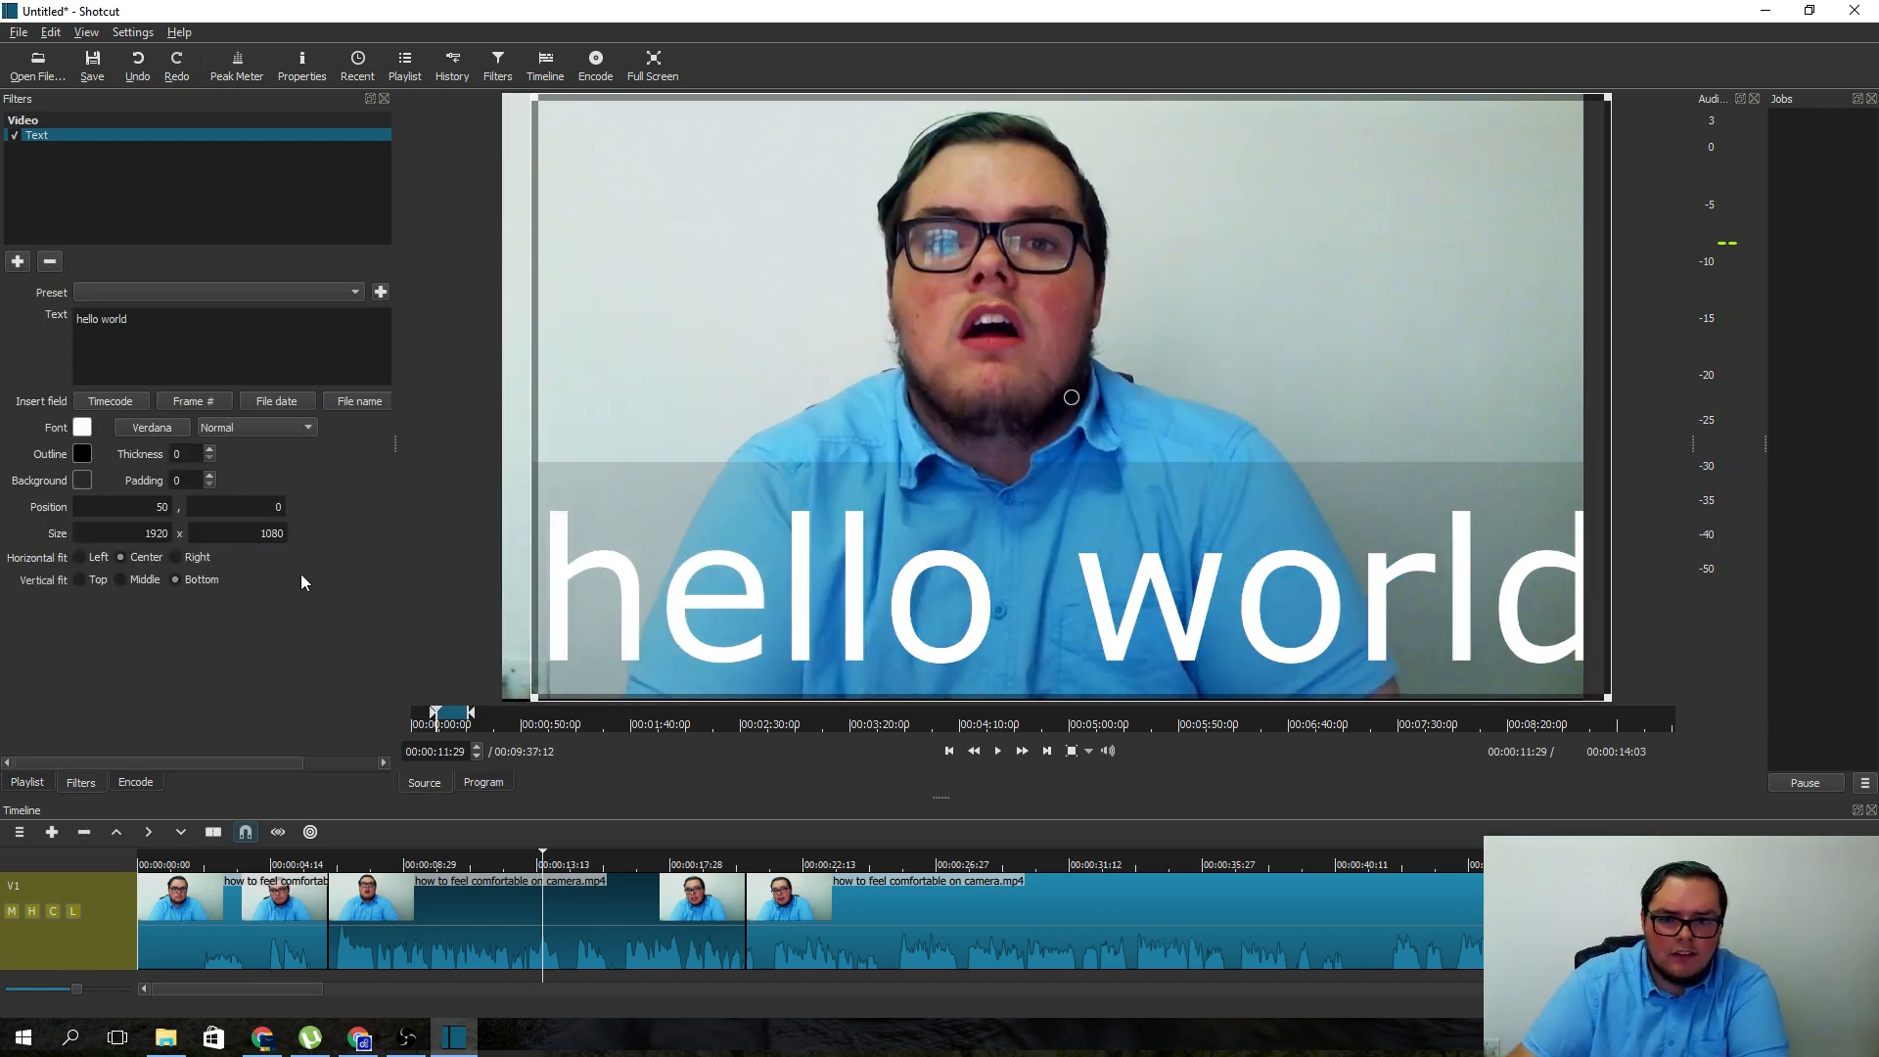
mouse_move(168, 501)
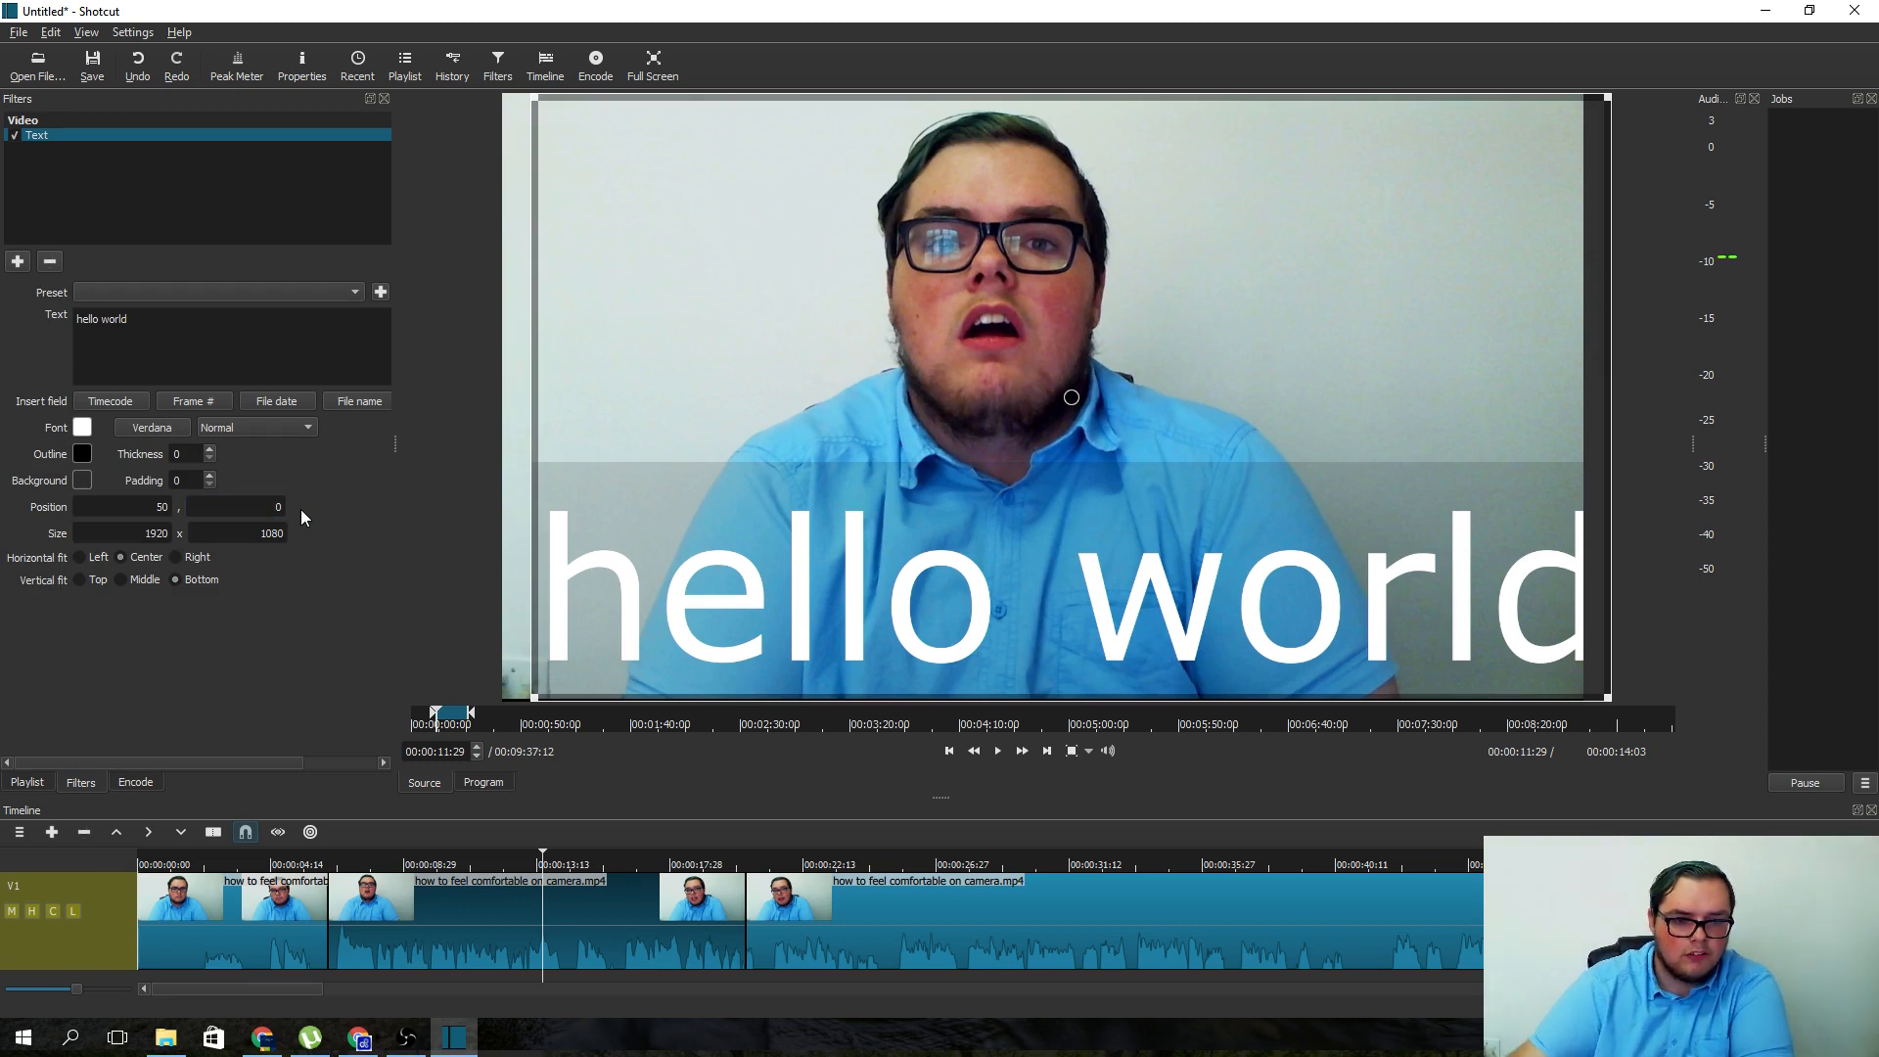
mouse_move(283, 513)
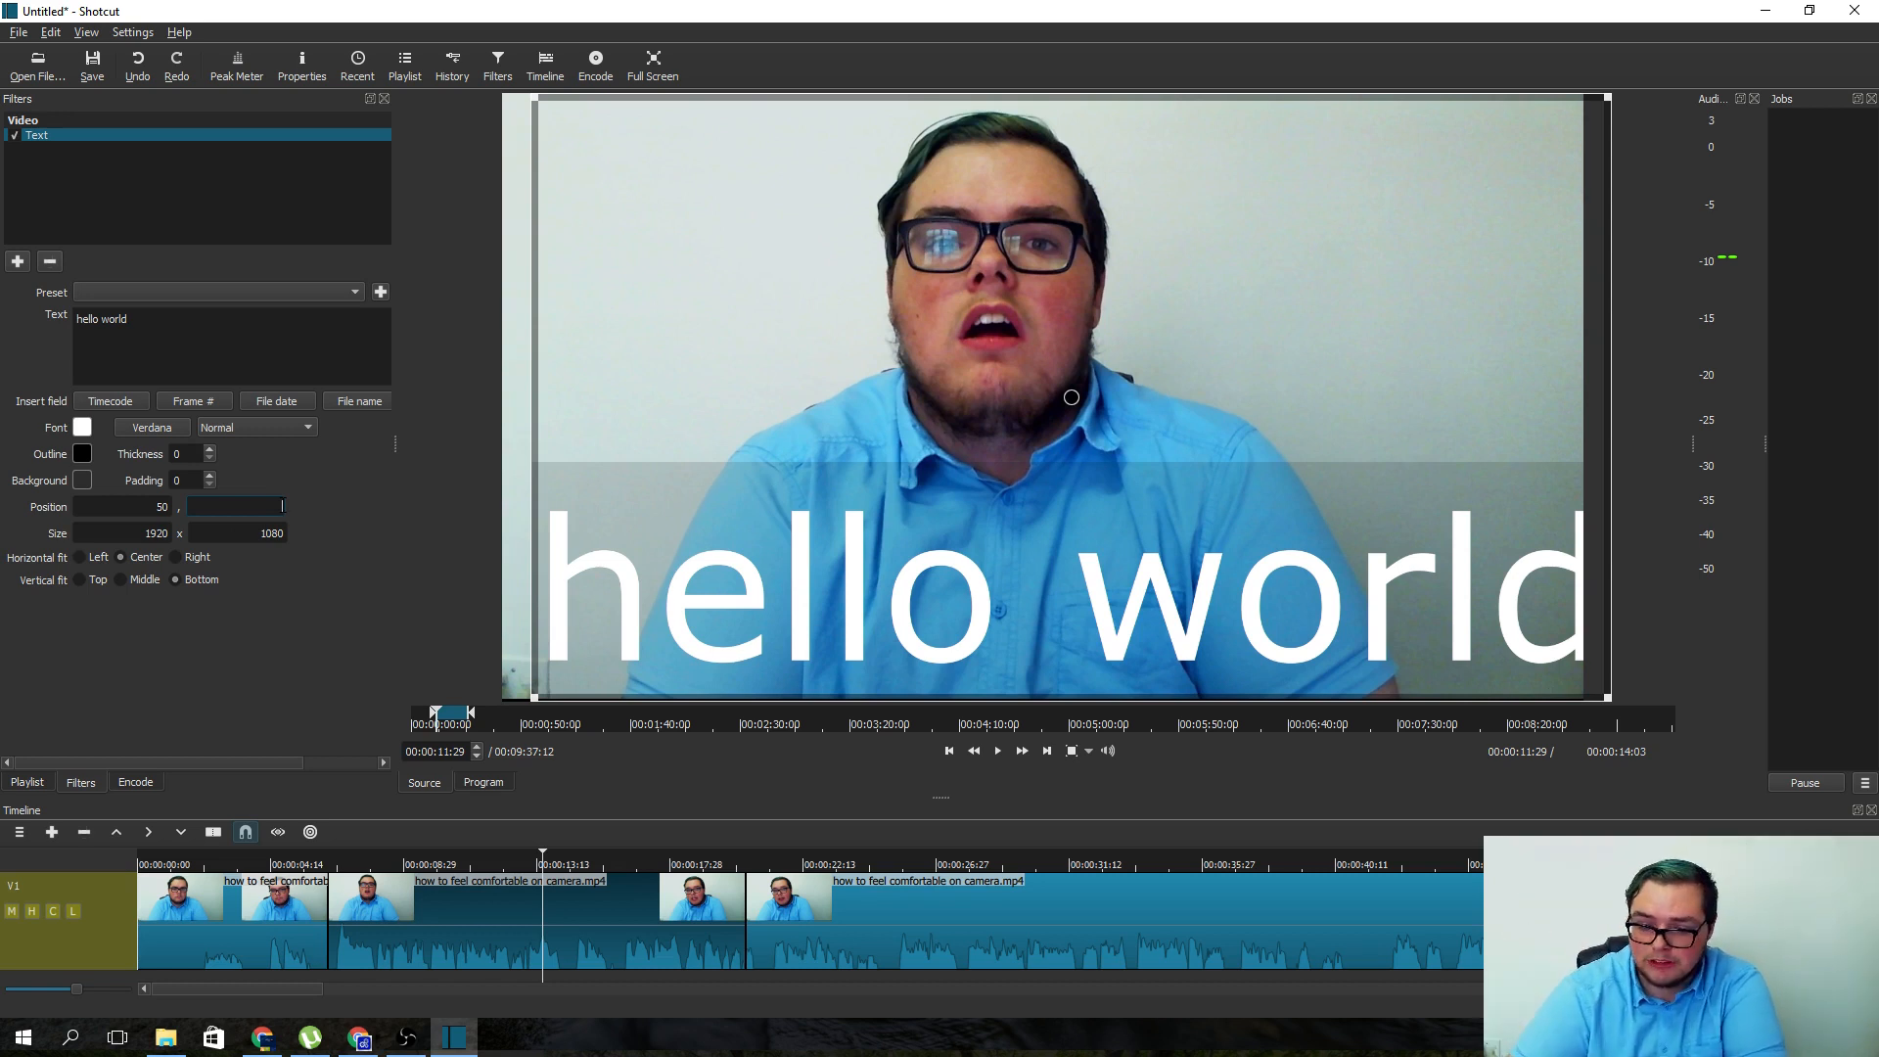
- Enter 0 in the Text filter and try several caption placements in the preview
text(0)
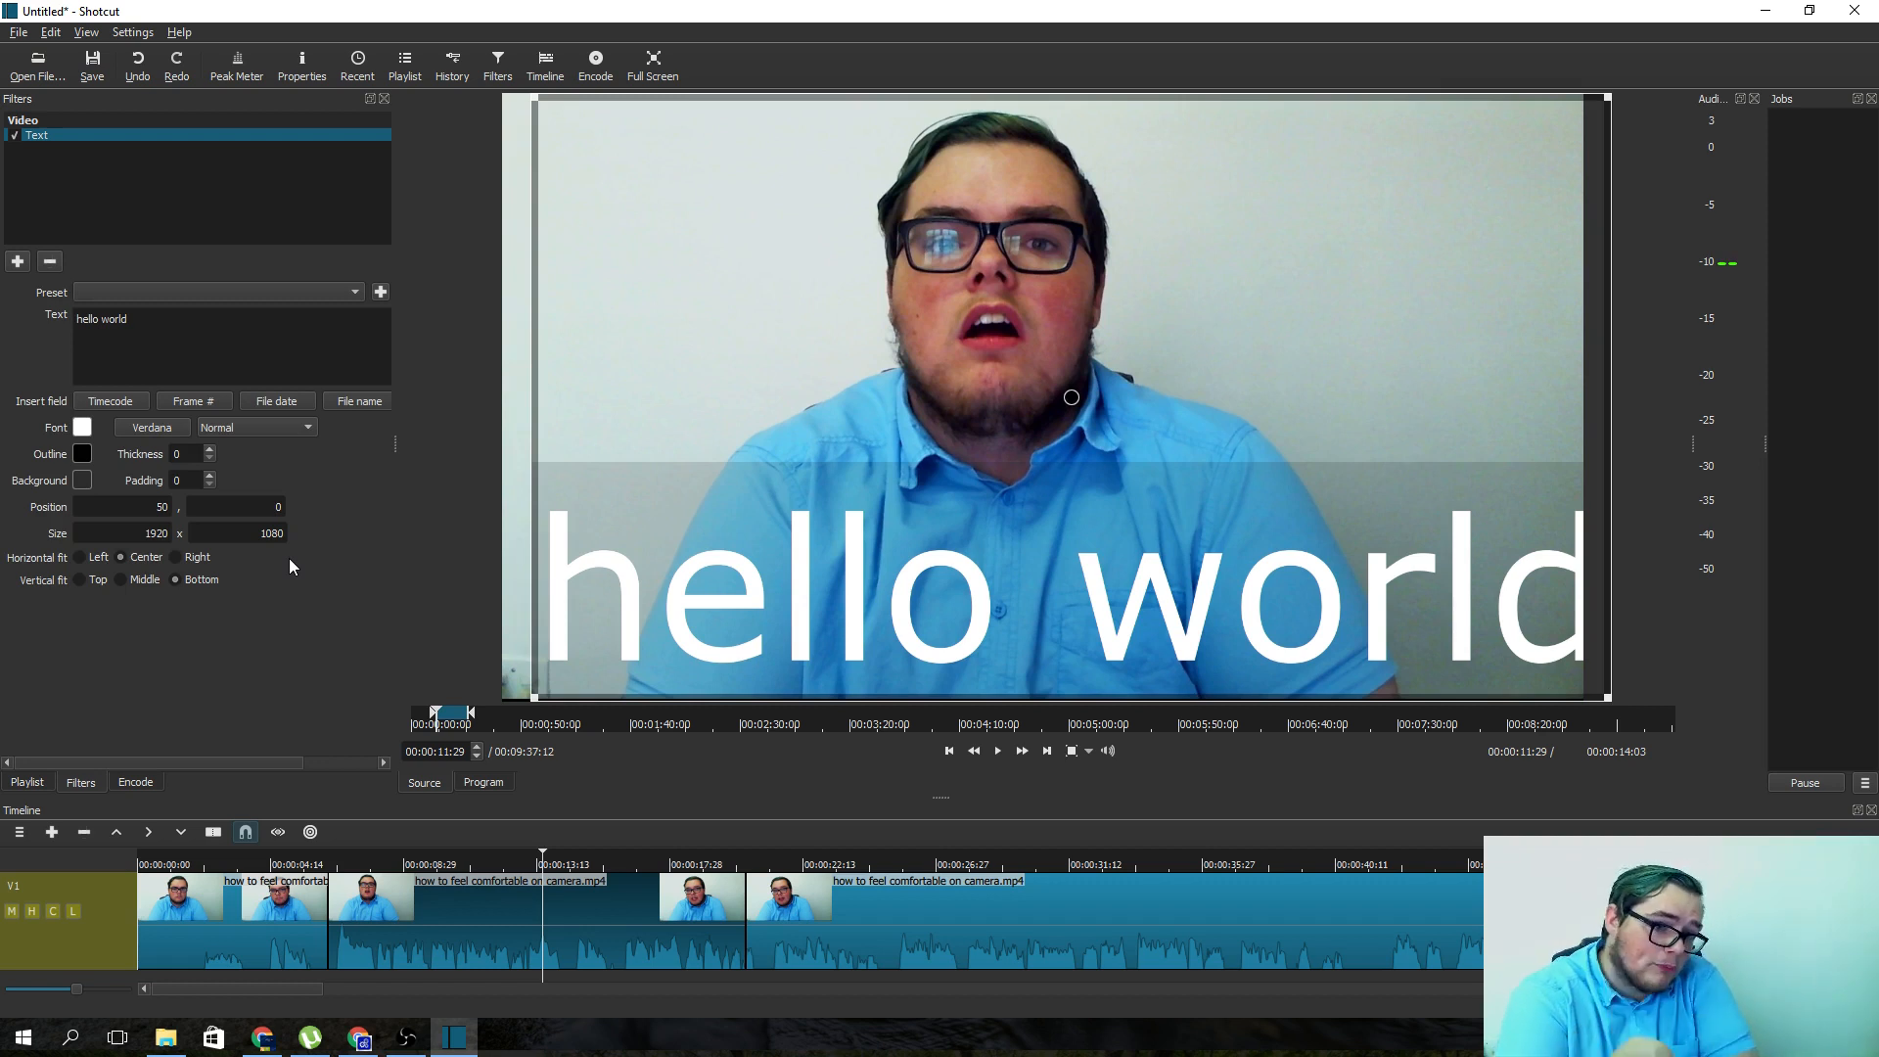
mouse_move(666, 741)
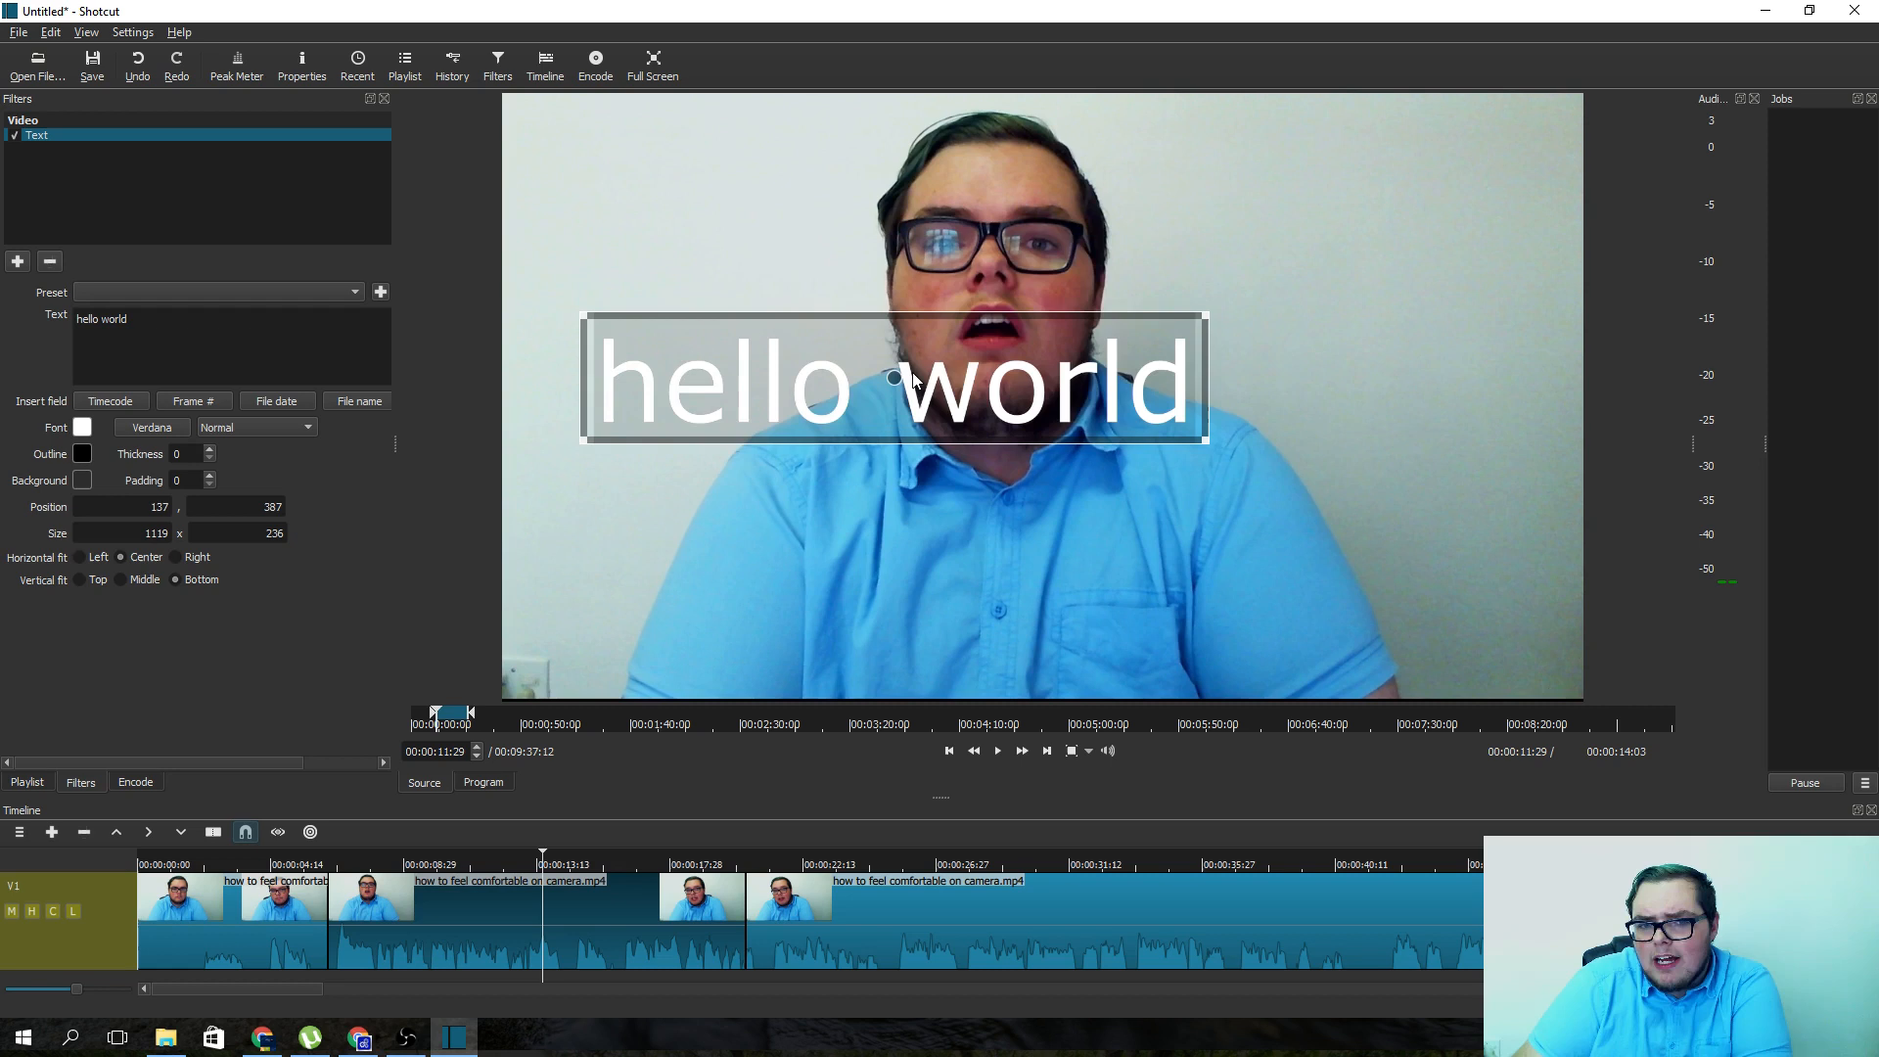
drag(892, 379, 1021, 326)
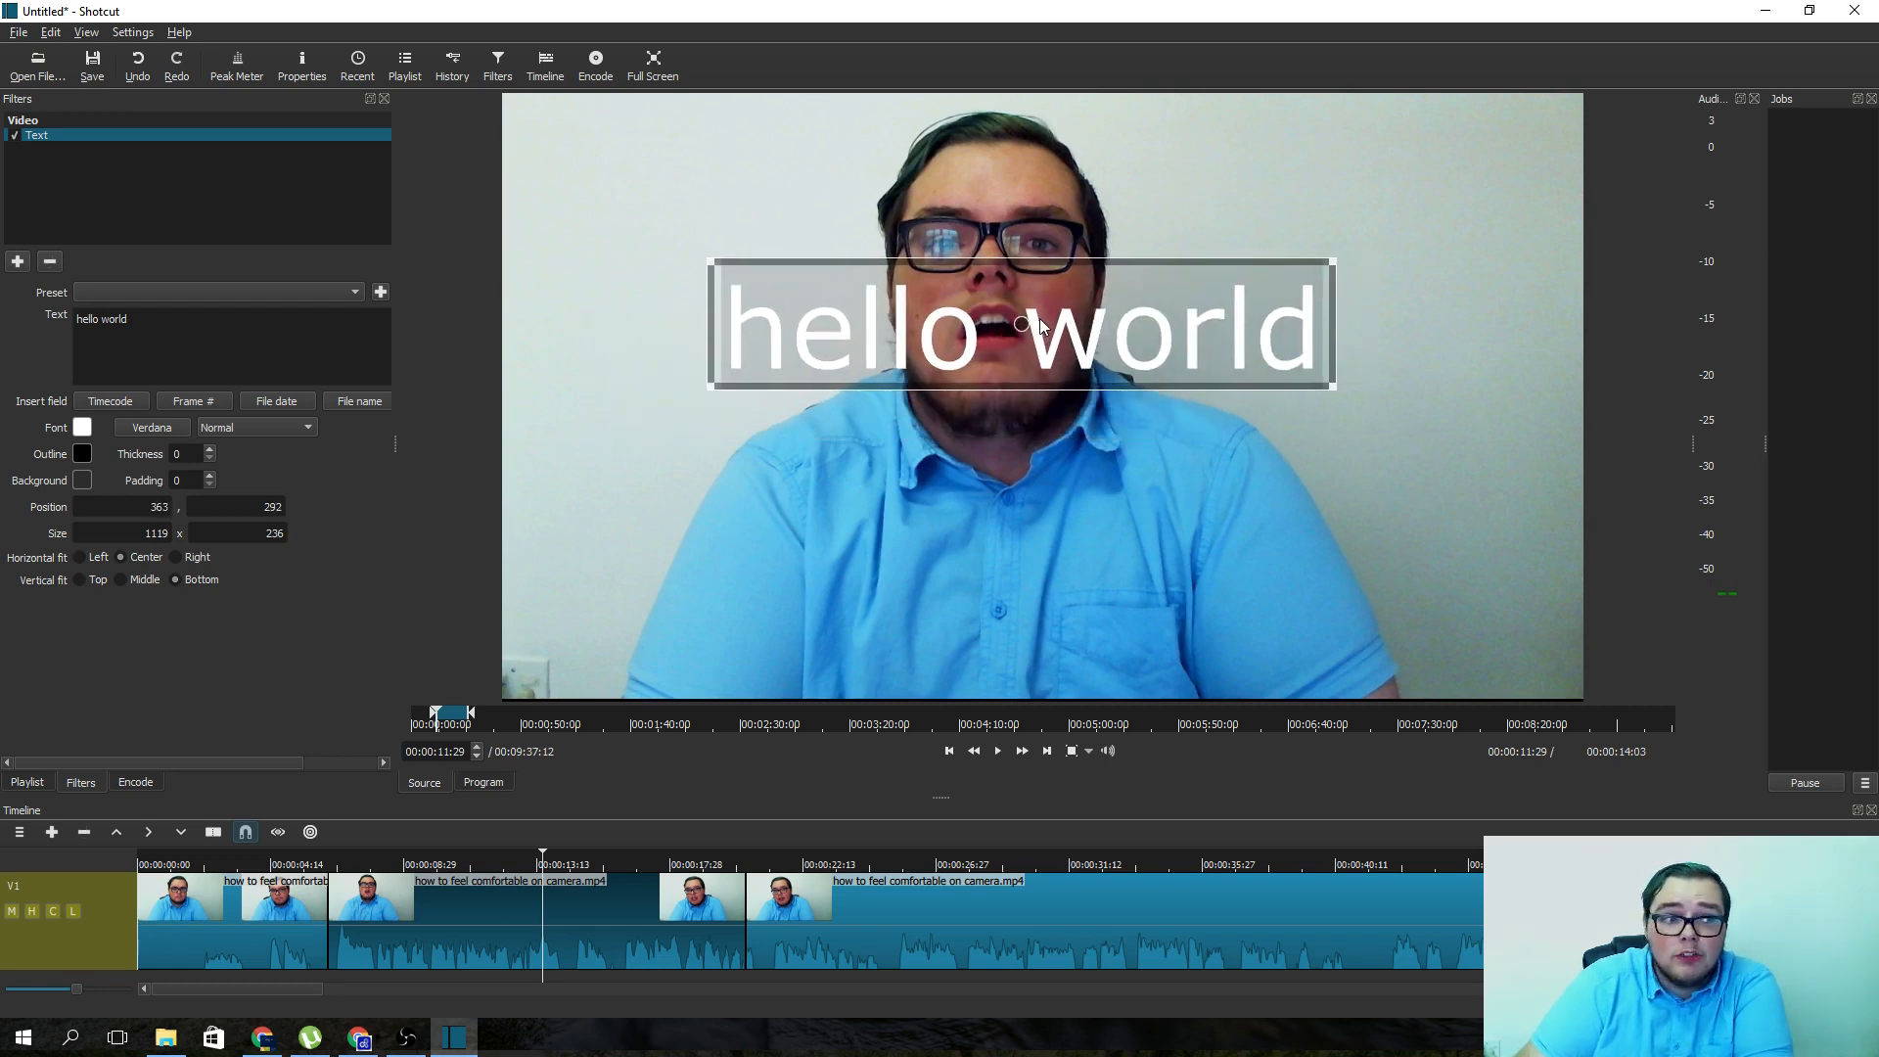
drag(1020, 324, 952, 475)
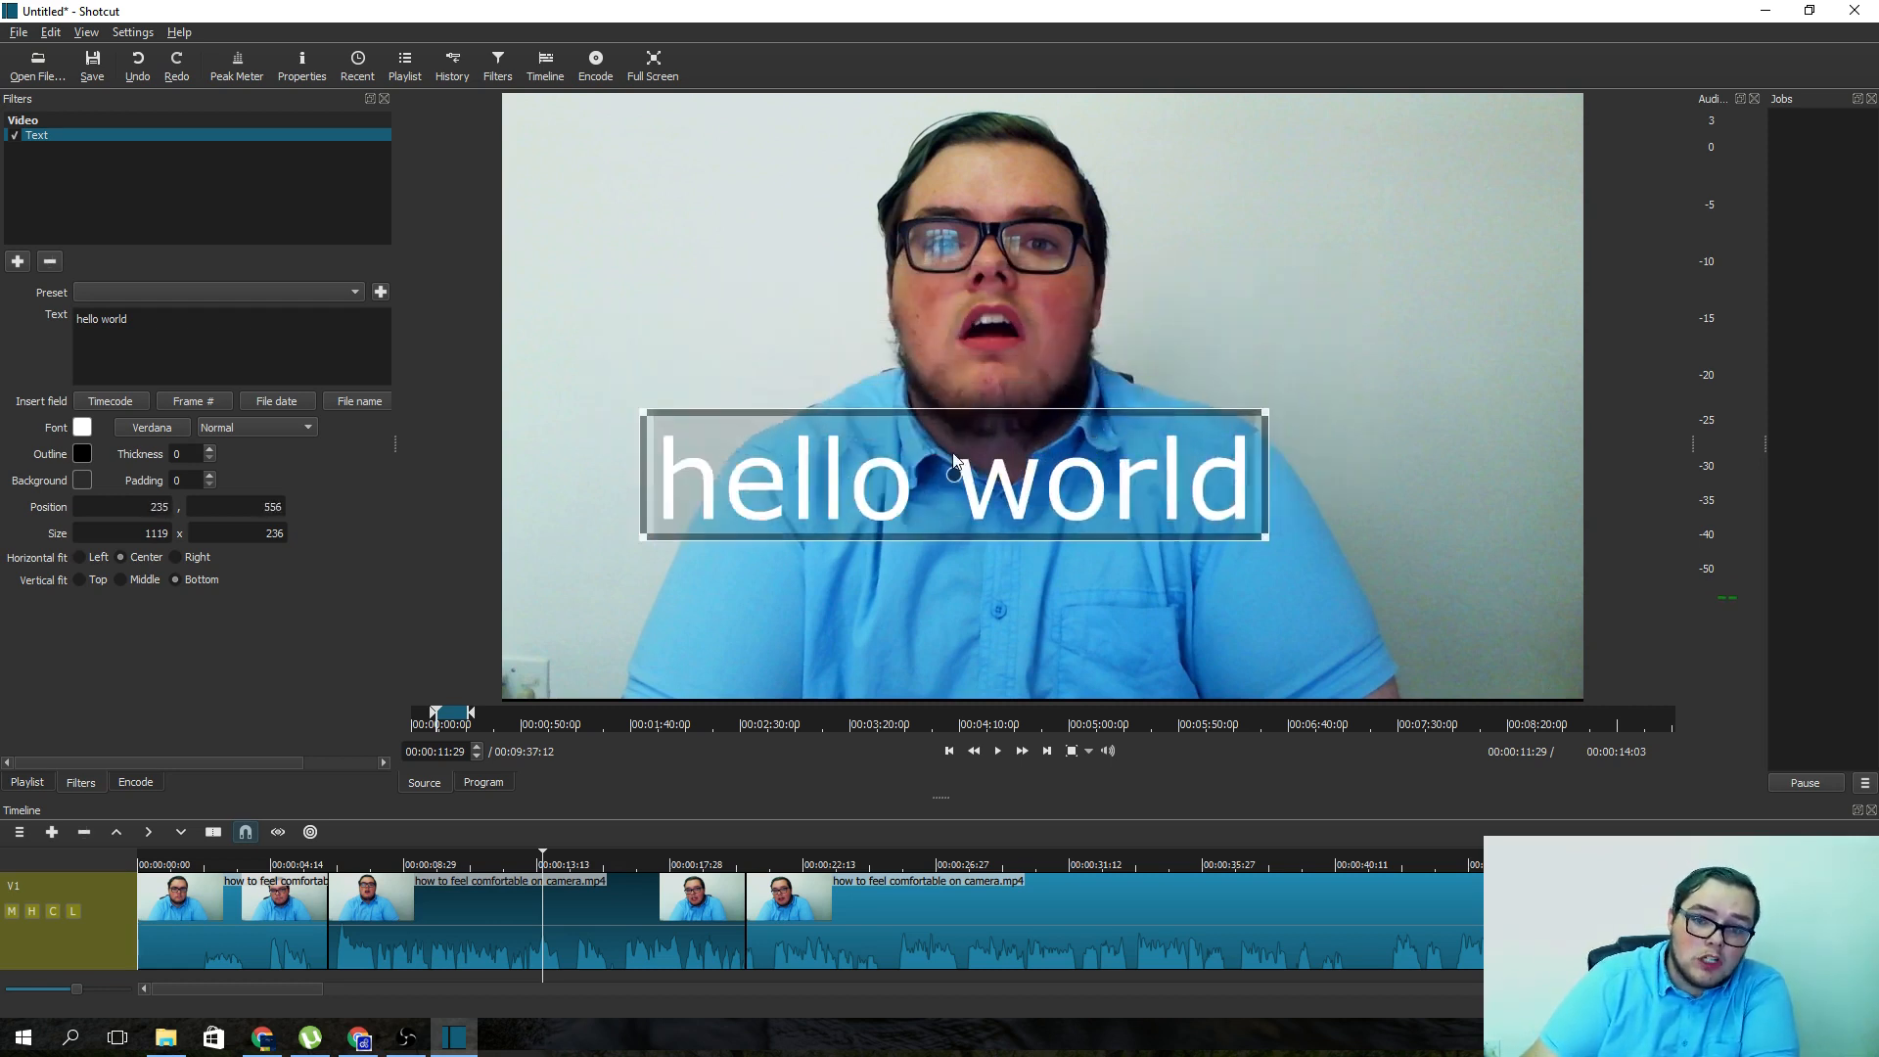
drag(952, 474, 982, 330)
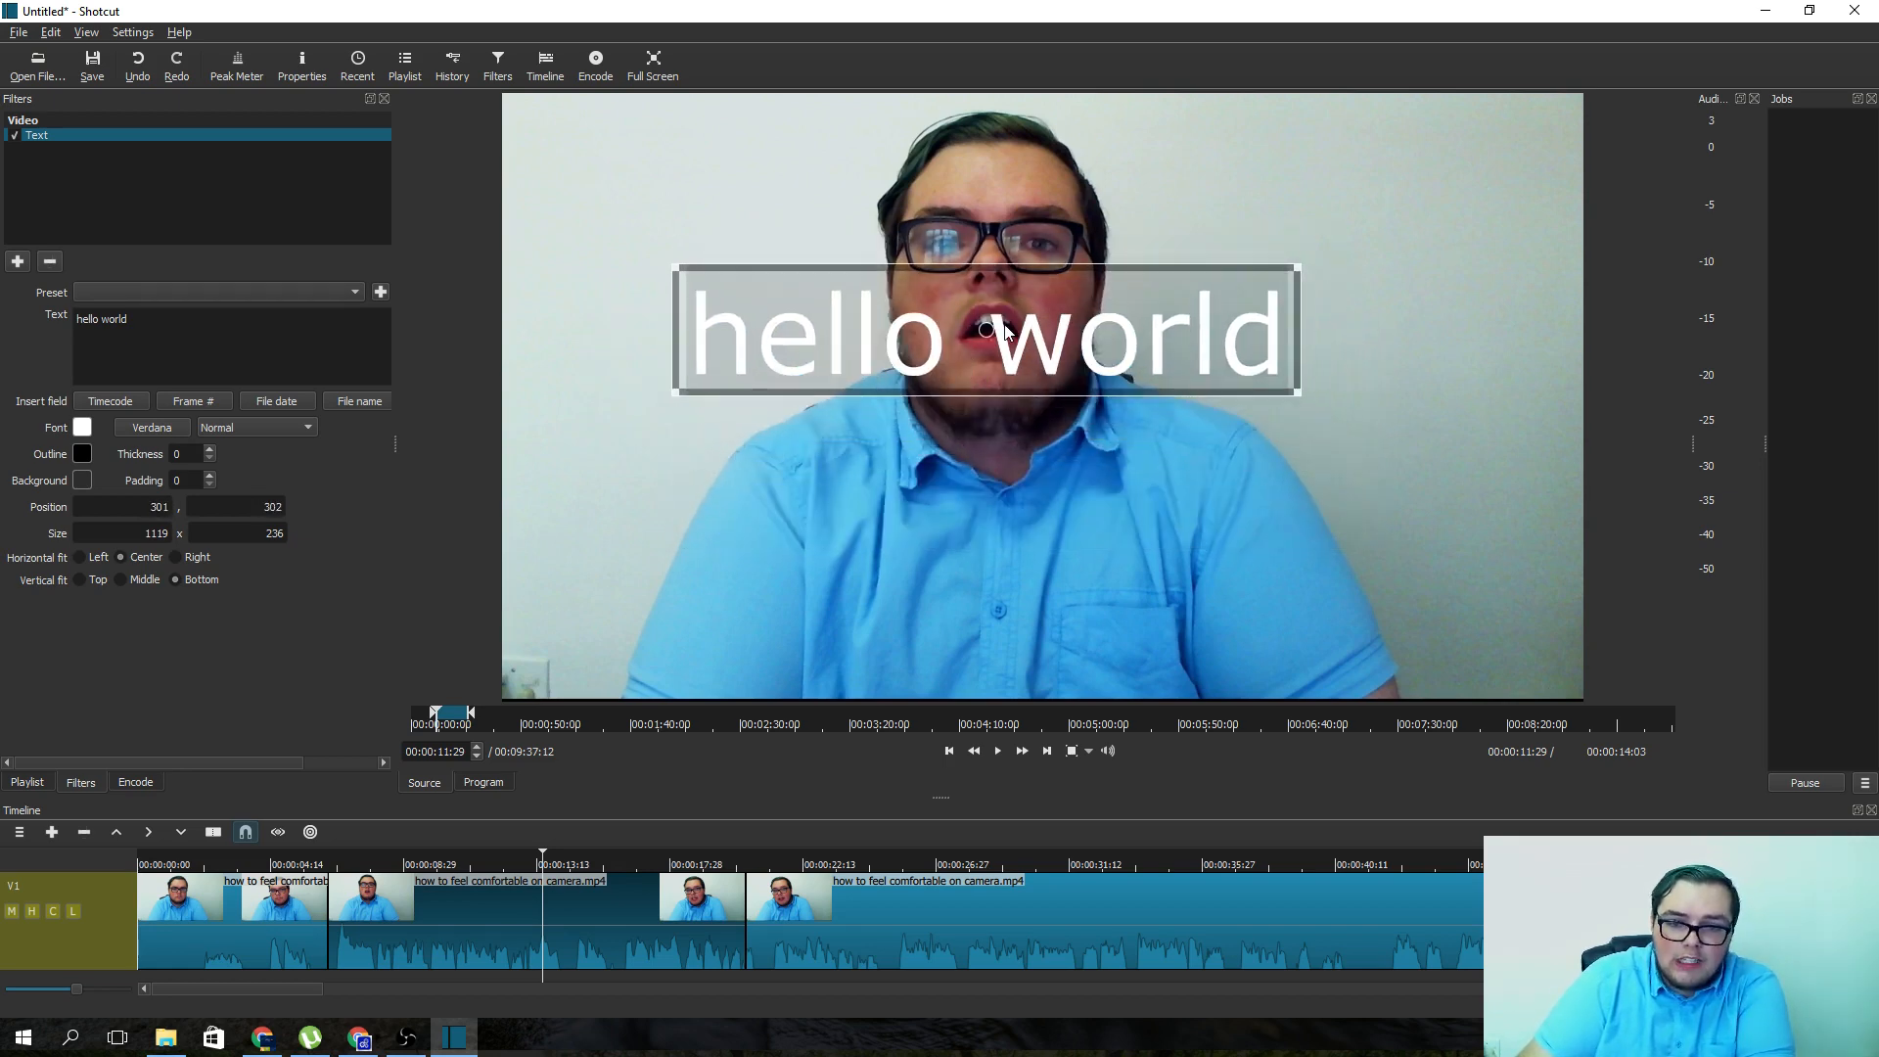
drag(985, 333, 987, 341)
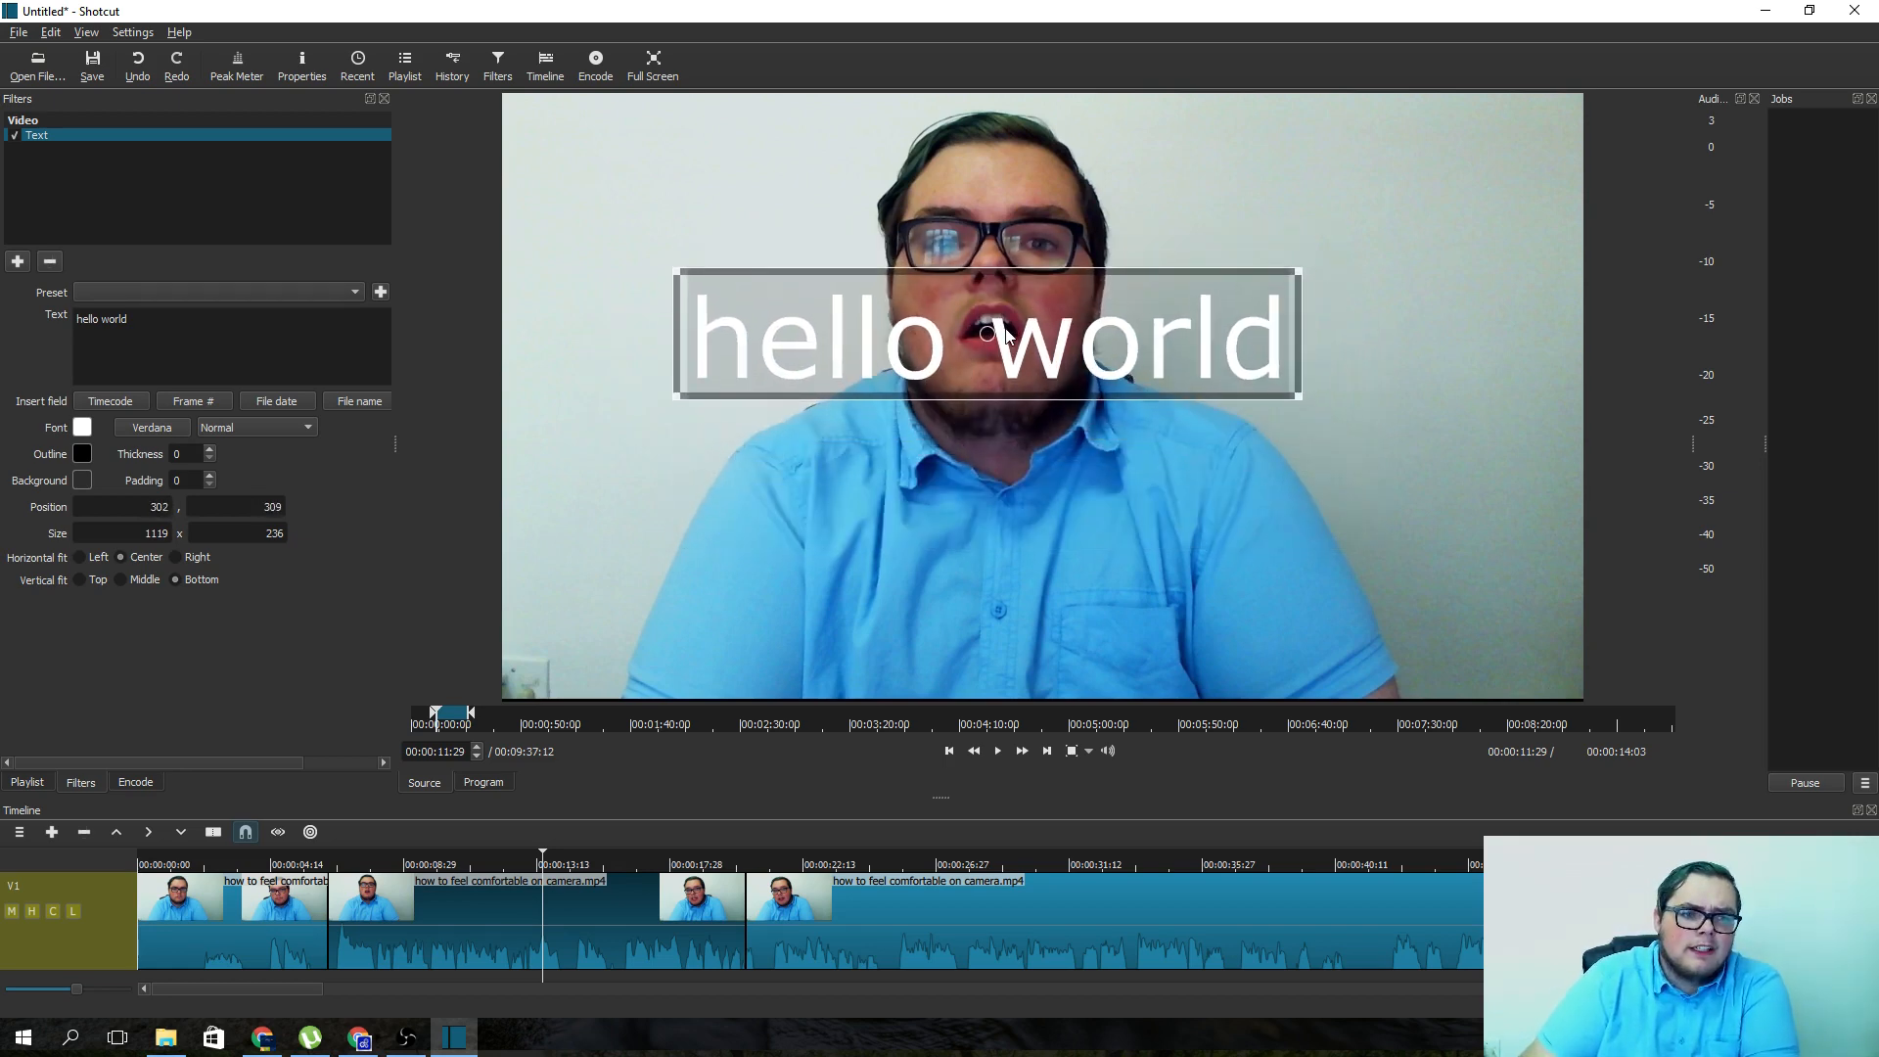
drag(983, 336, 1012, 360)
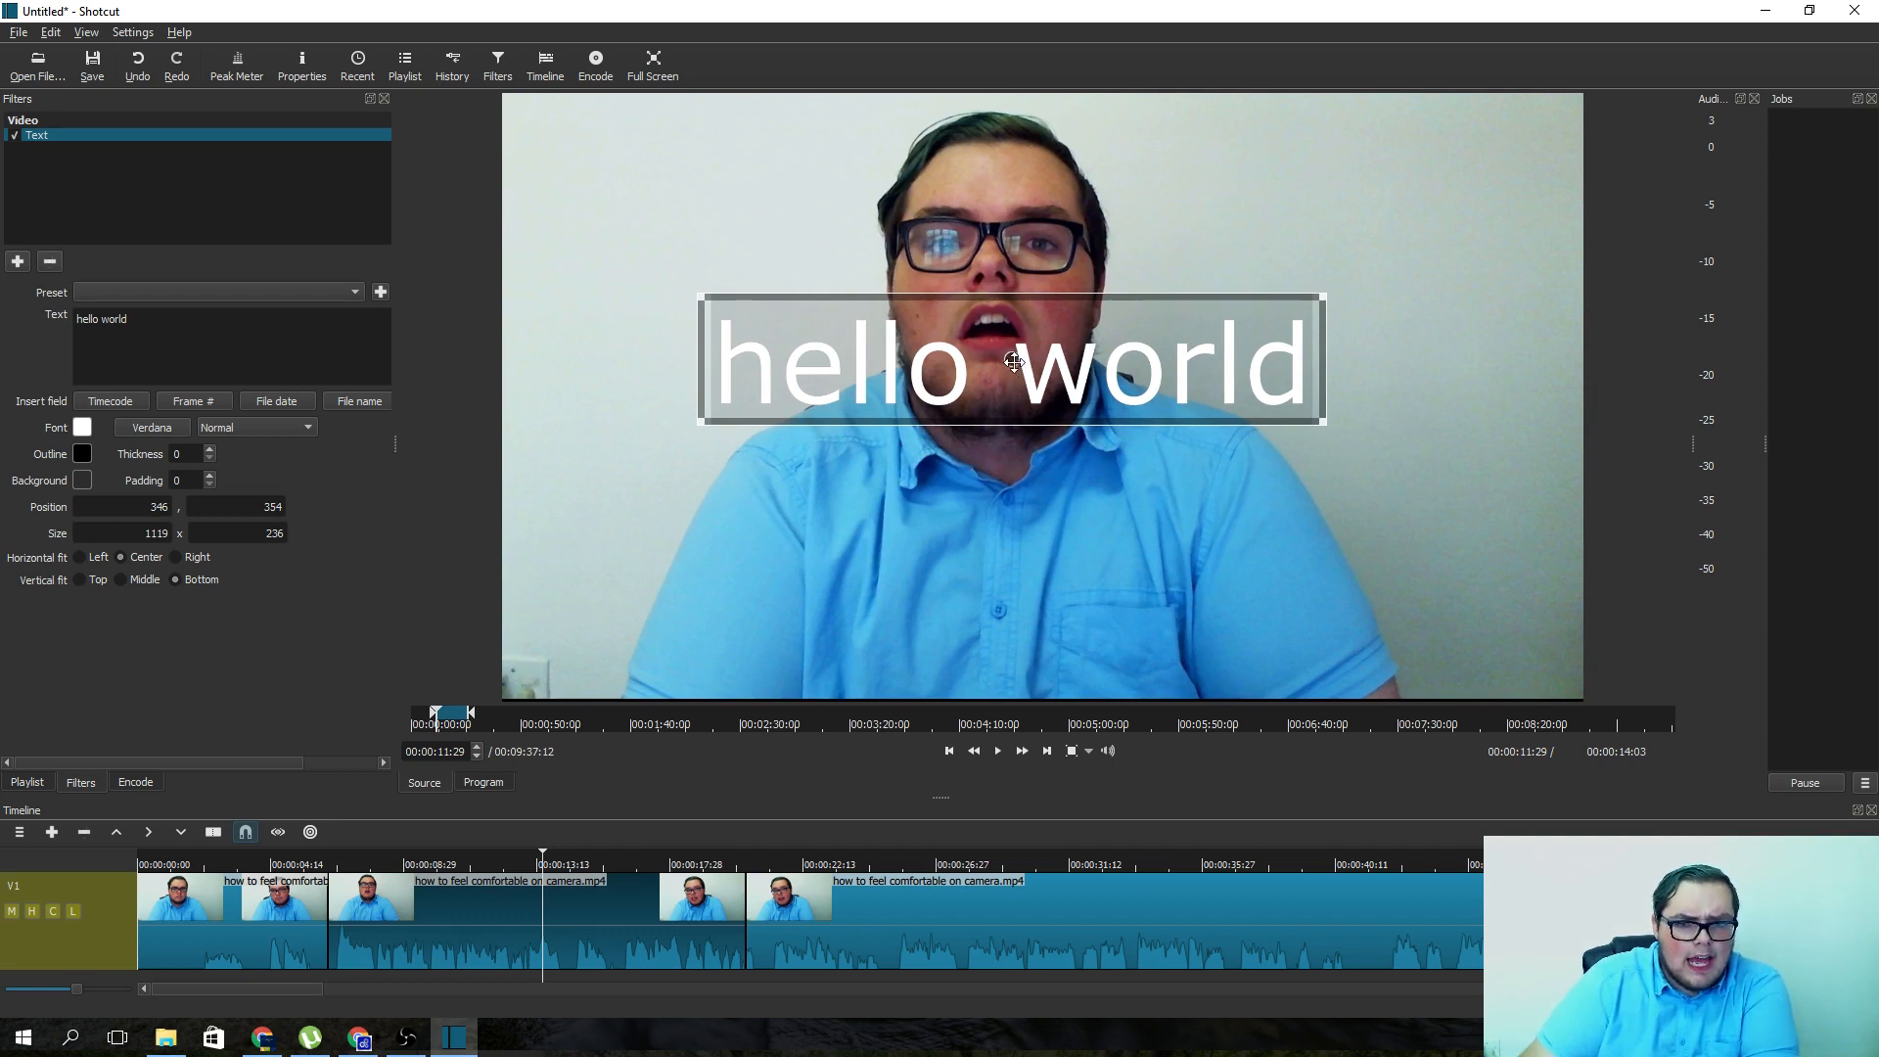
drag(1012, 362, 1126, 266)
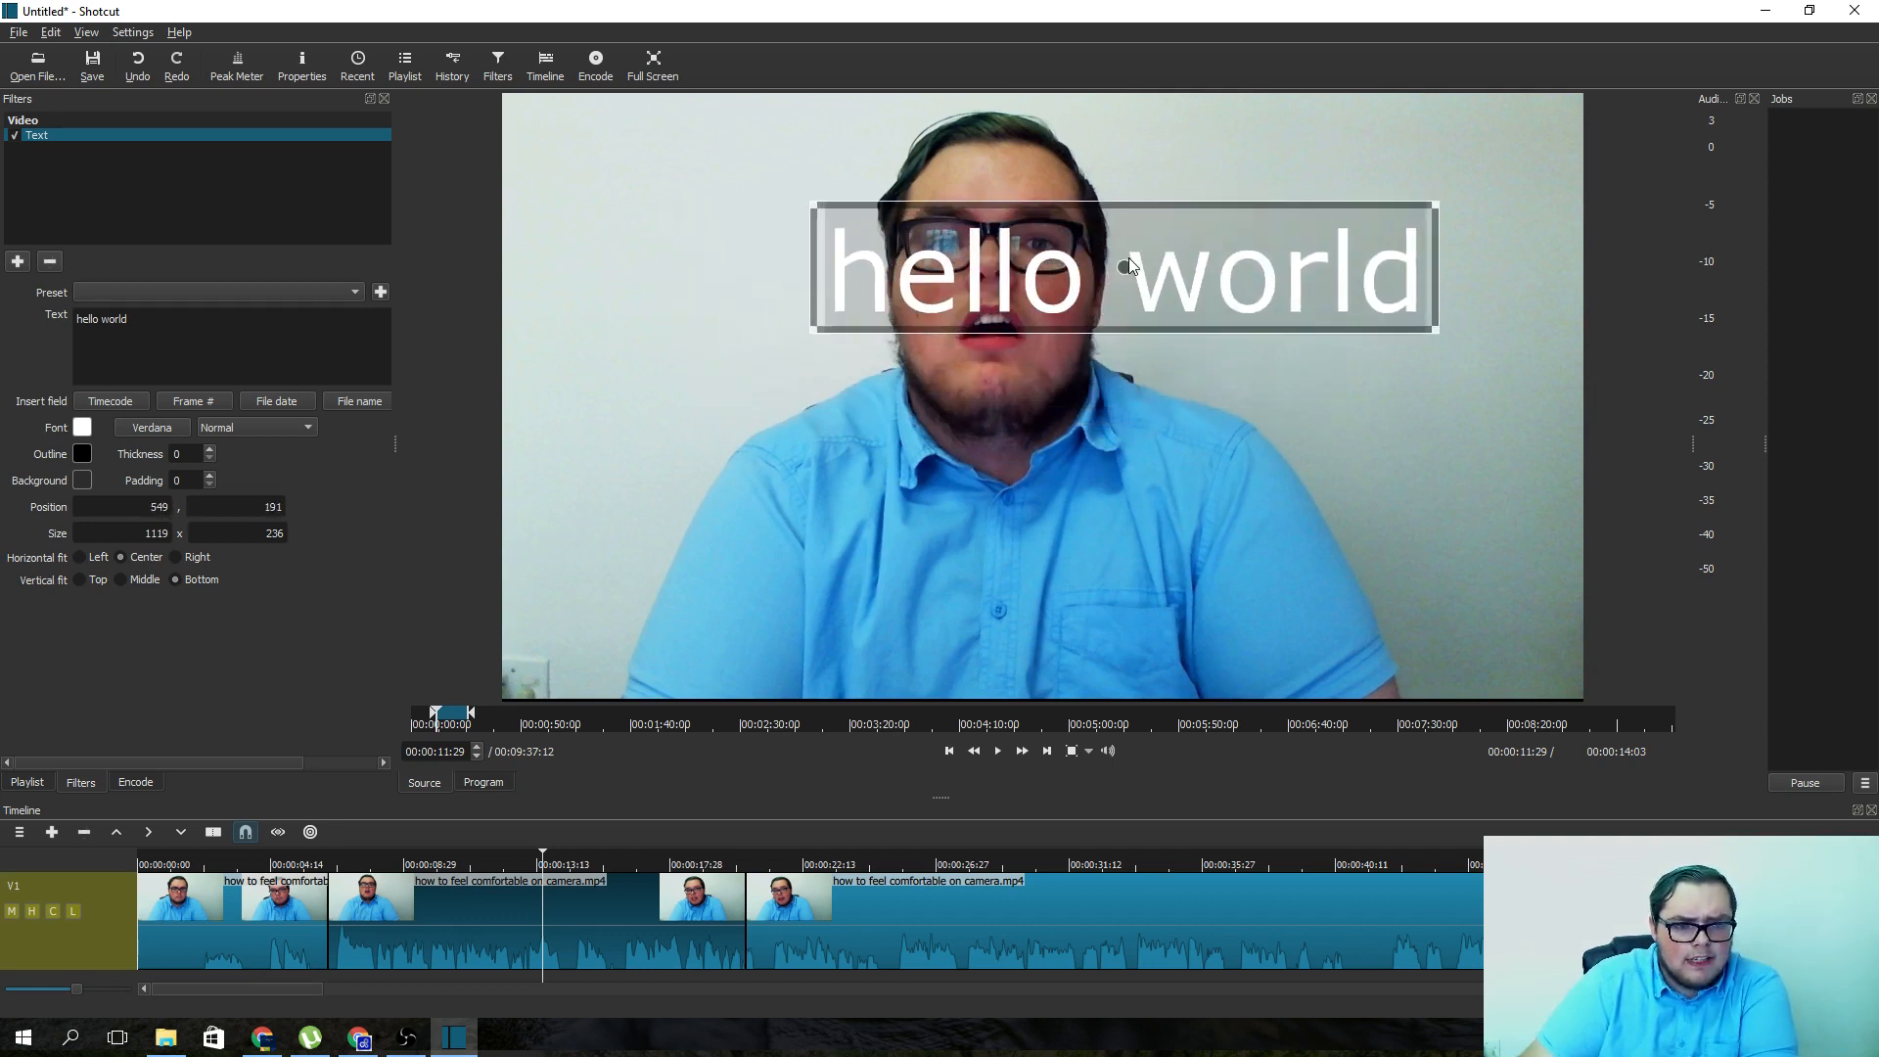
- Shrink the hello world title and fit it into the video's top-left corner
drag(1122, 270, 919, 427)
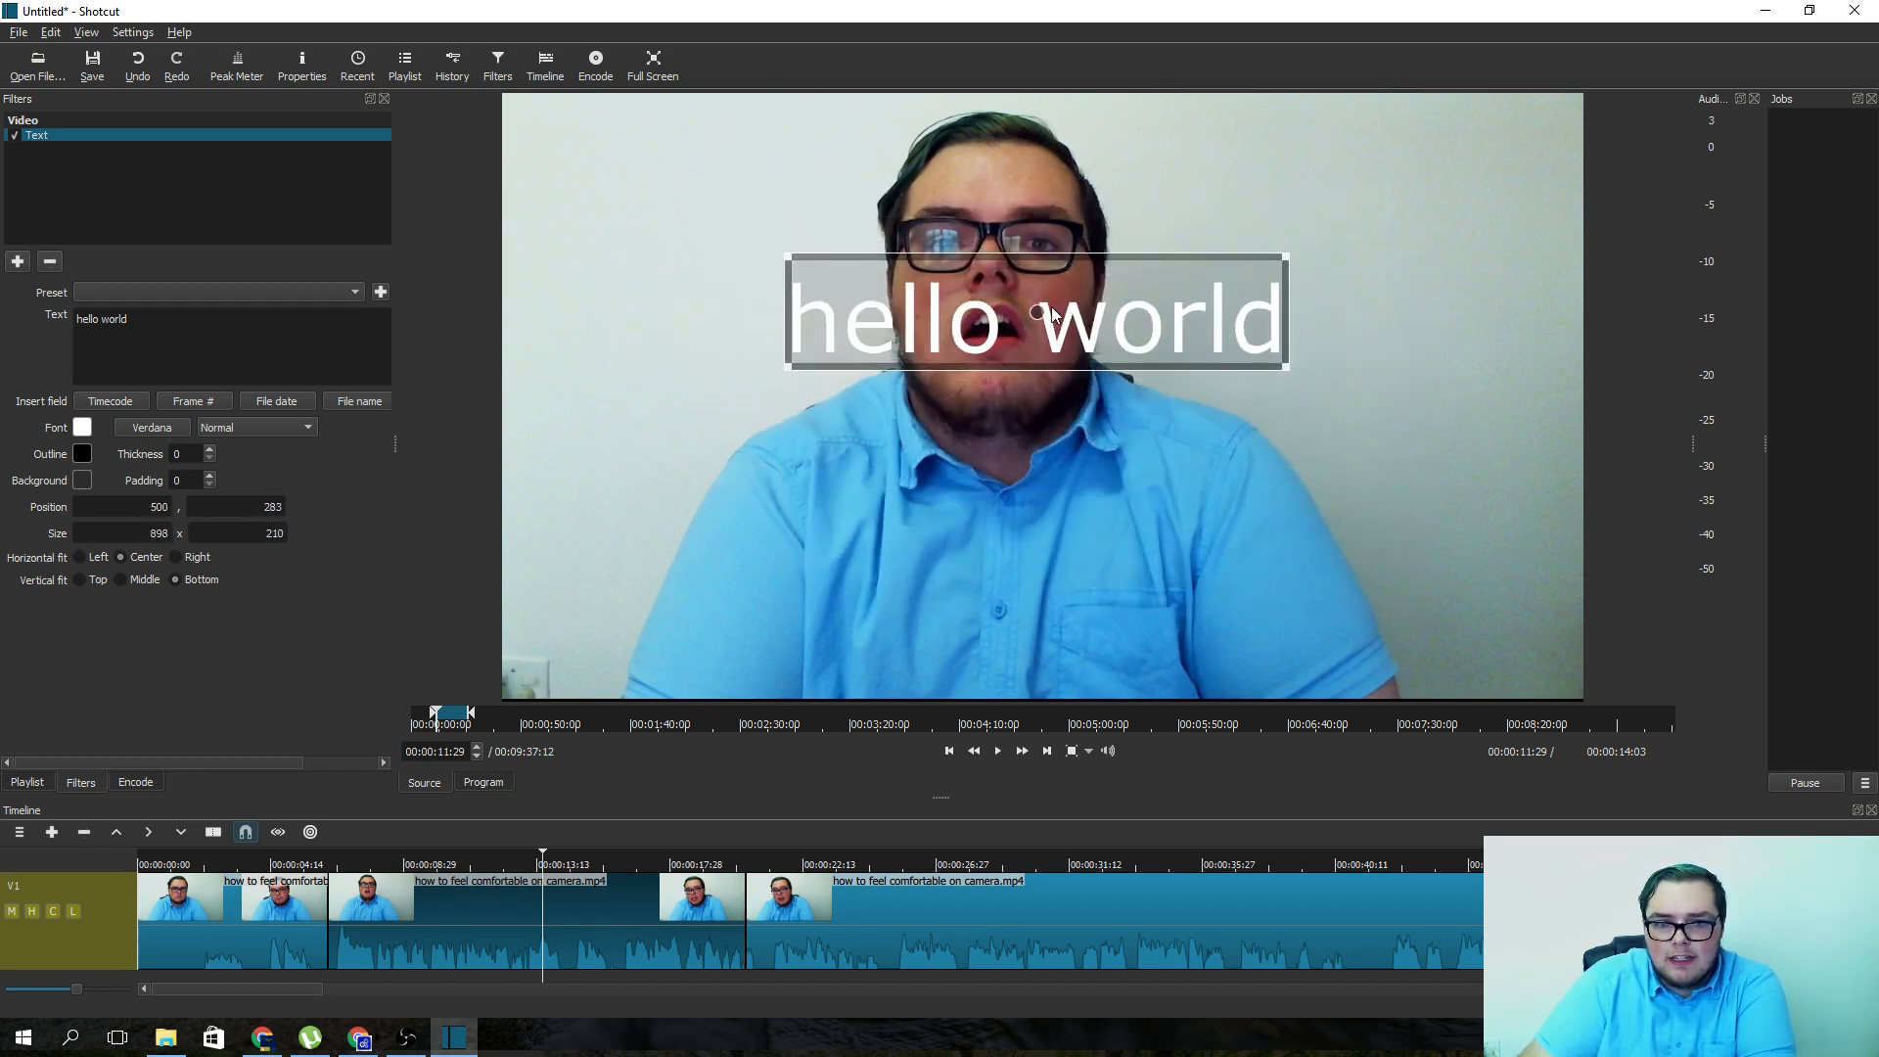
drag(1034, 314, 753, 203)
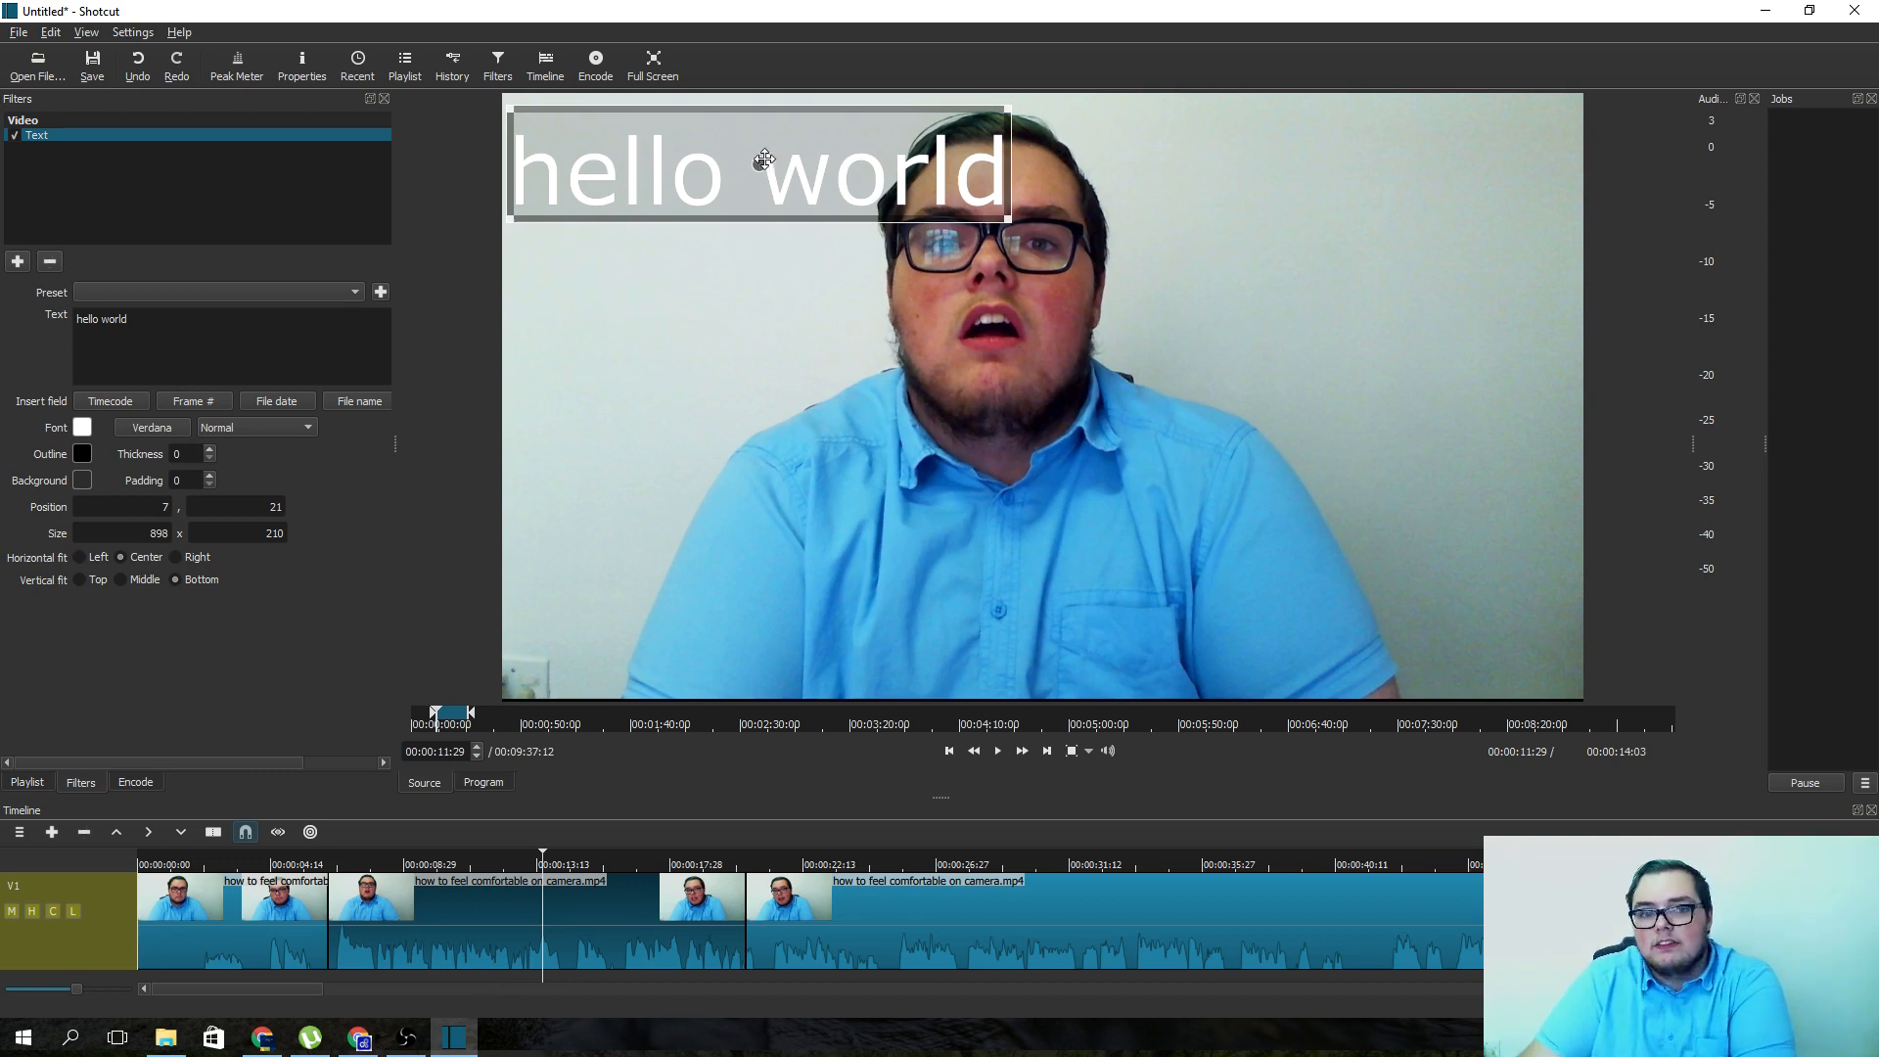
drag(764, 159, 977, 228)
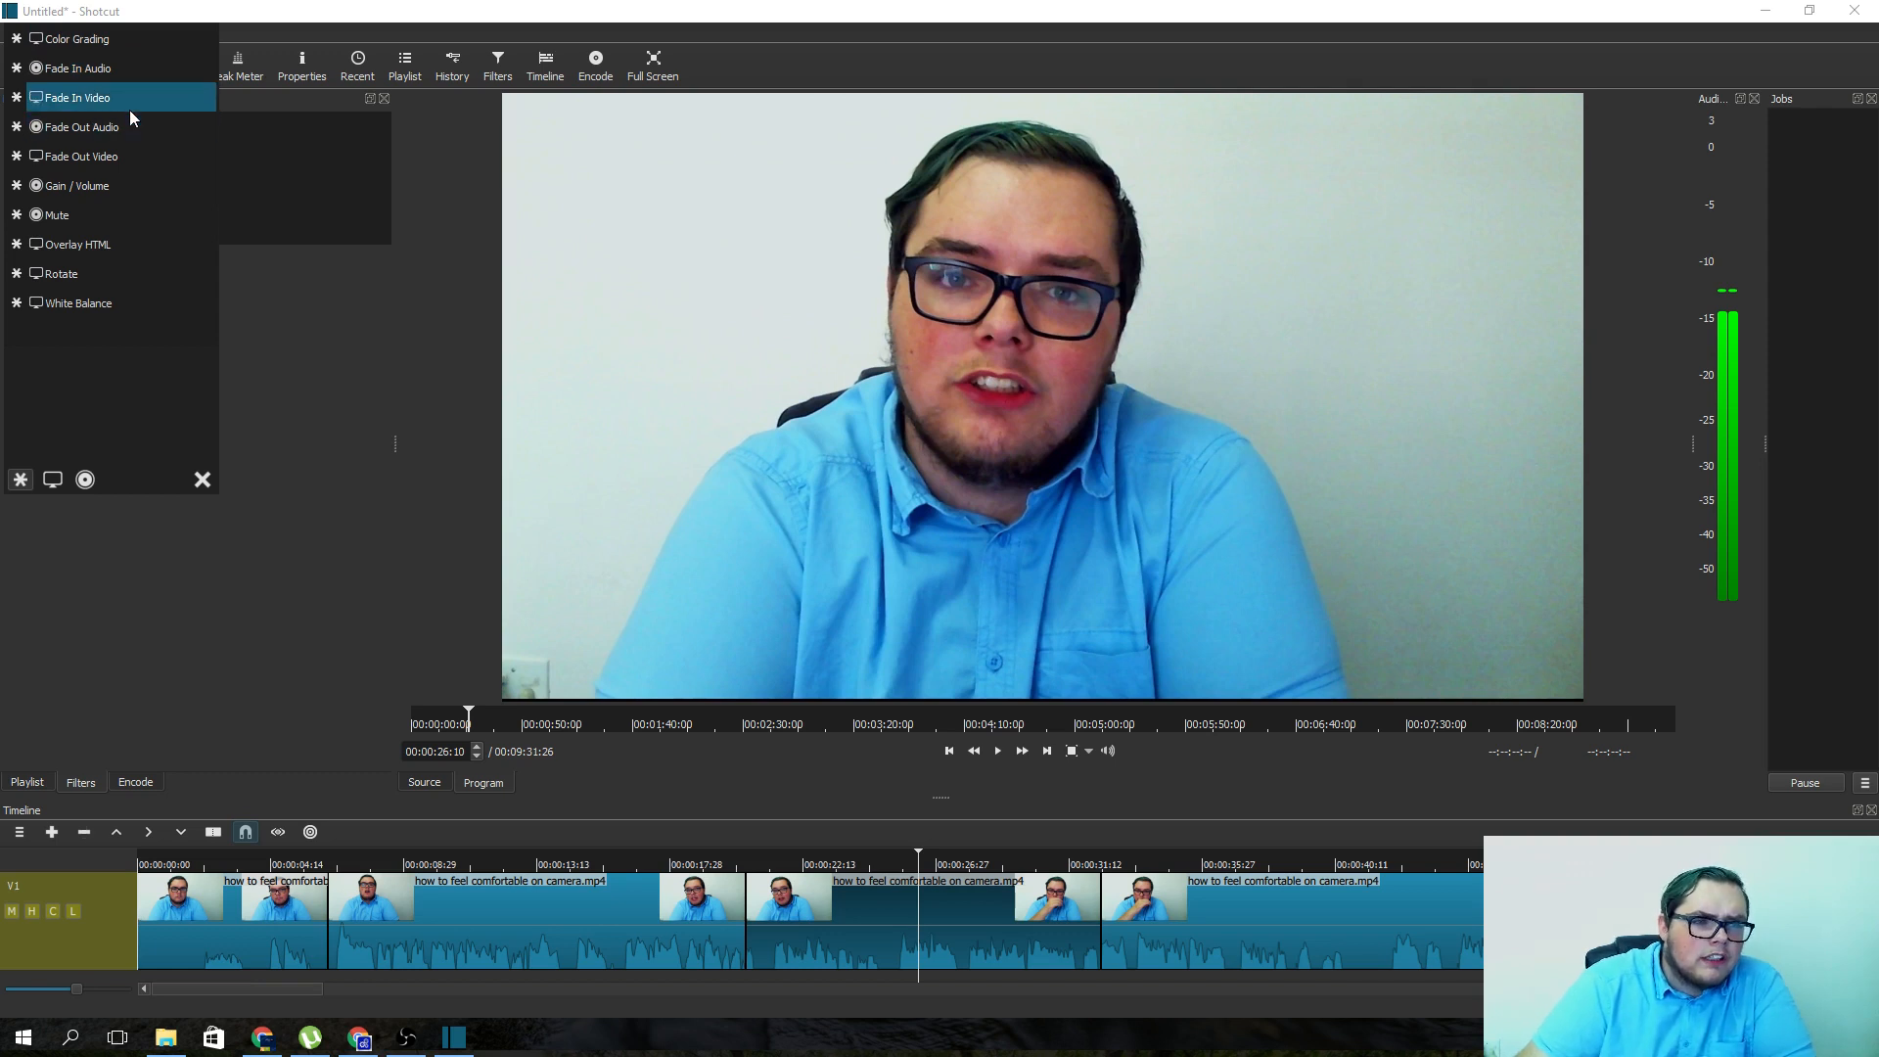
mouse_move(108, 214)
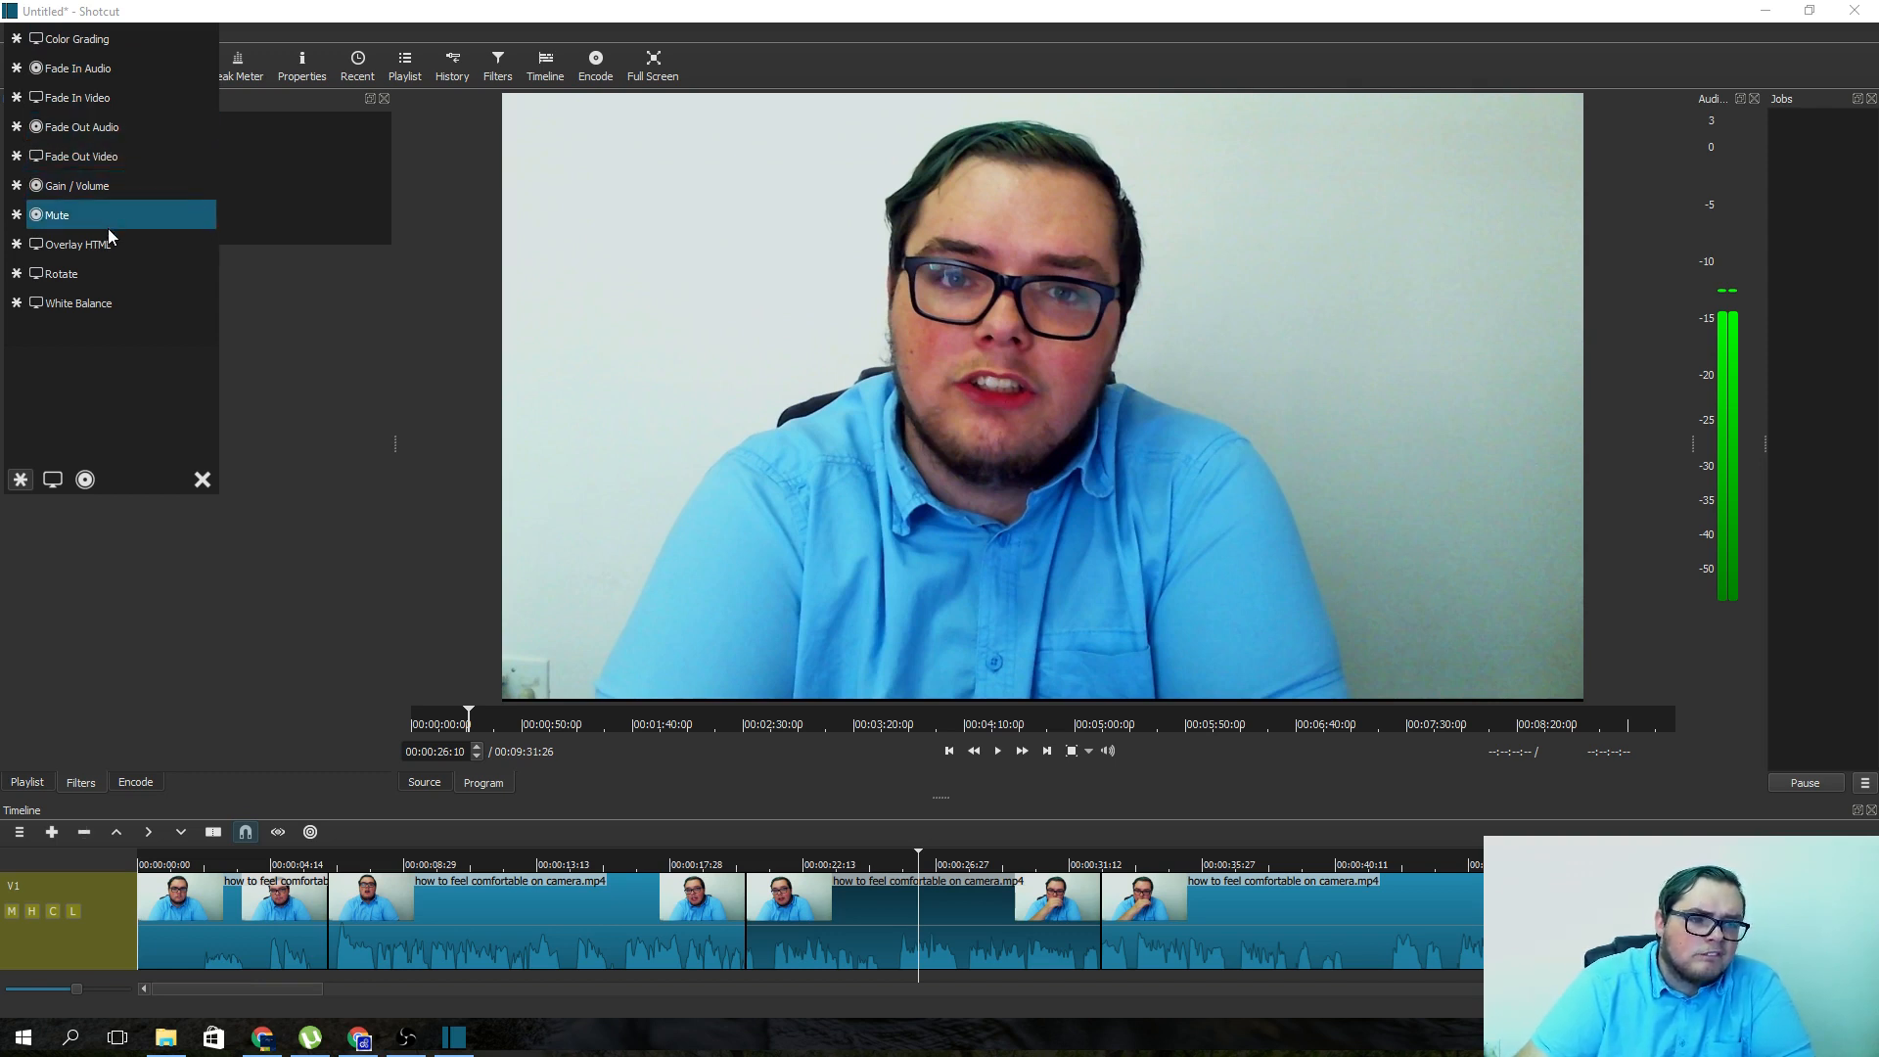
mouse_move(111, 348)
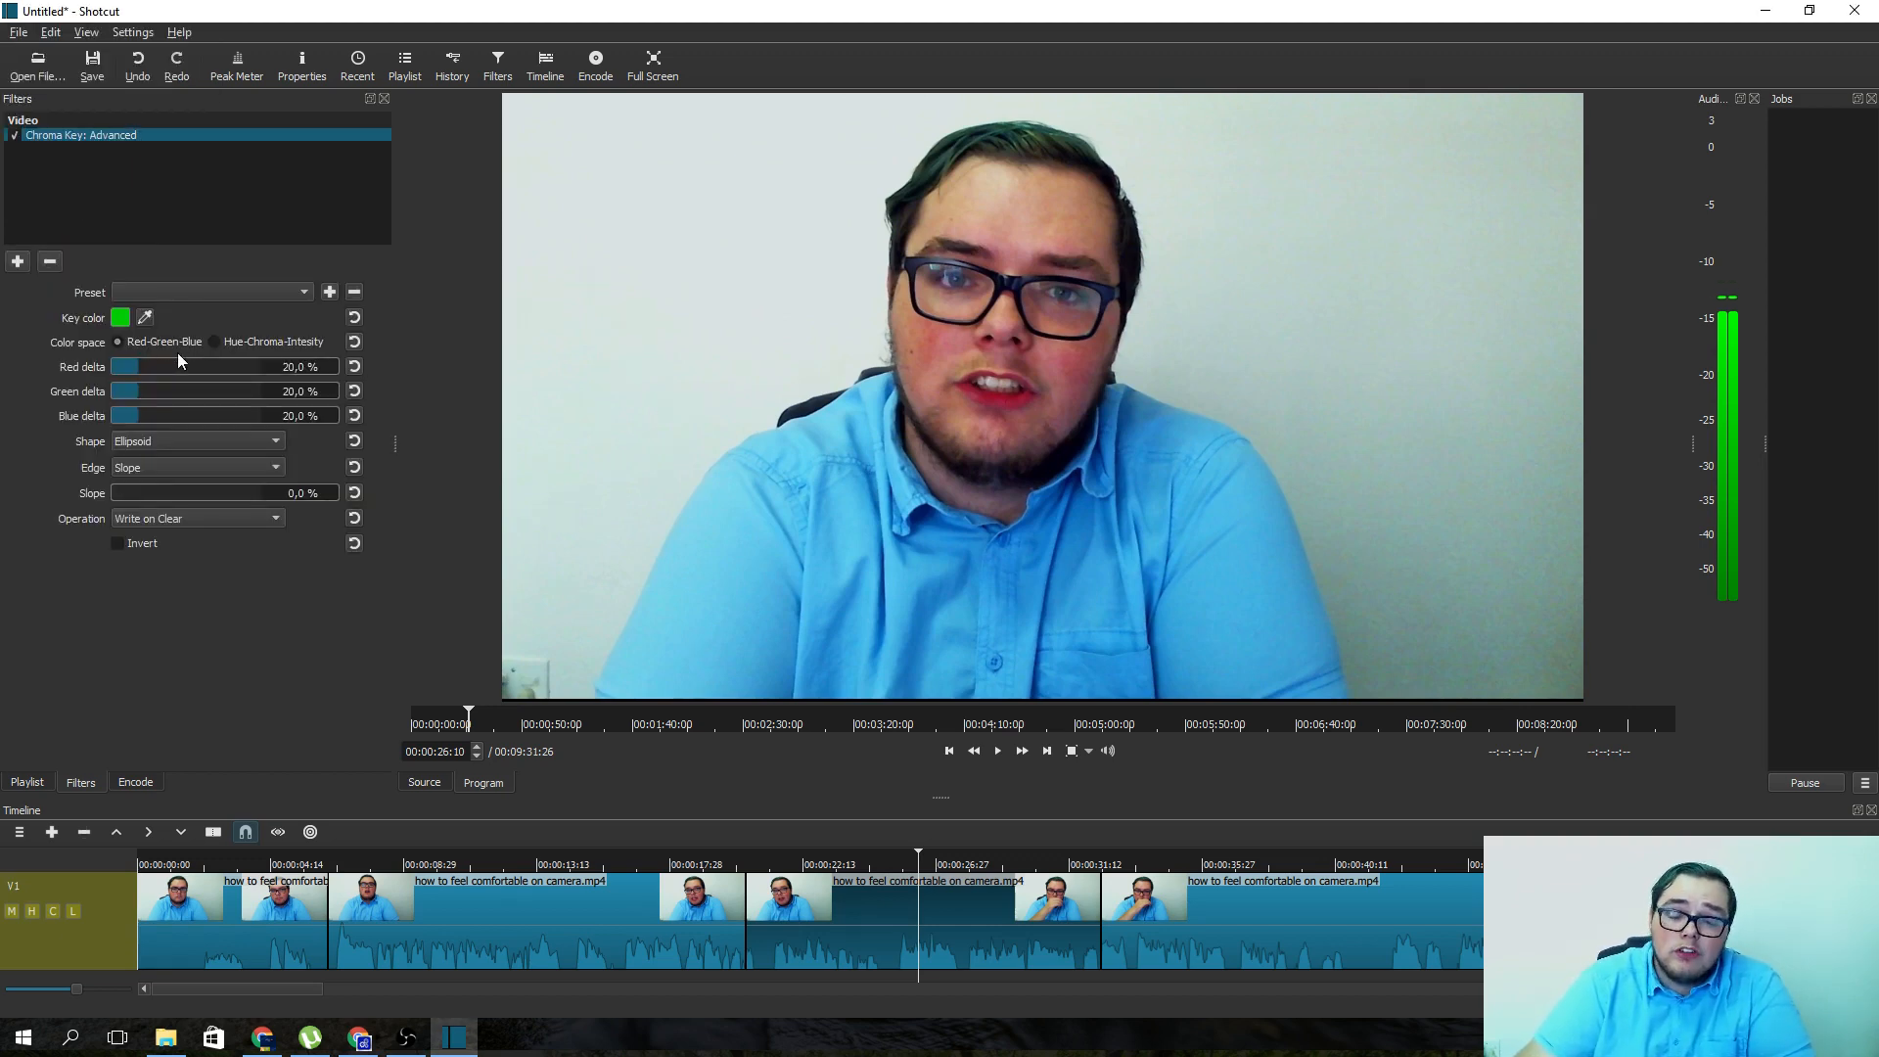
- Use the Key color eyedropper to sample light blue from the preview
click(119, 317)
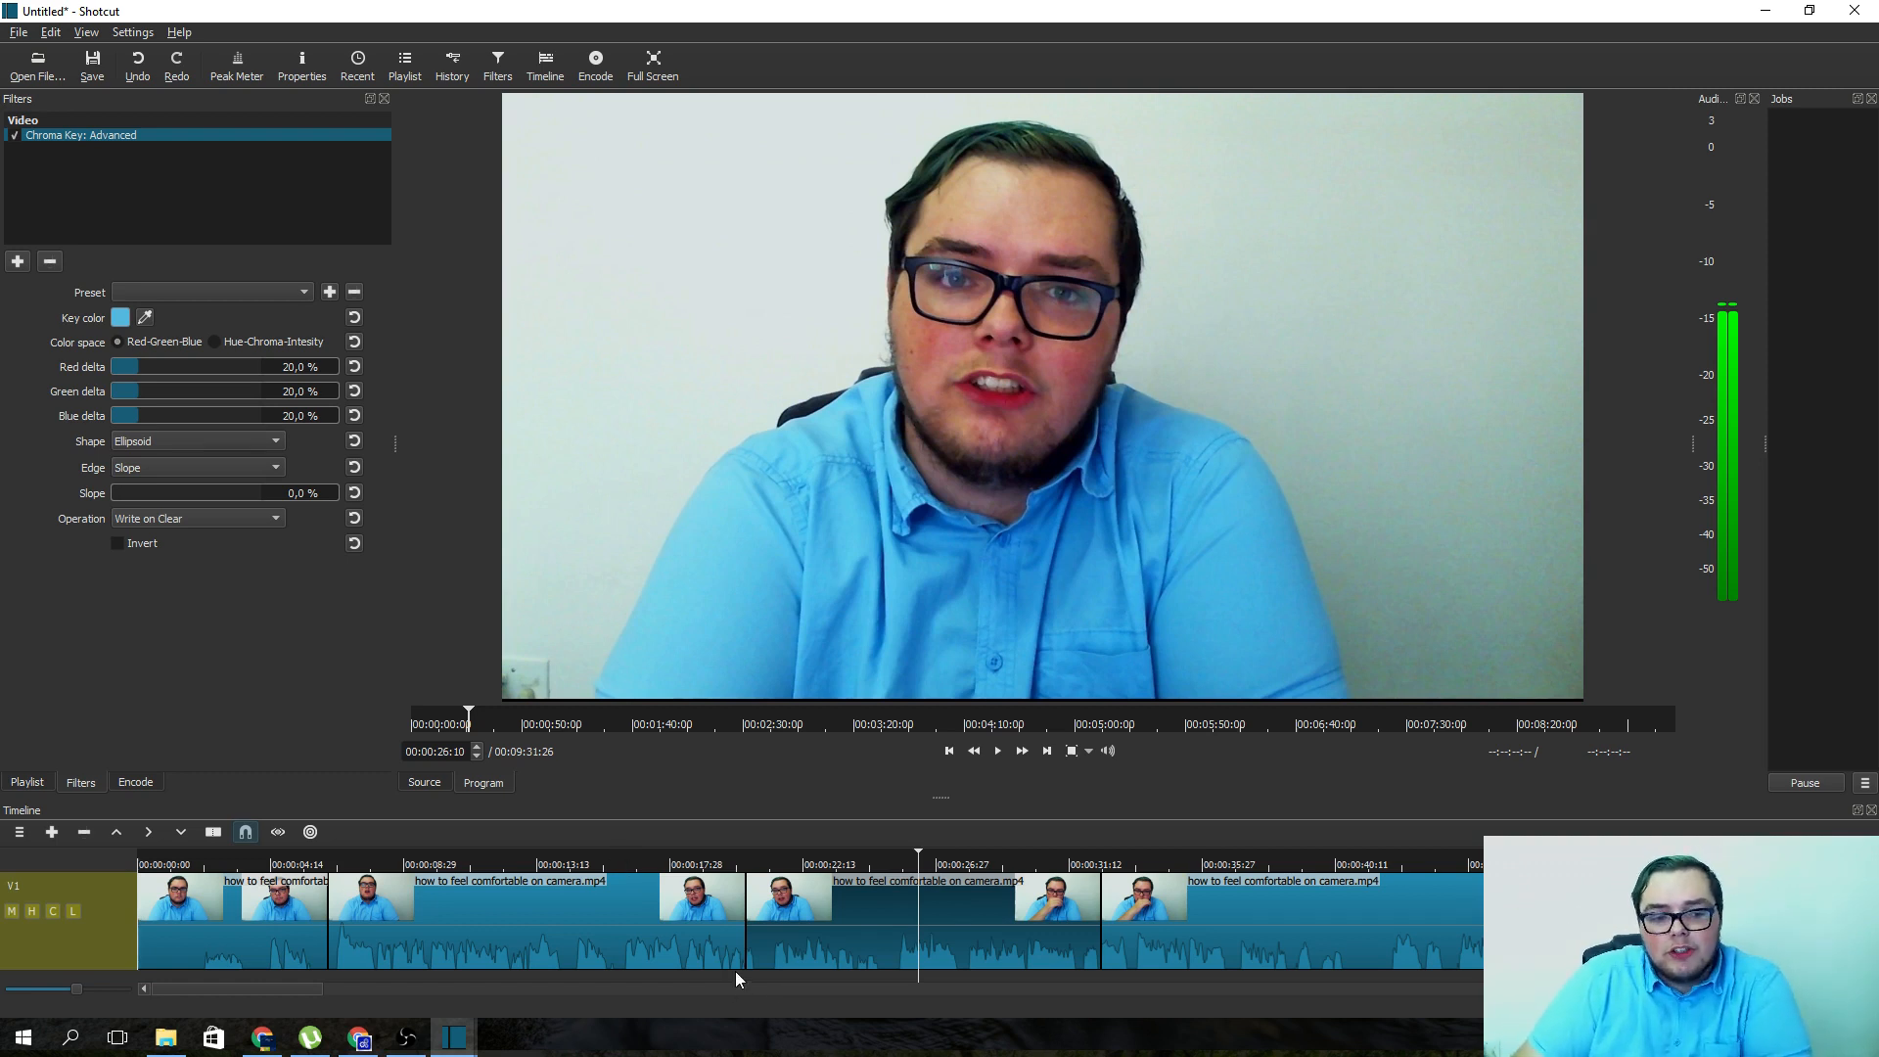
mouse_move(622, 1025)
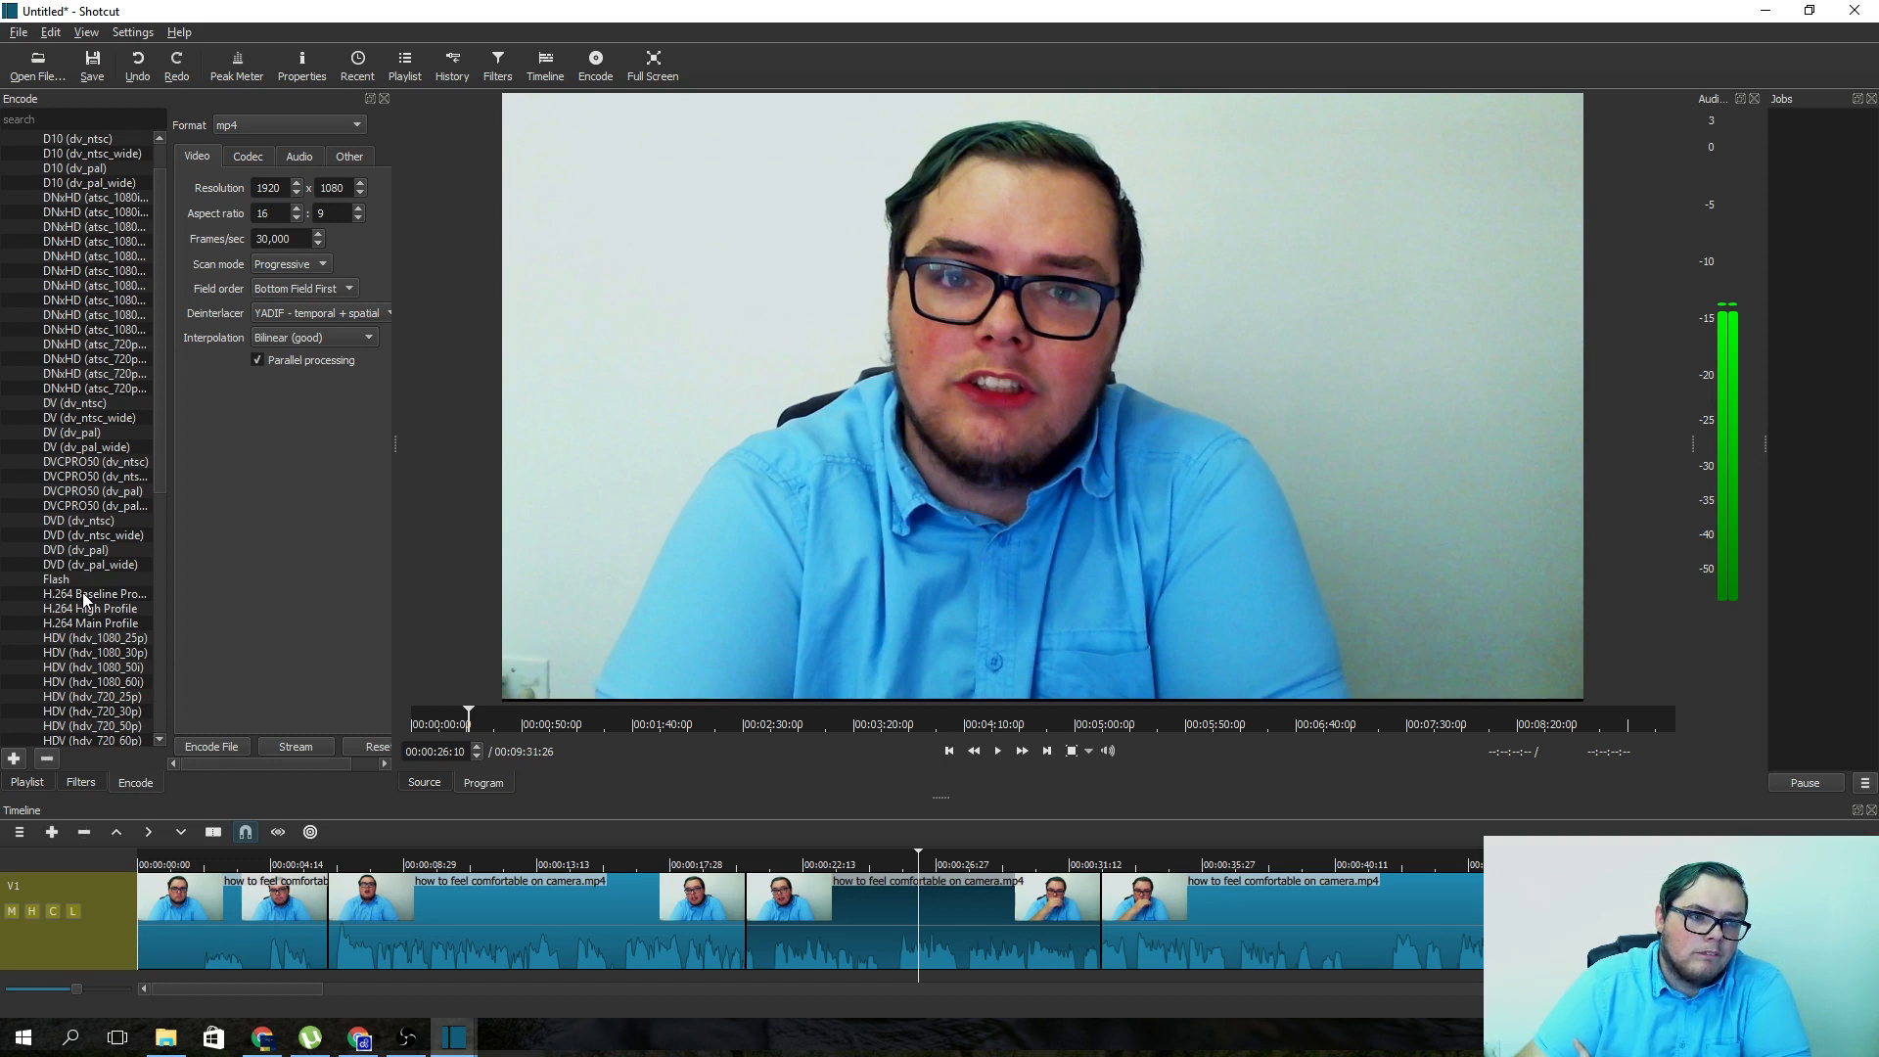
- Select the H.264 Baseline Profile preset and review its Codec and Video settings
scroll(down, 3)
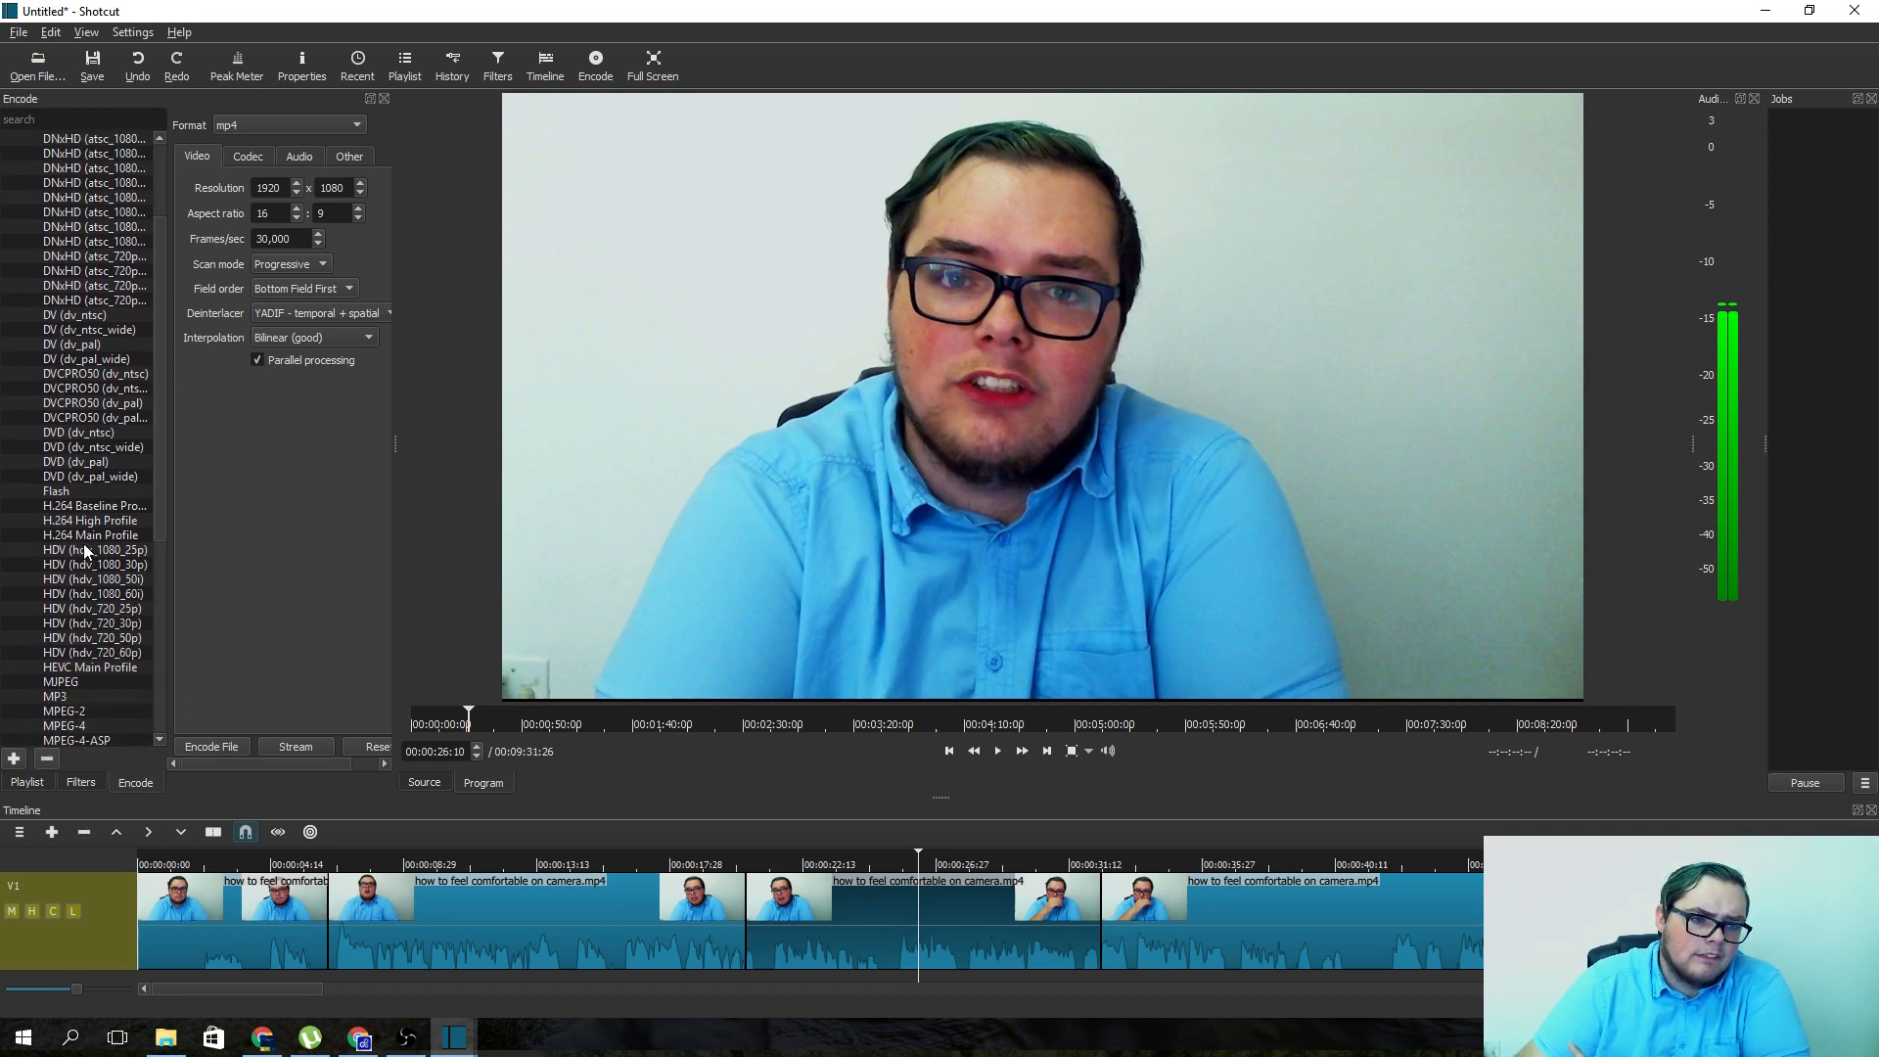
click(94, 505)
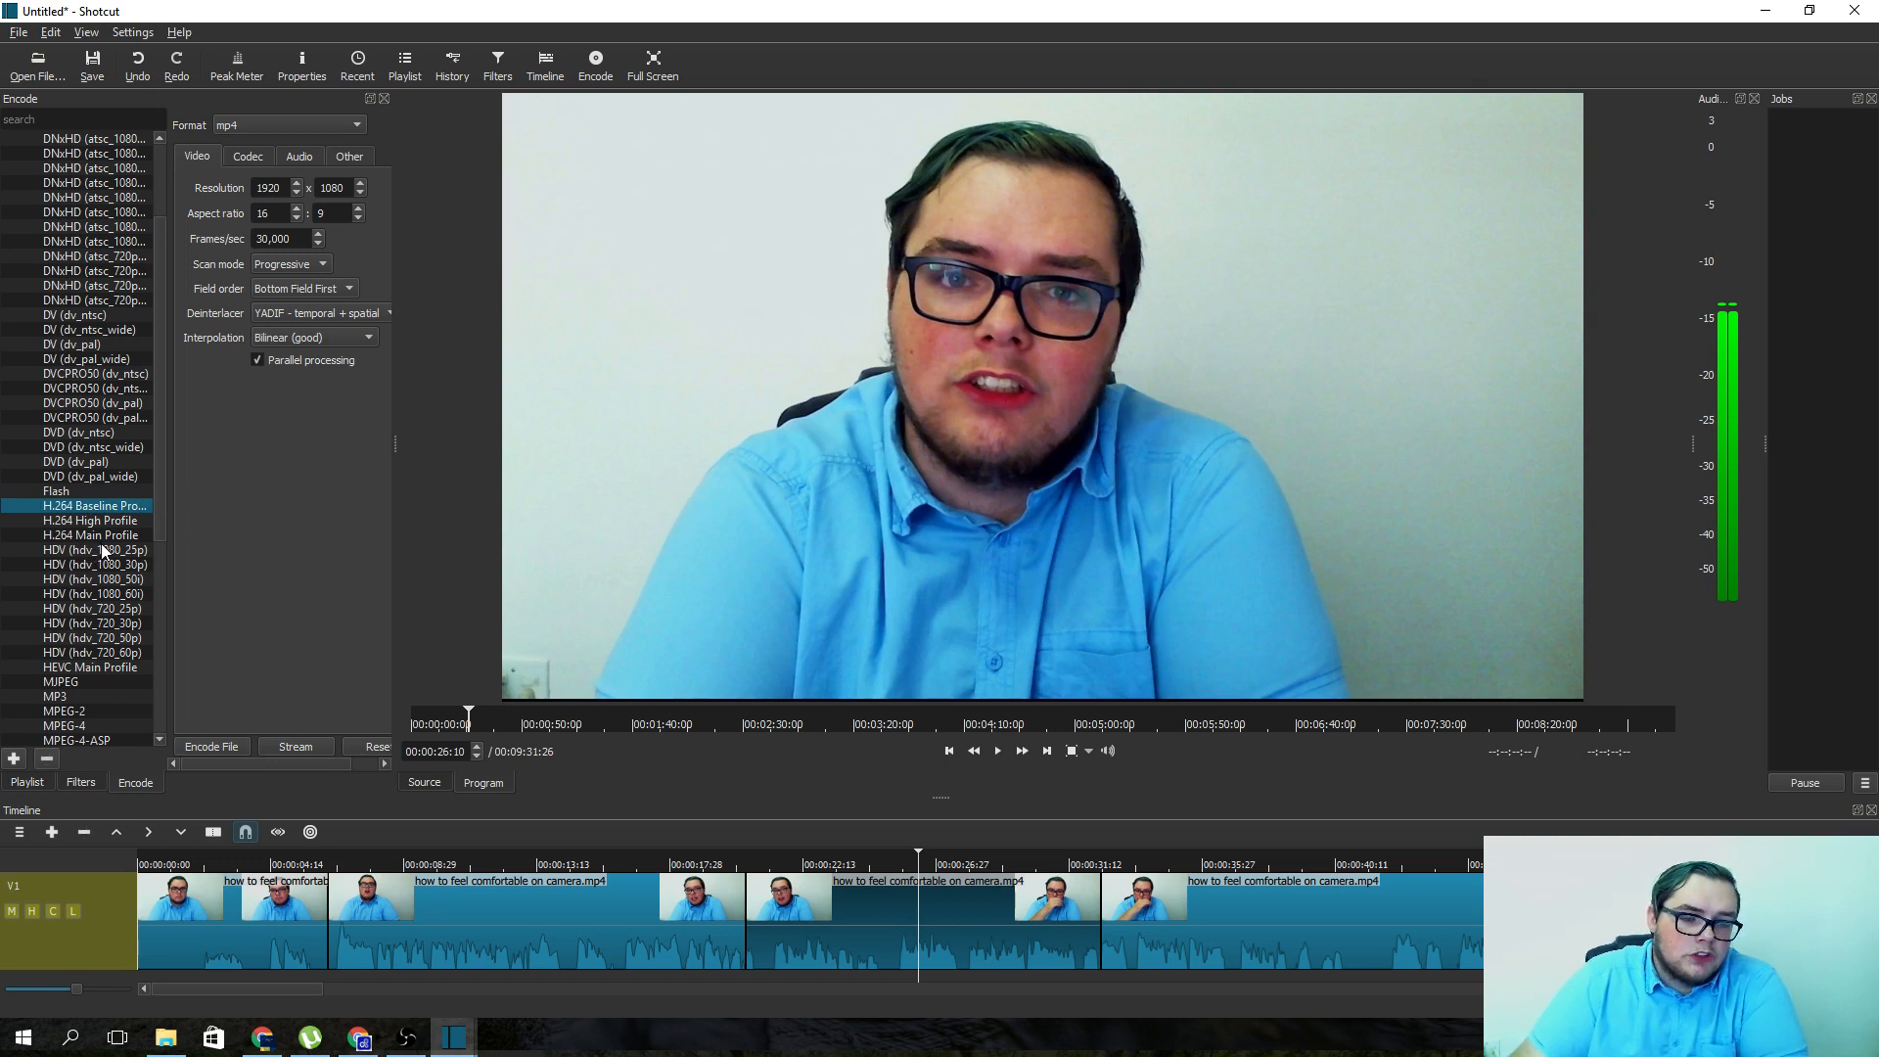
mouse_move(94, 566)
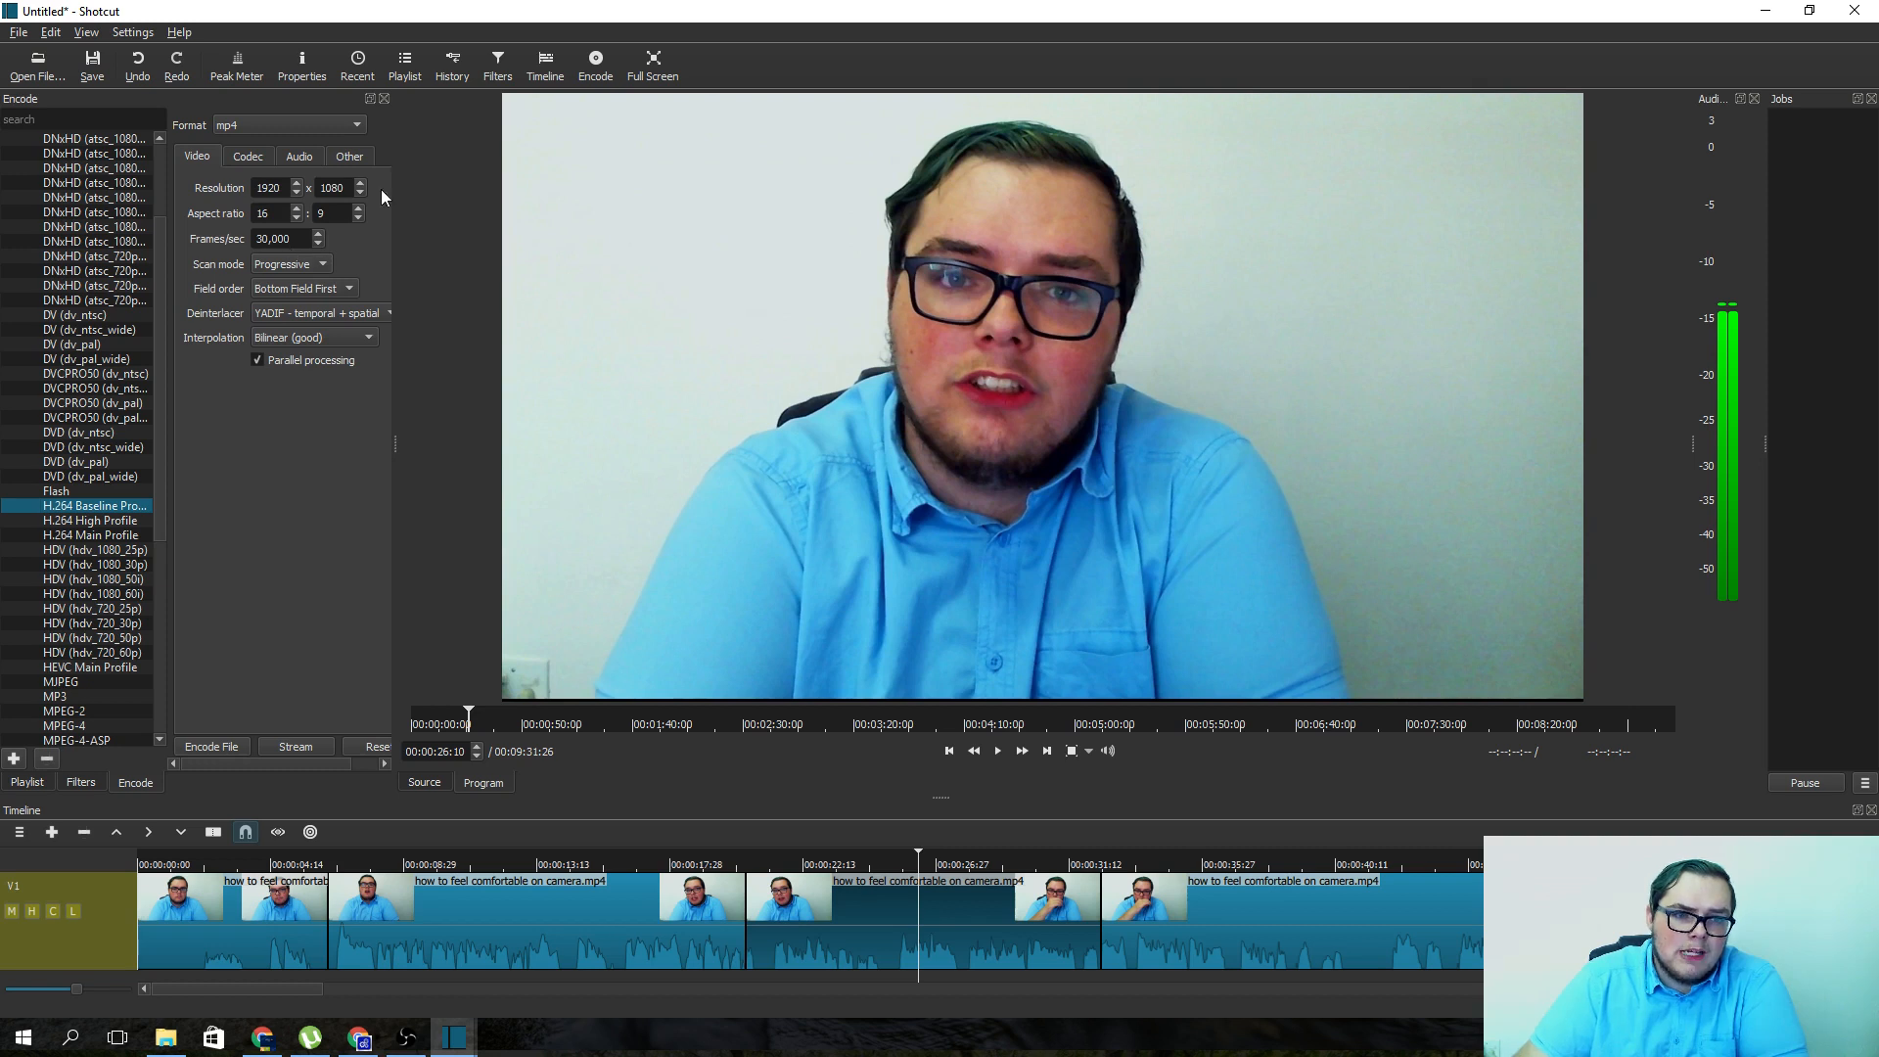
click(247, 156)
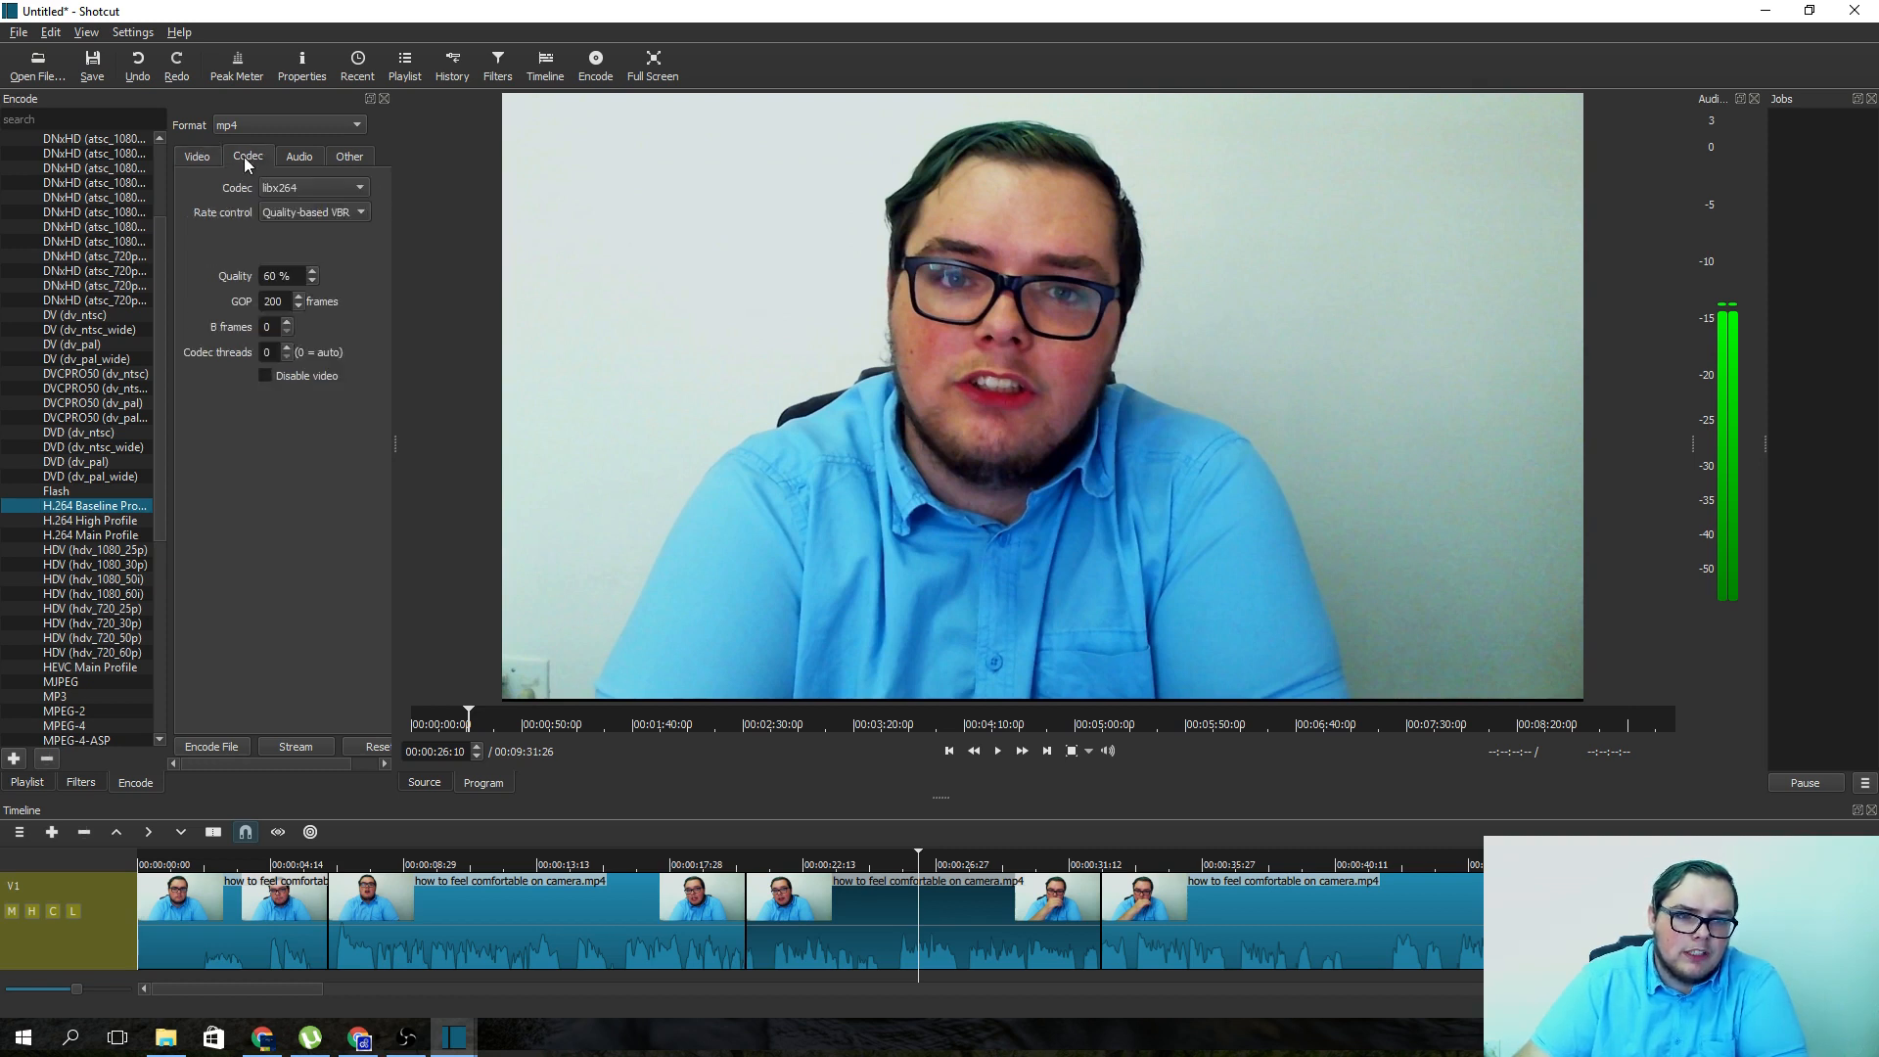
click(197, 156)
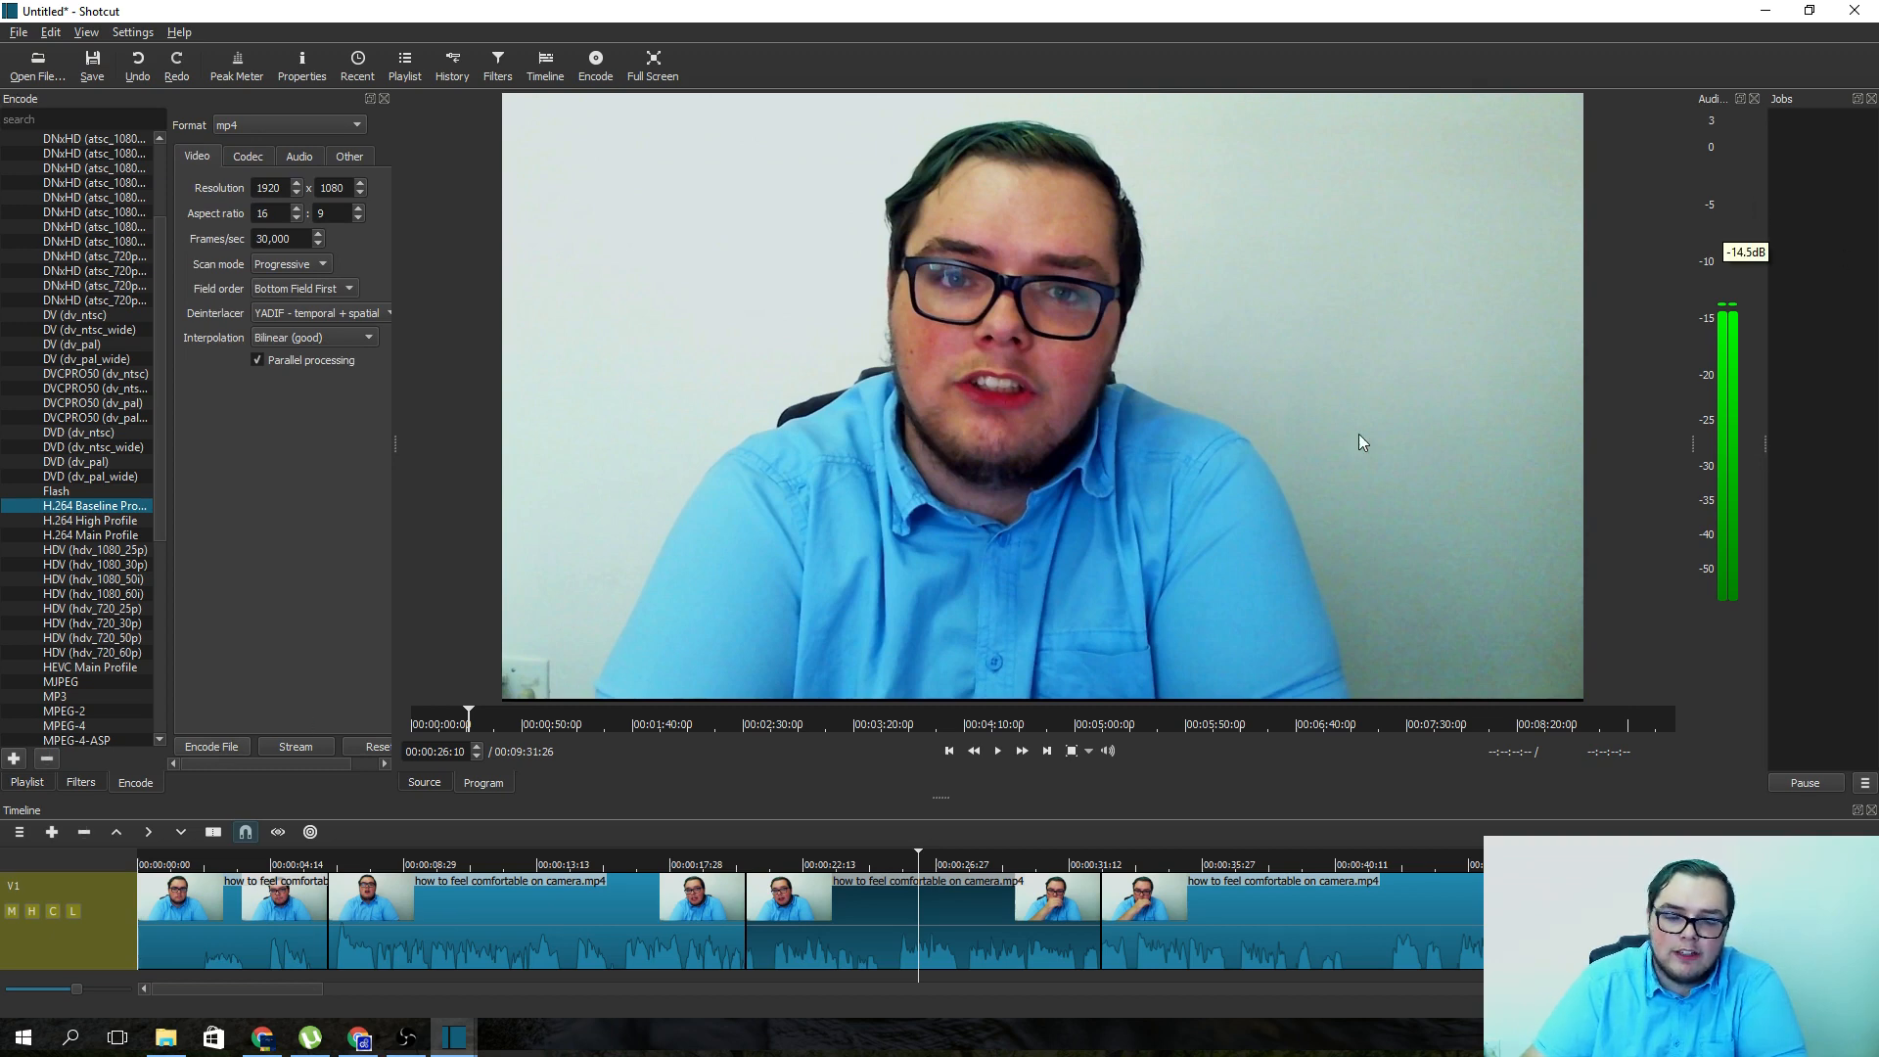
click(212, 746)
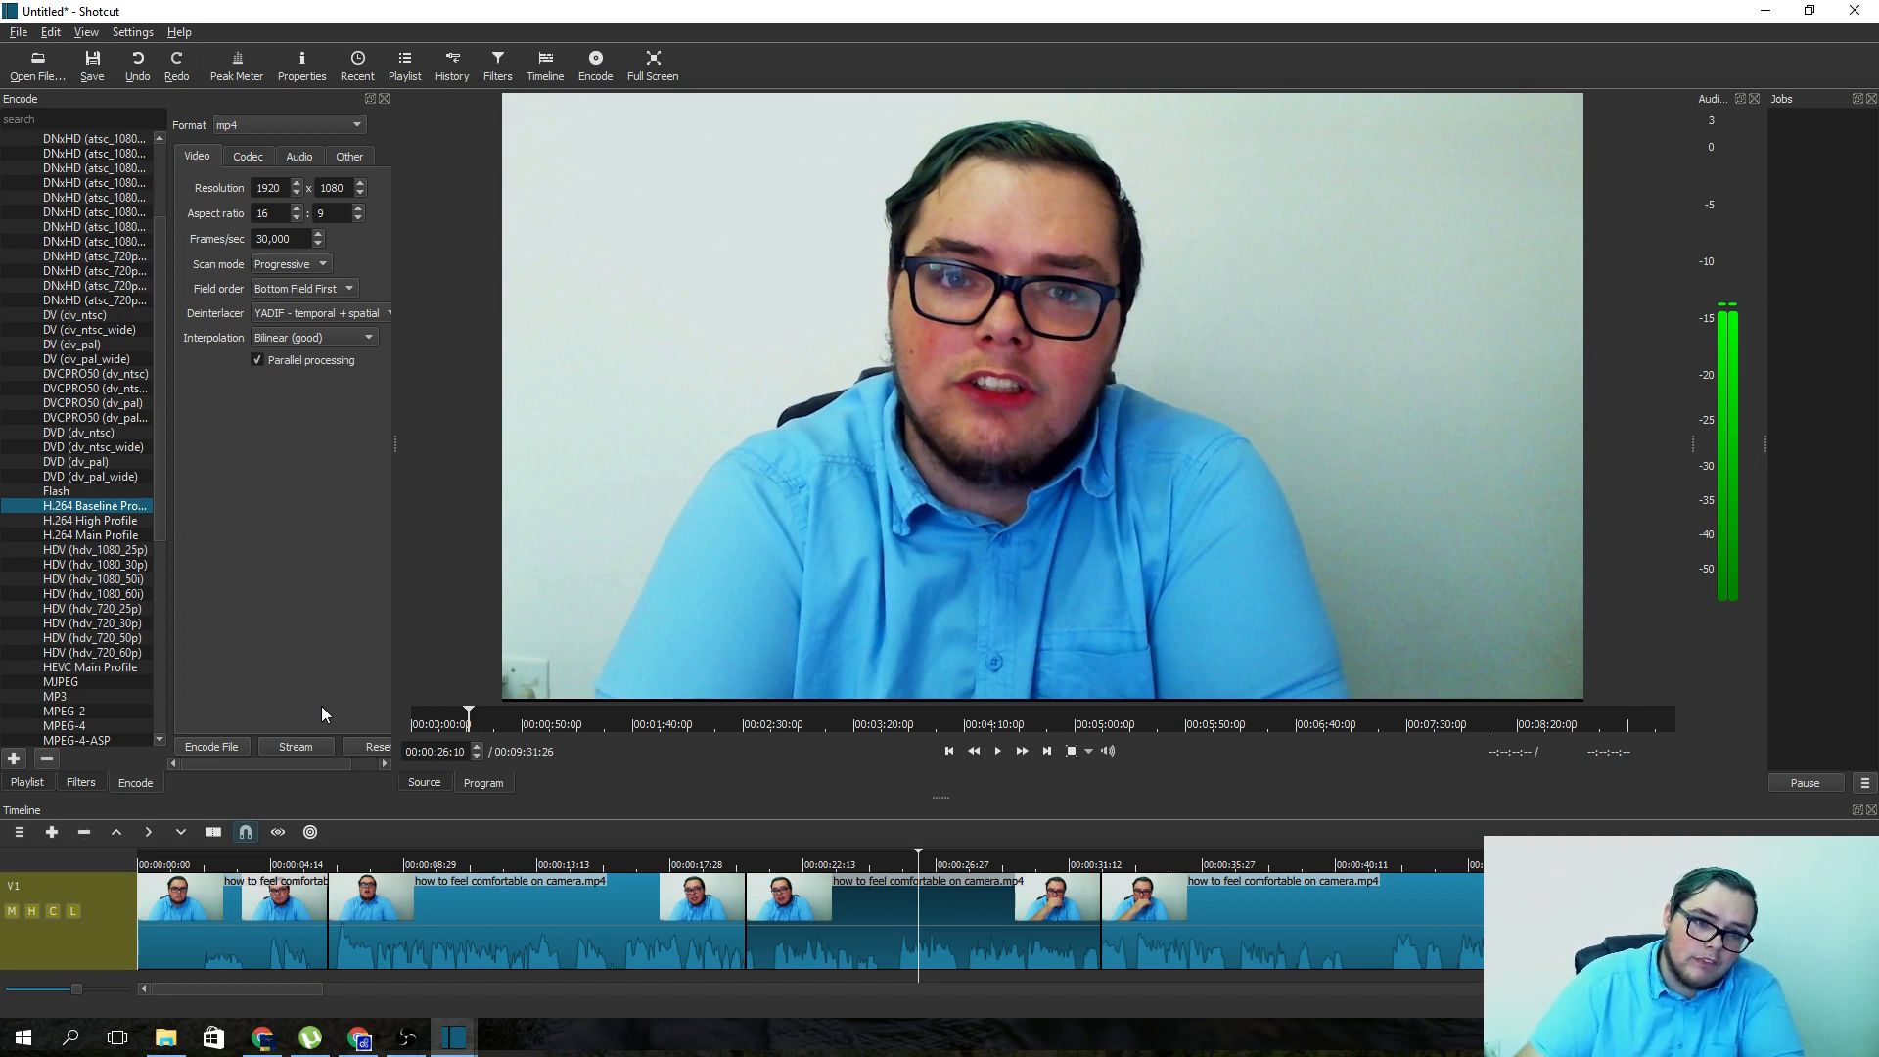
mouse_move(290, 767)
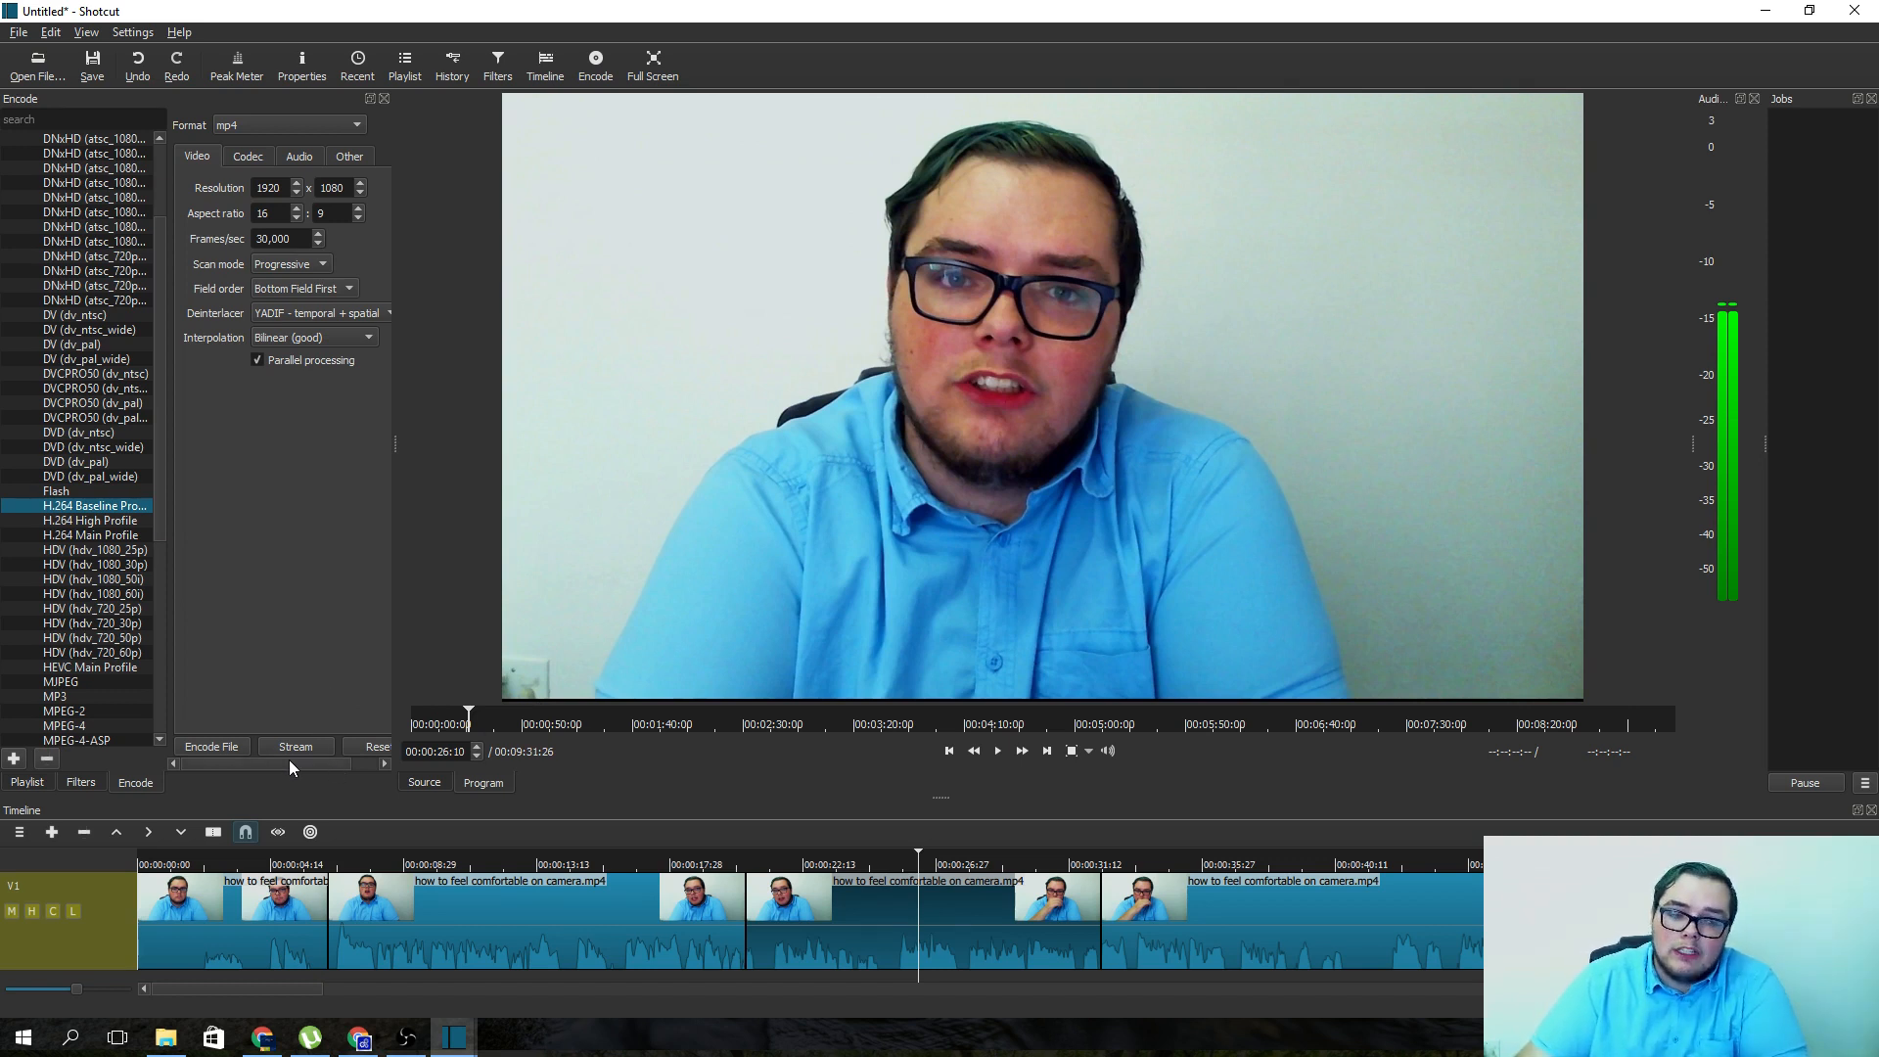
mouse_move(1347, 523)
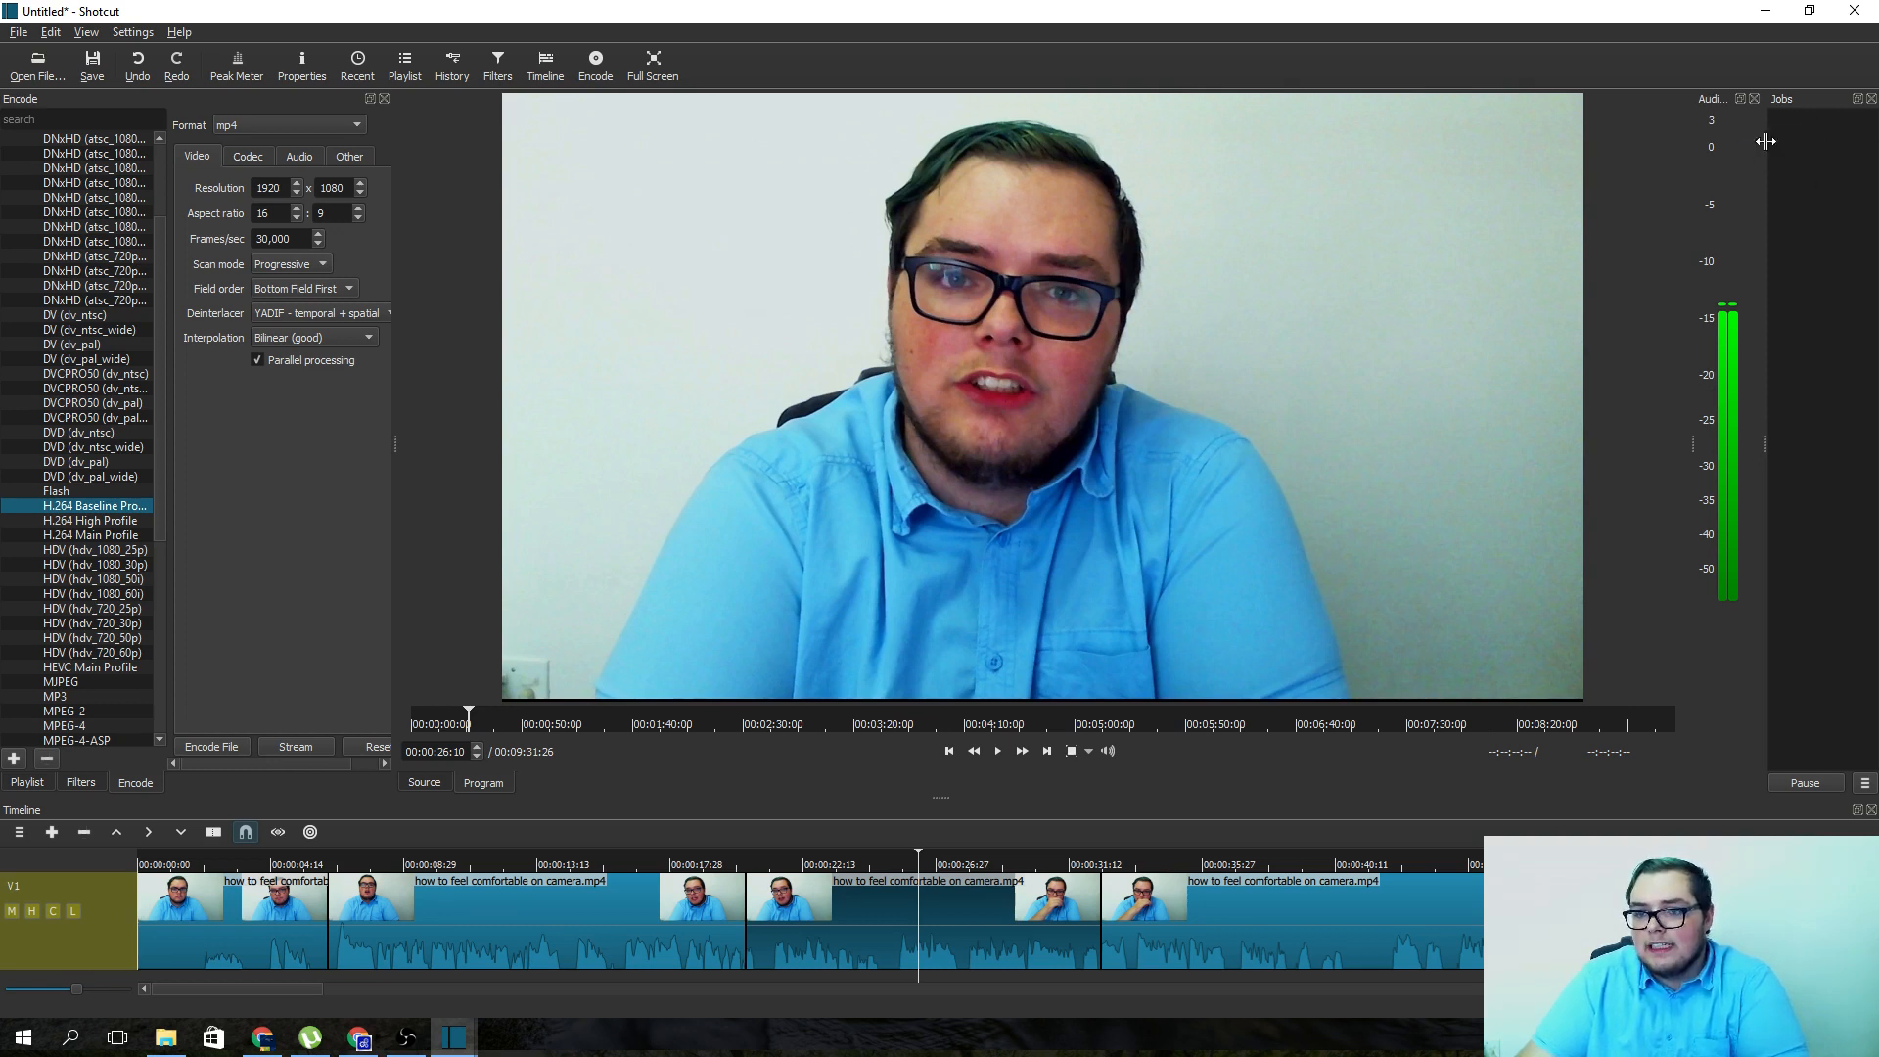
mouse_move(1832, 614)
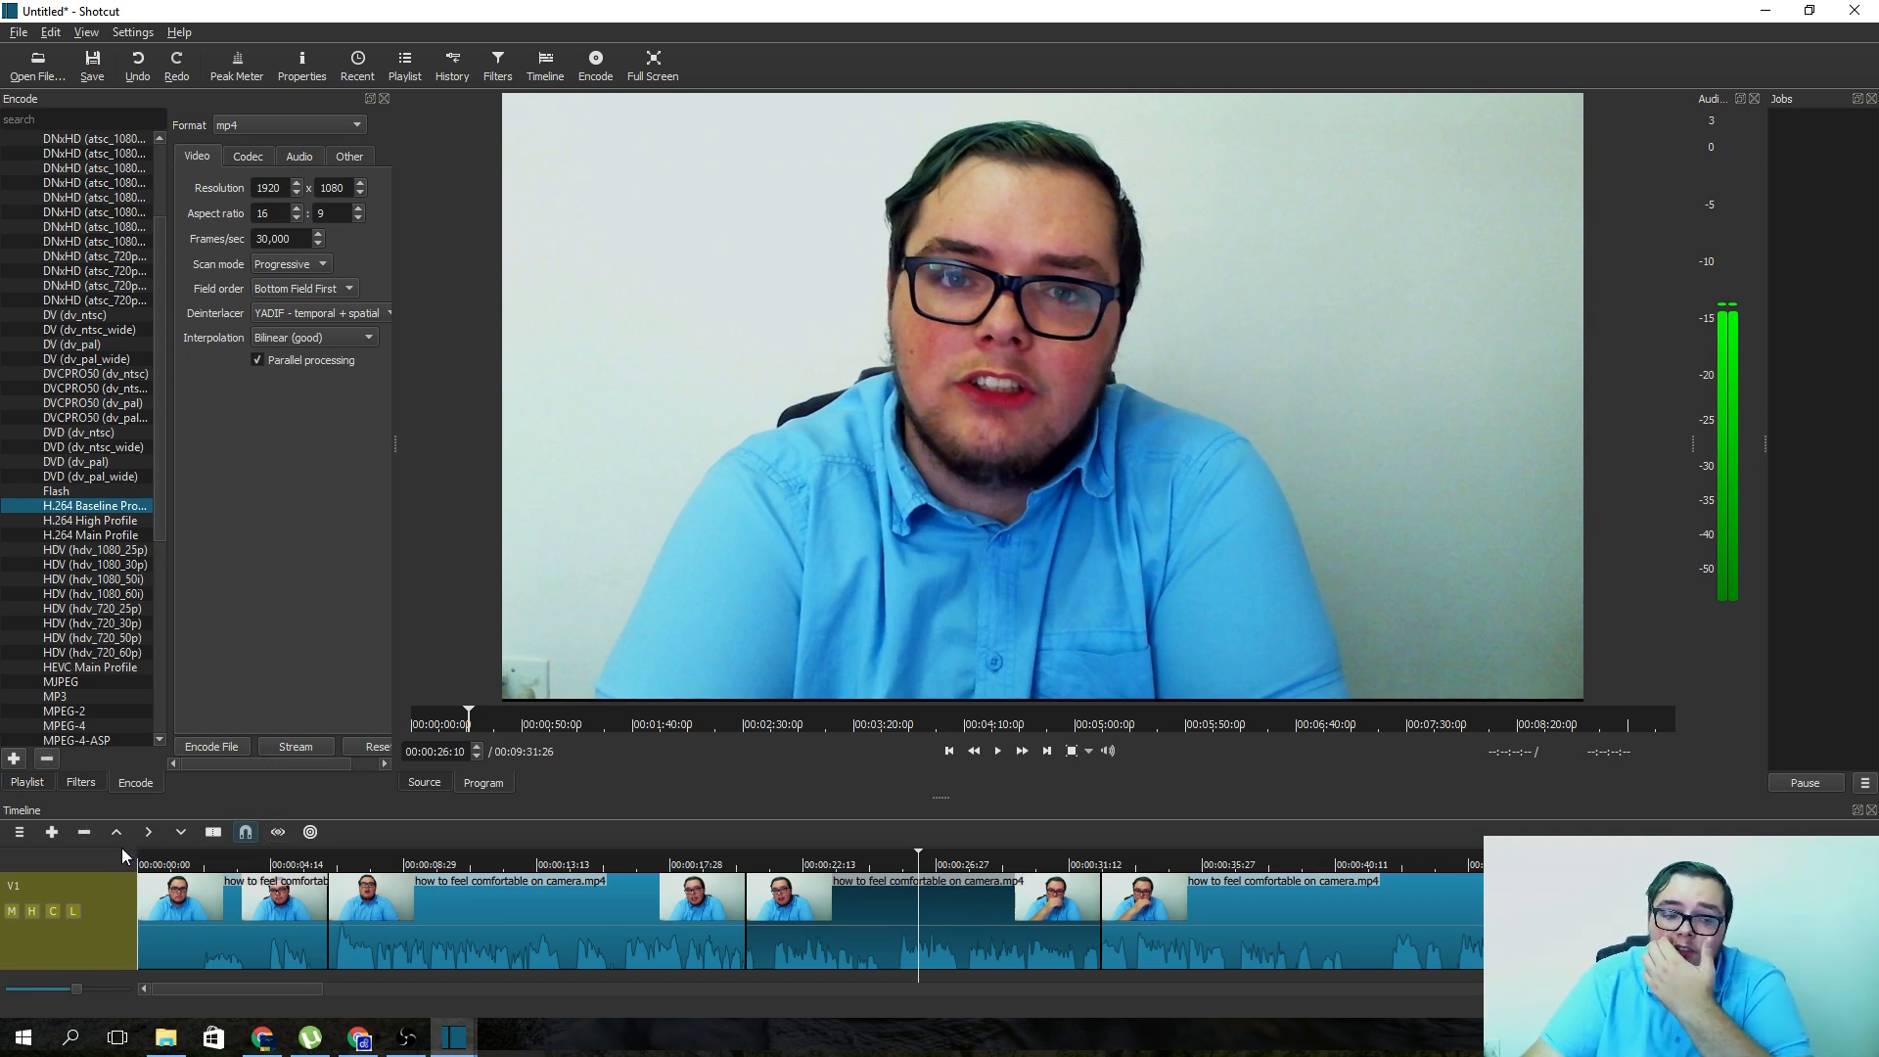
- Add a new V2 video track from the timeline's track options menu
click(18, 832)
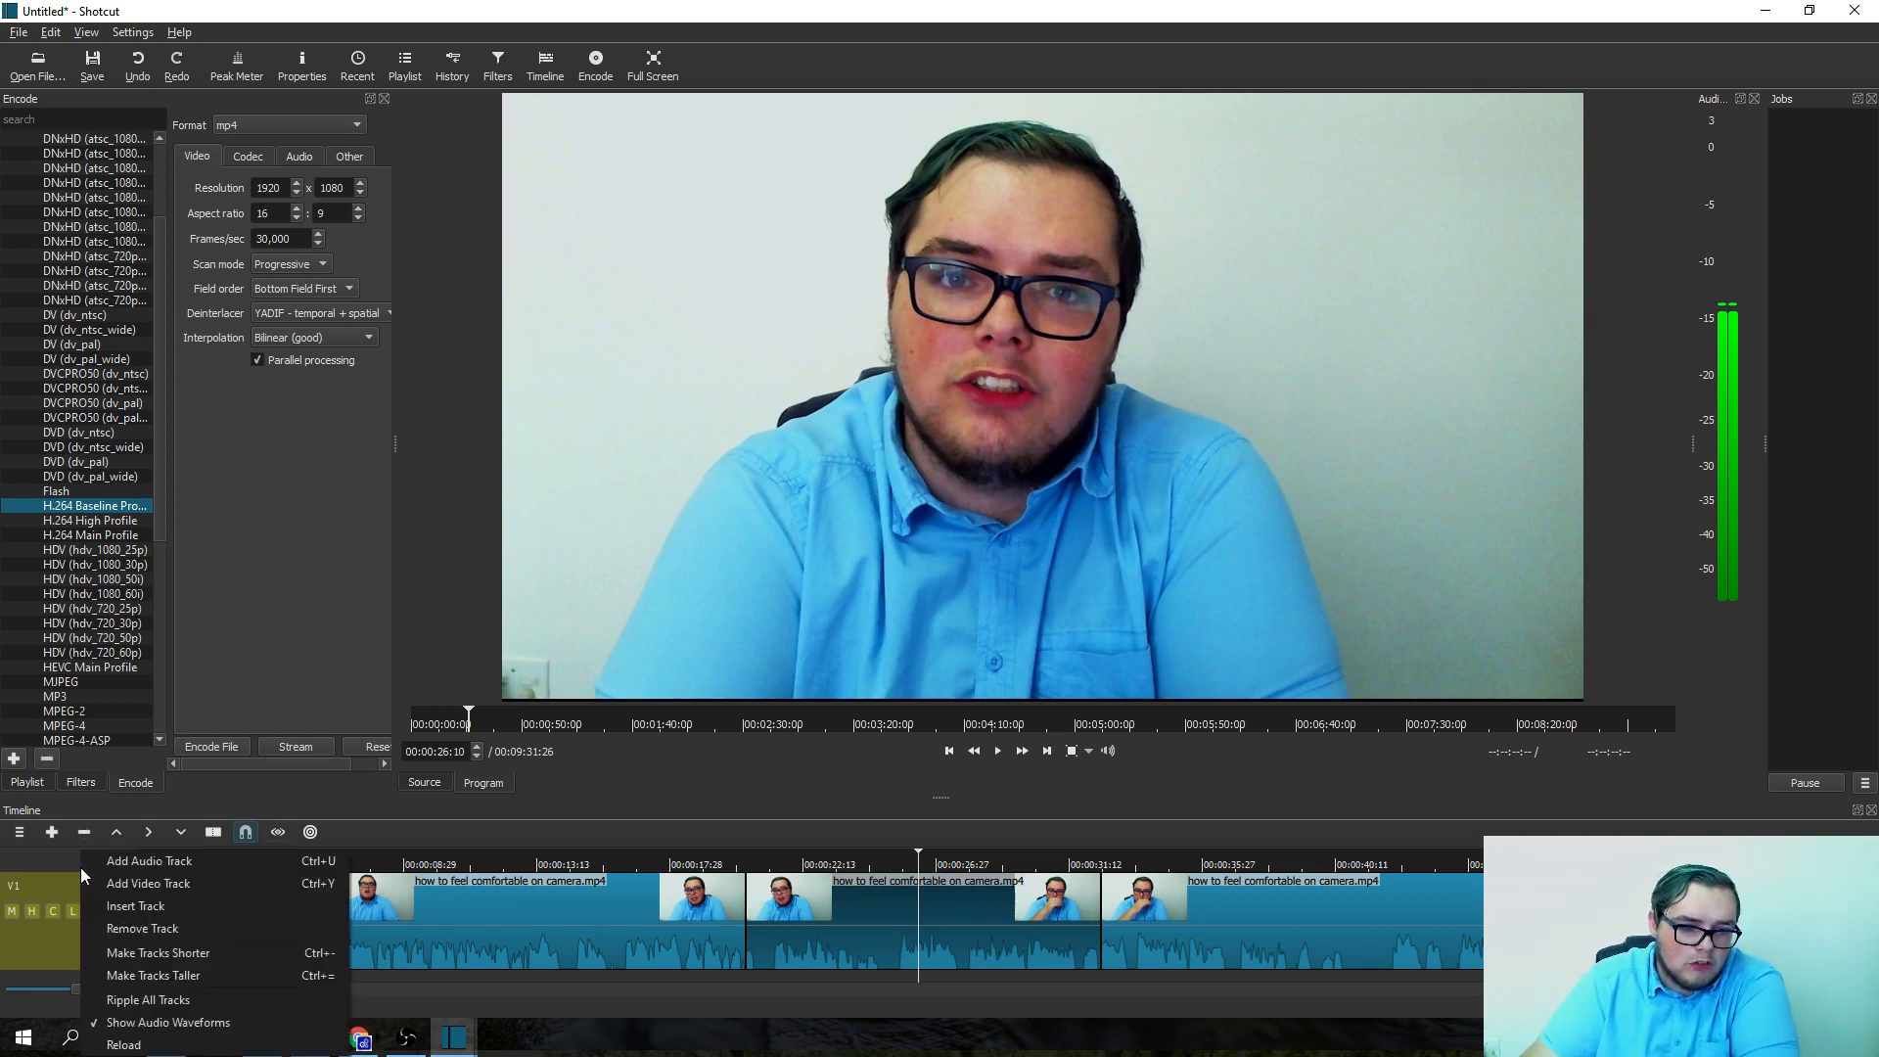
click(149, 883)
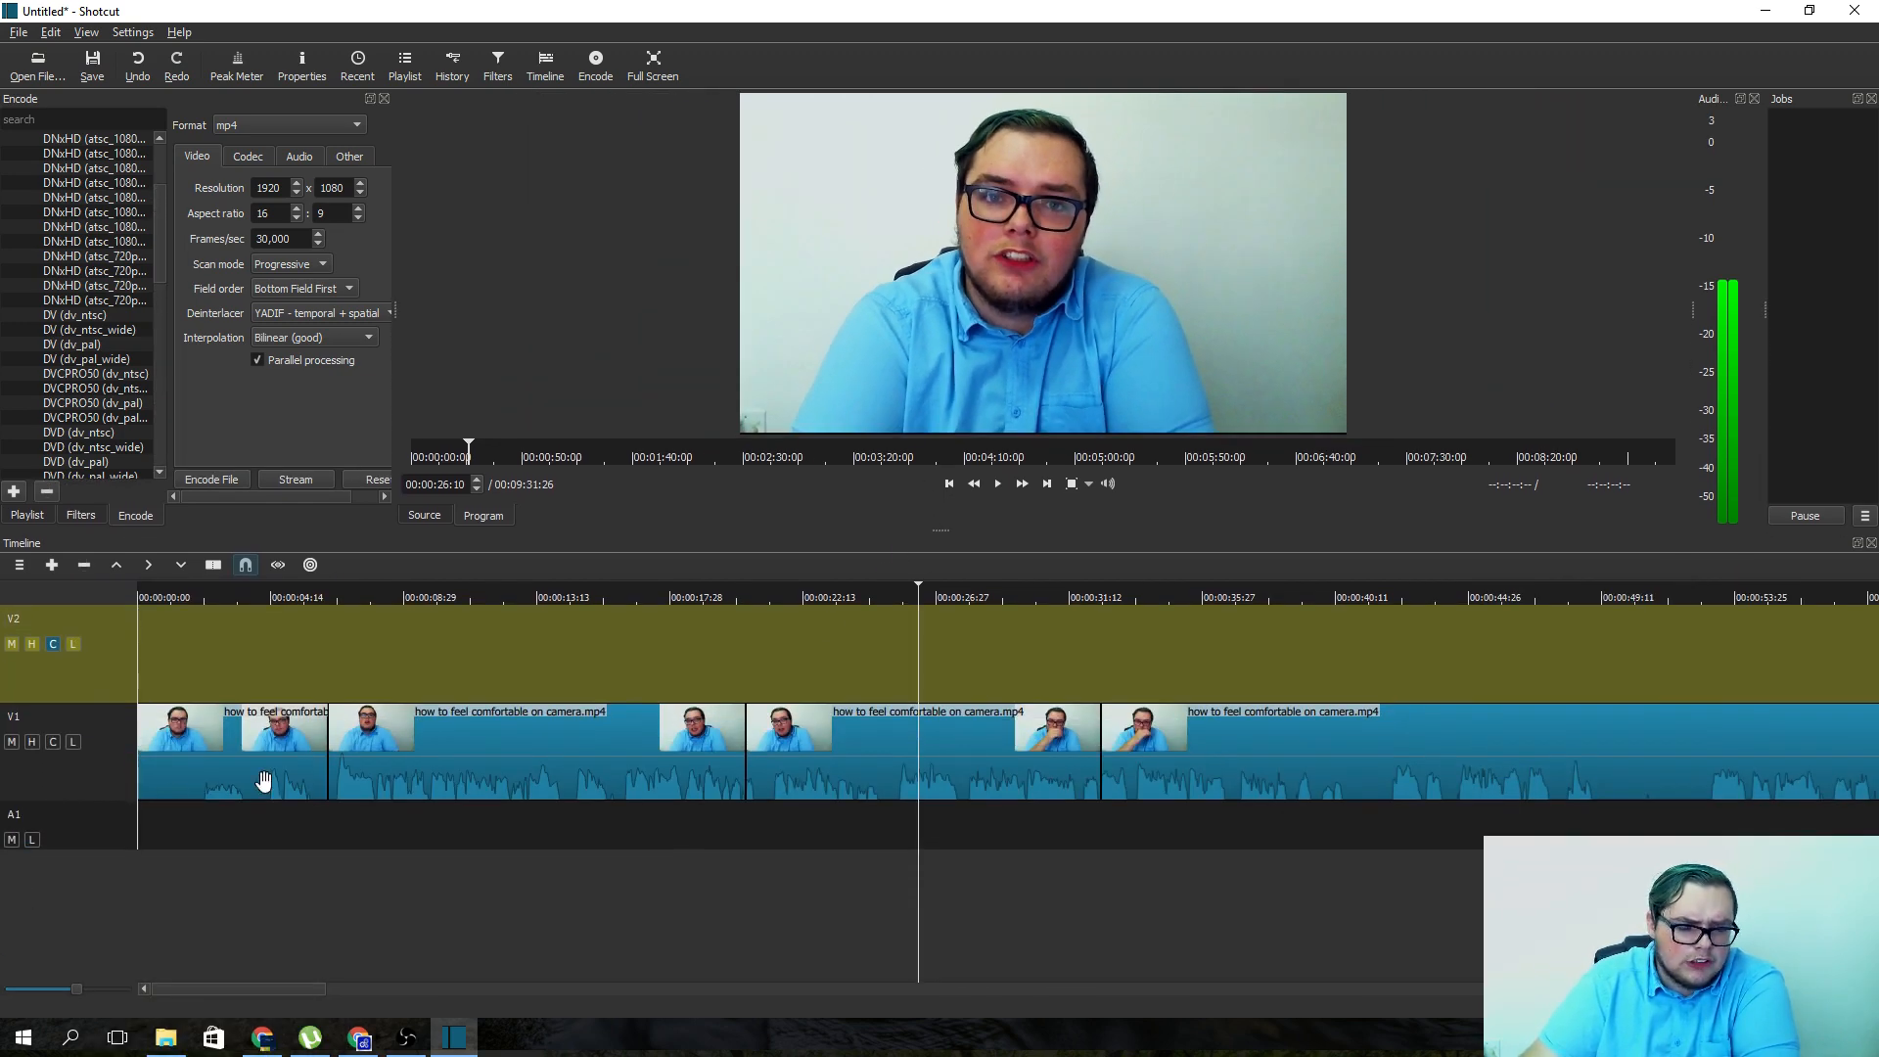
mouse_move(720, 876)
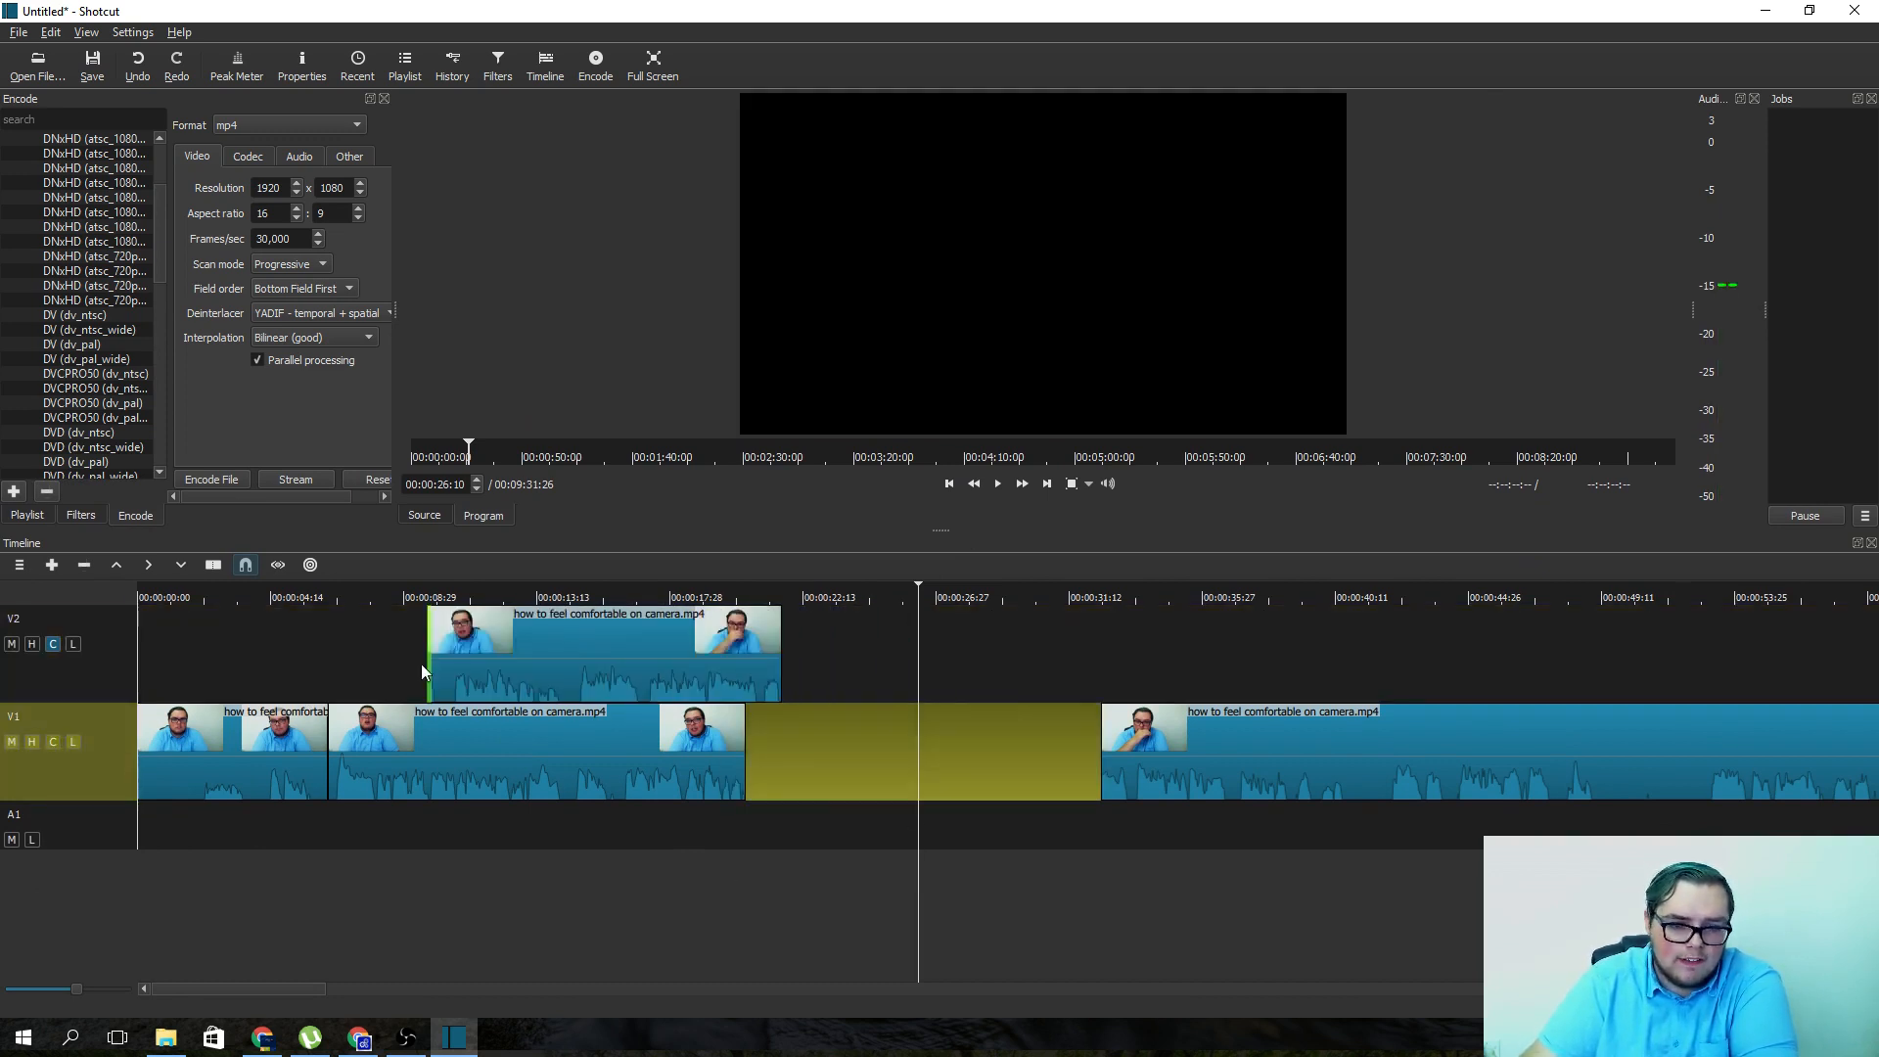
- Move the playhead to 00:00:12:08 to preview the V2 clip under the title overlay
click(427, 597)
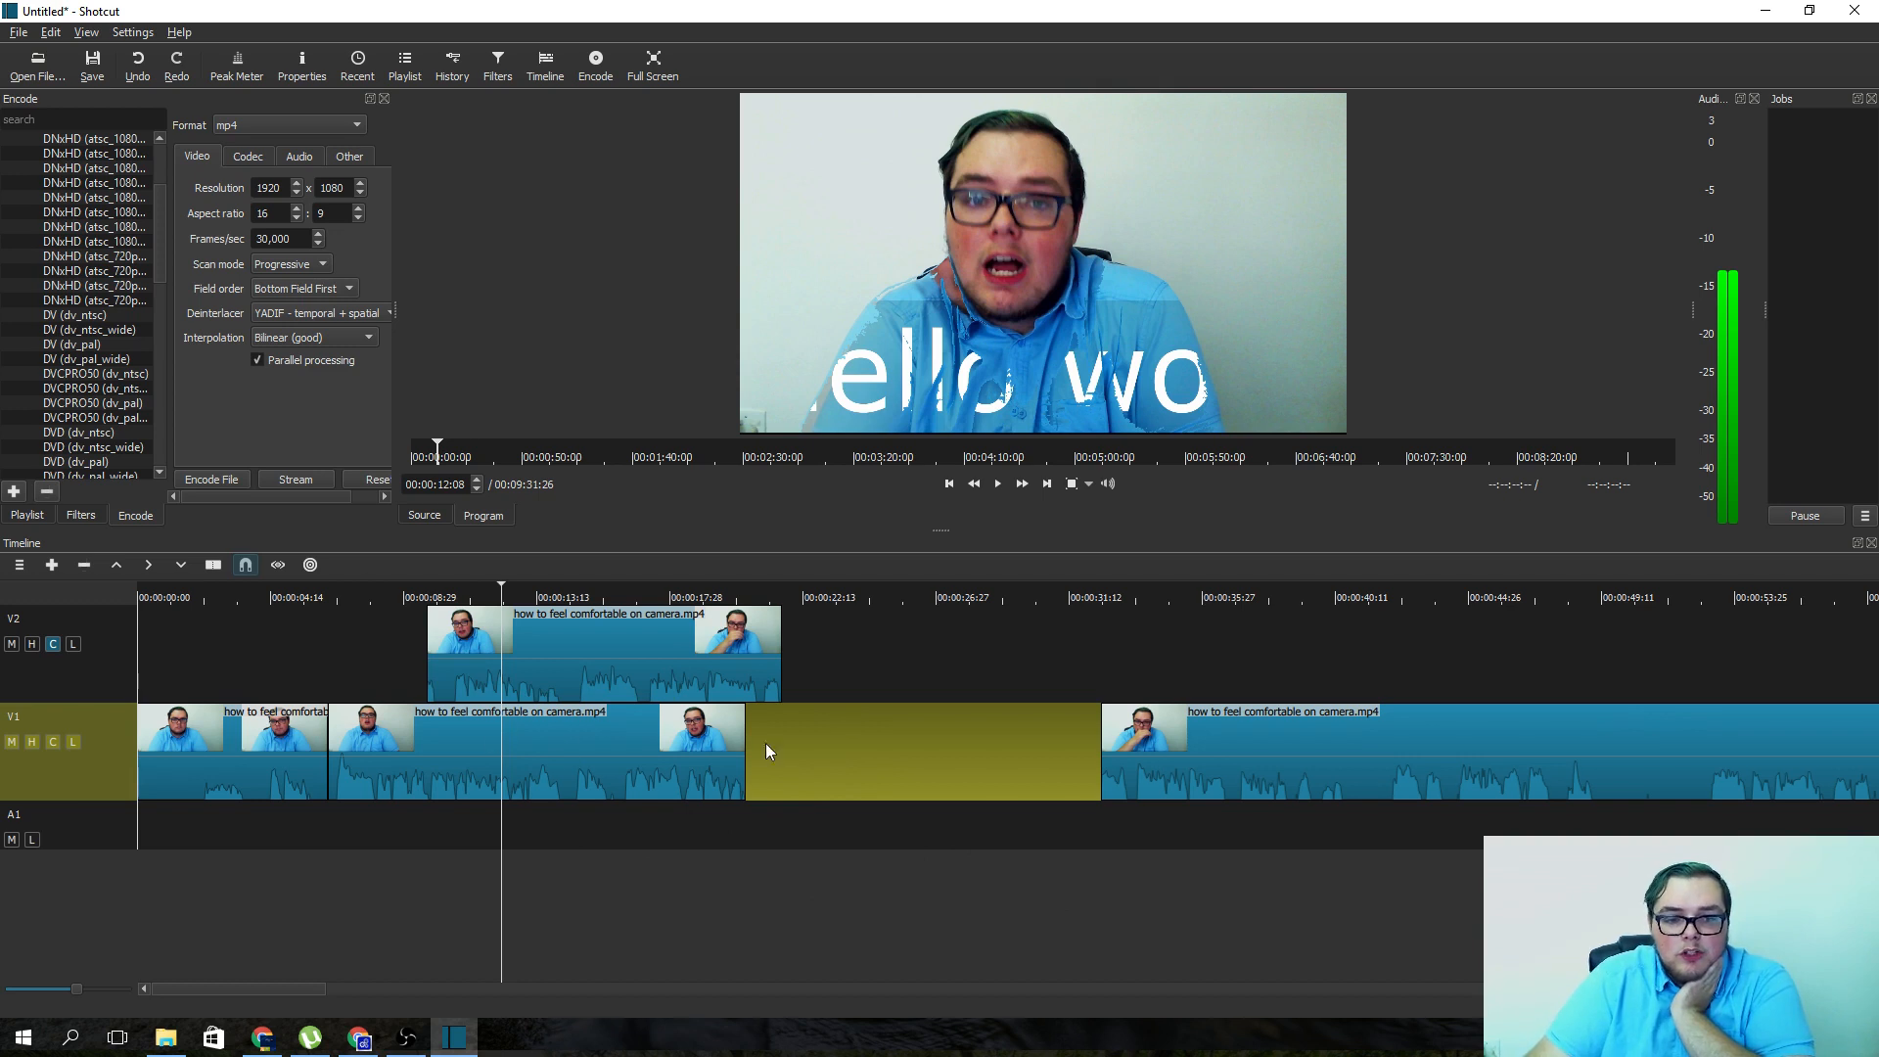
mouse_move(700, 775)
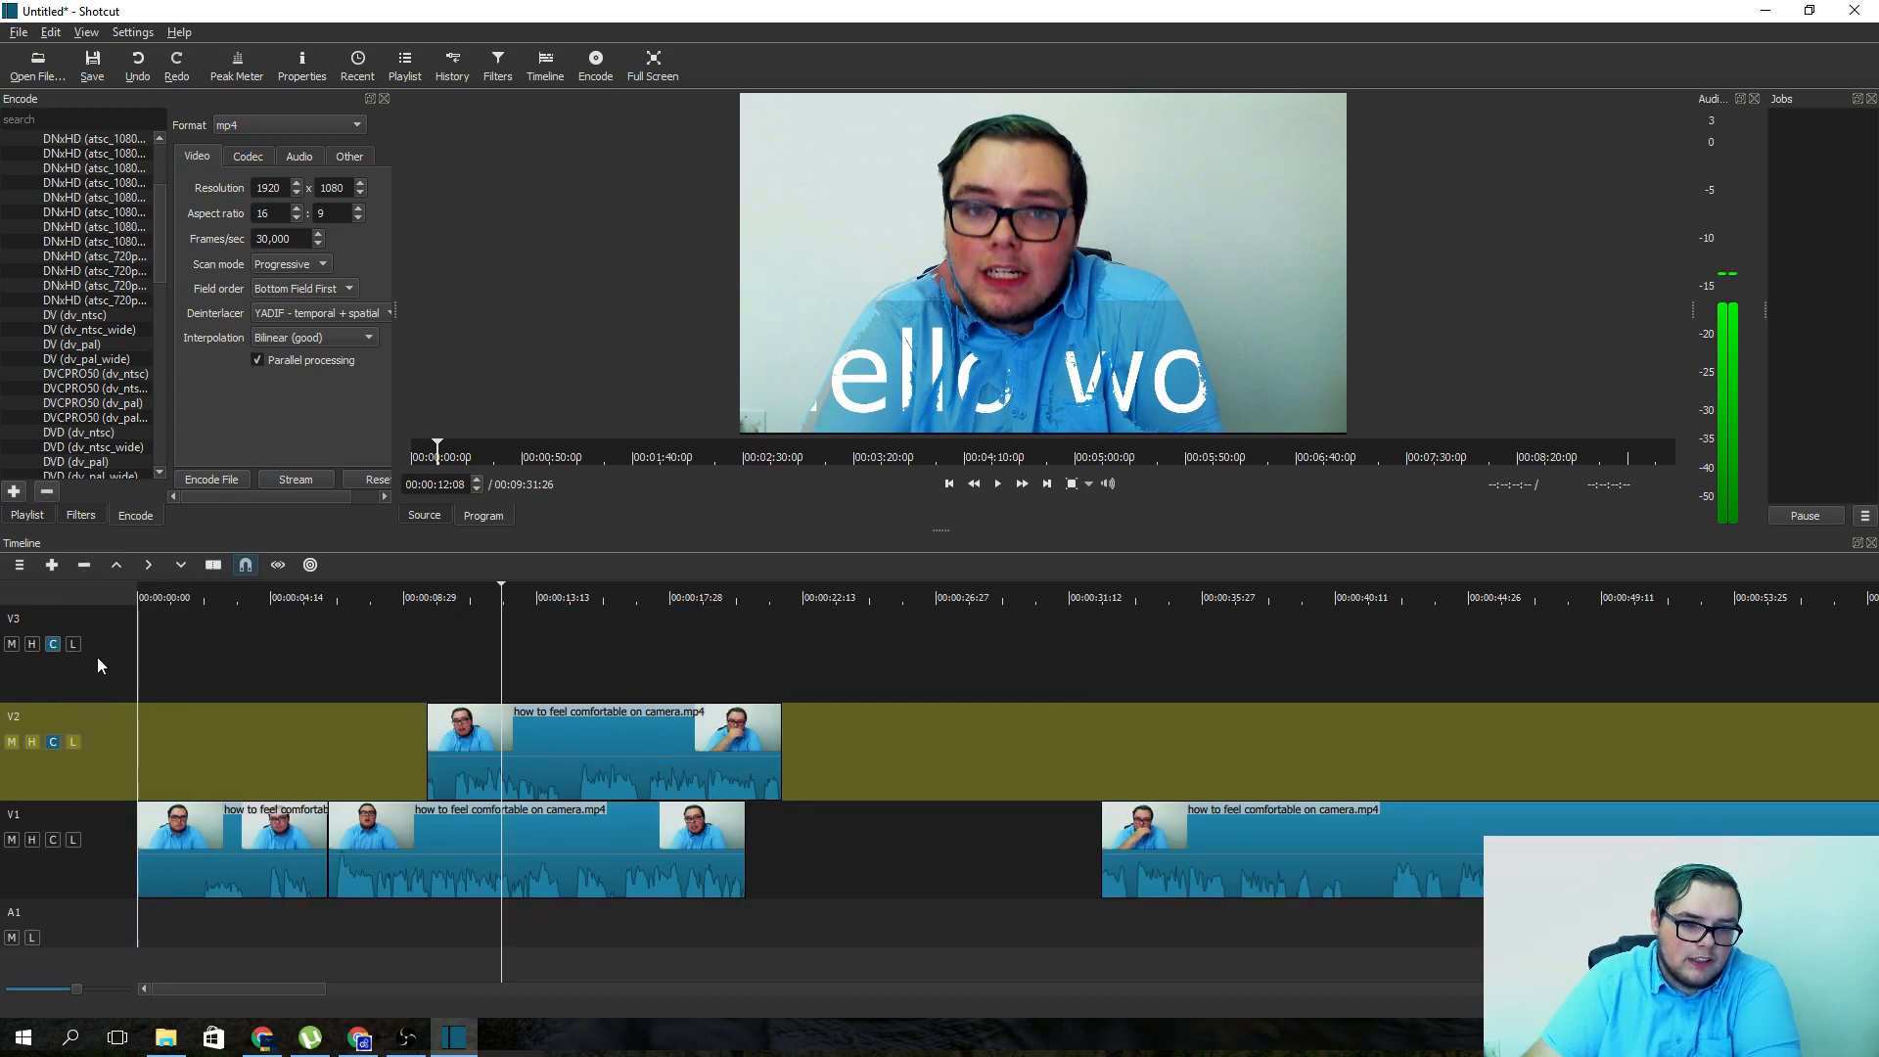
right_click(101, 666)
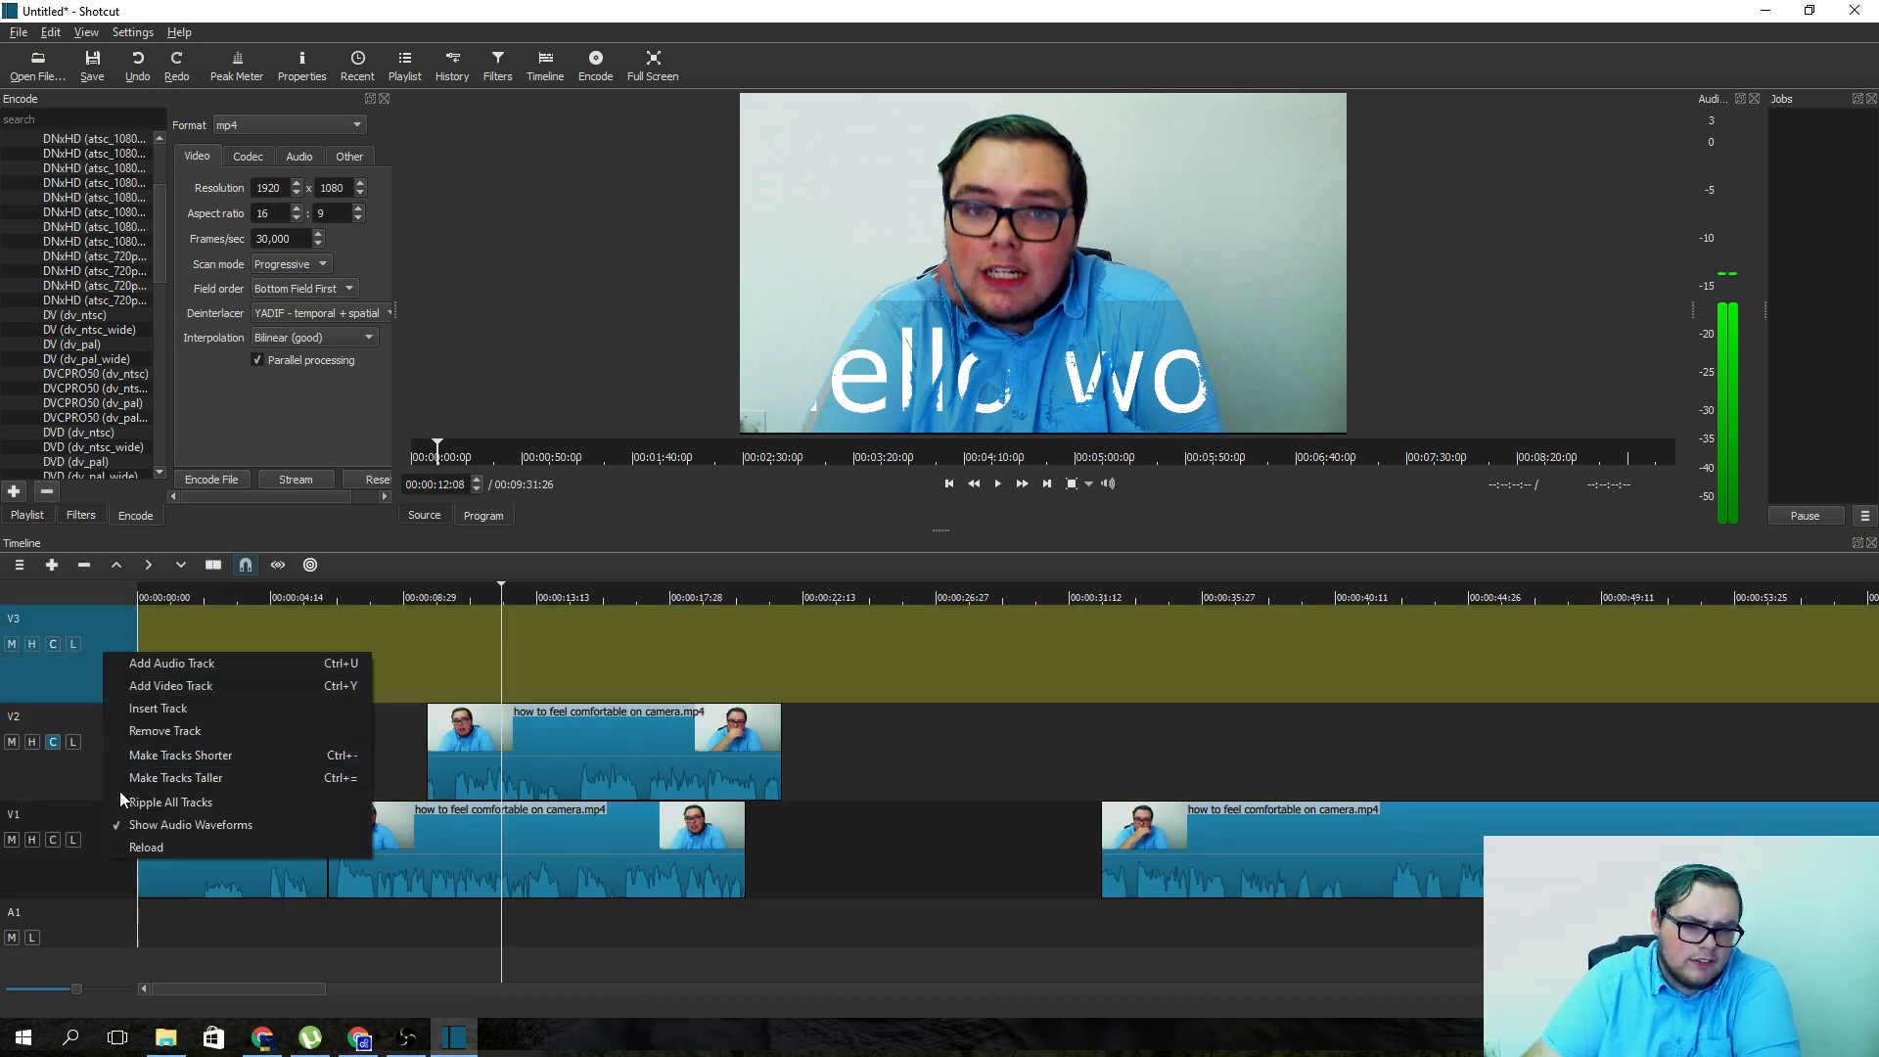
click(164, 731)
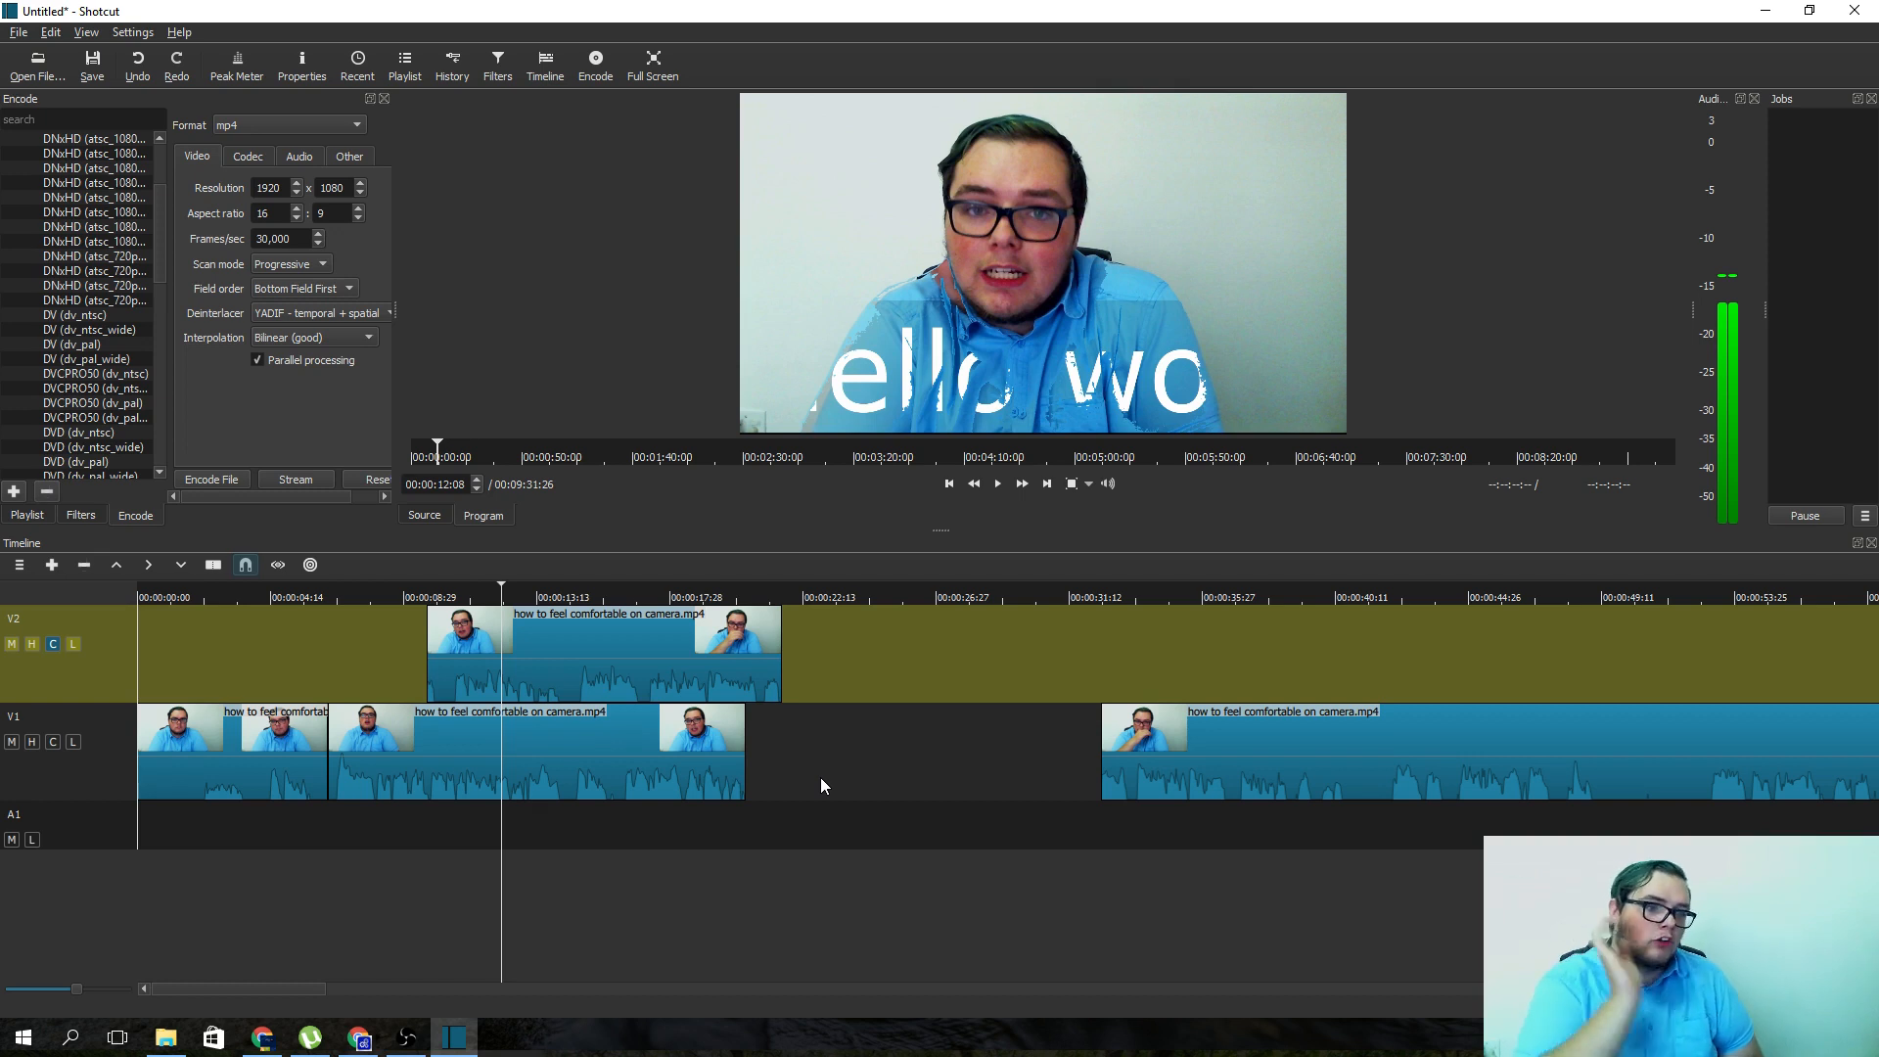
mouse_move(552, 266)
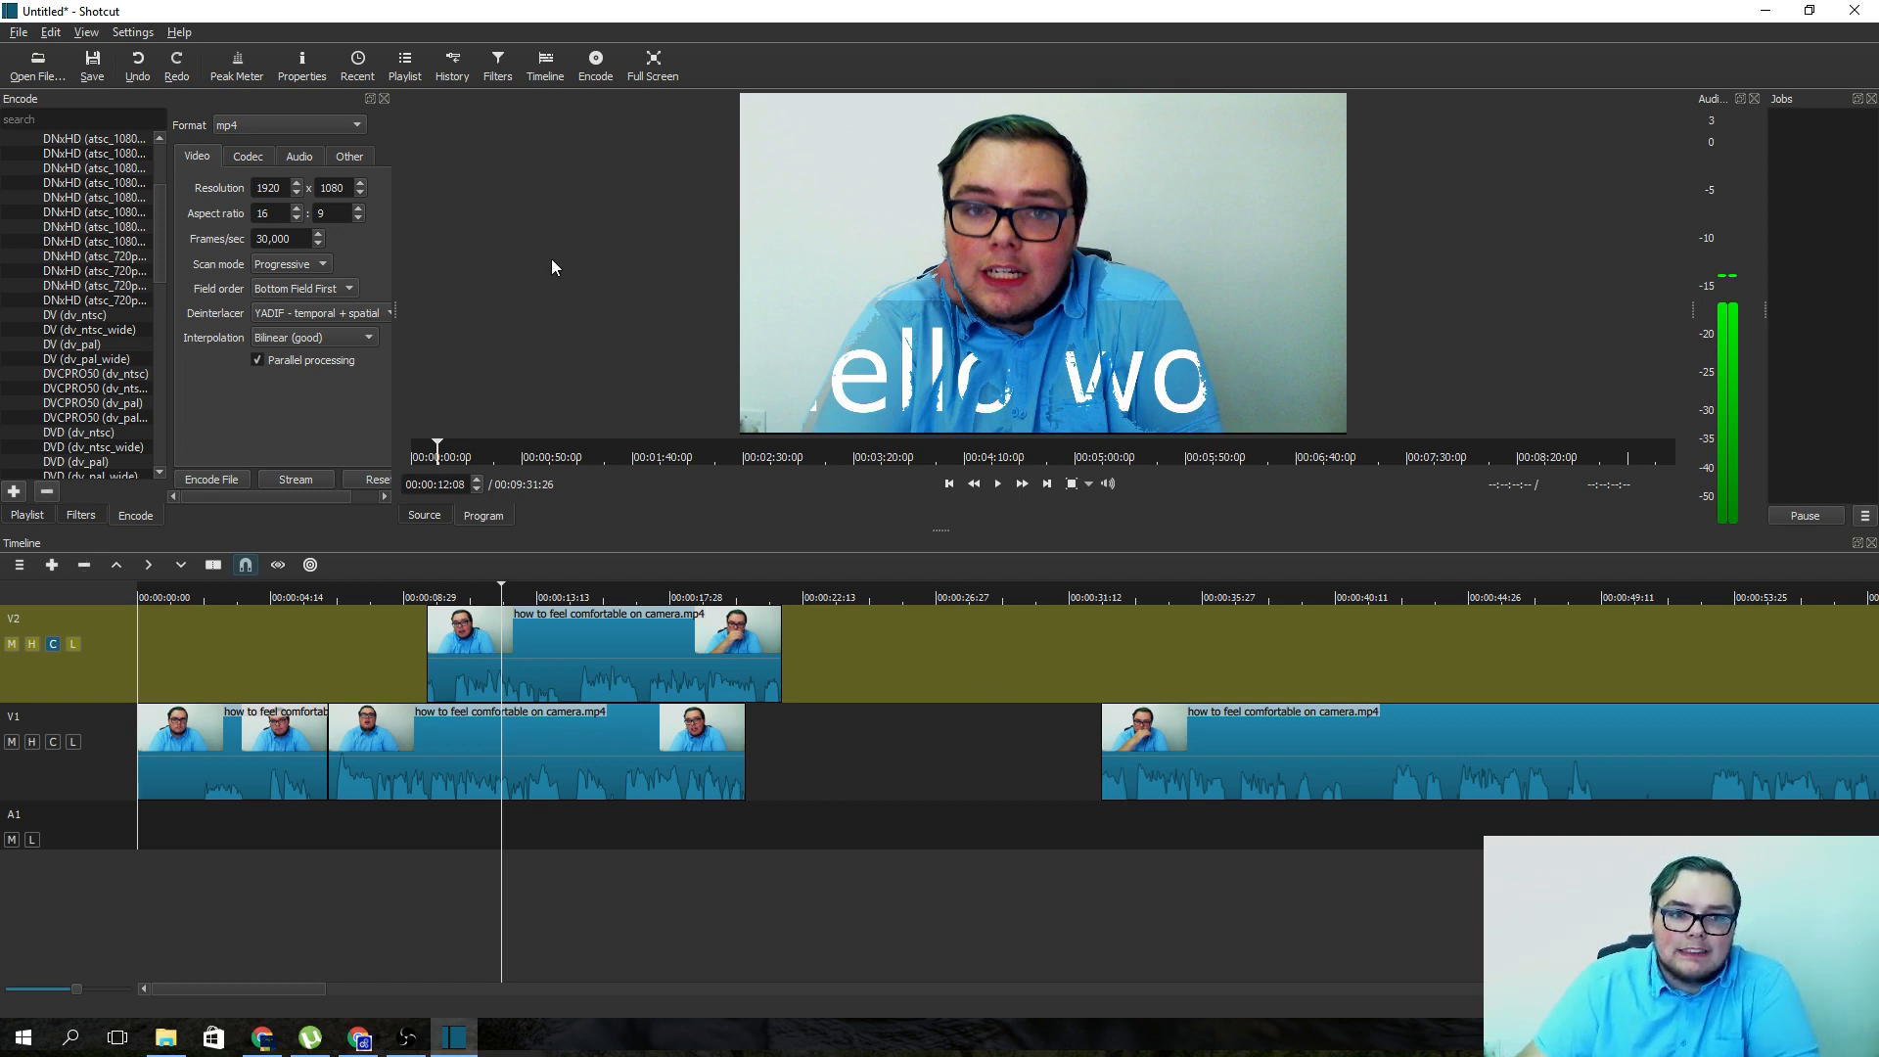
mouse_move(871, 488)
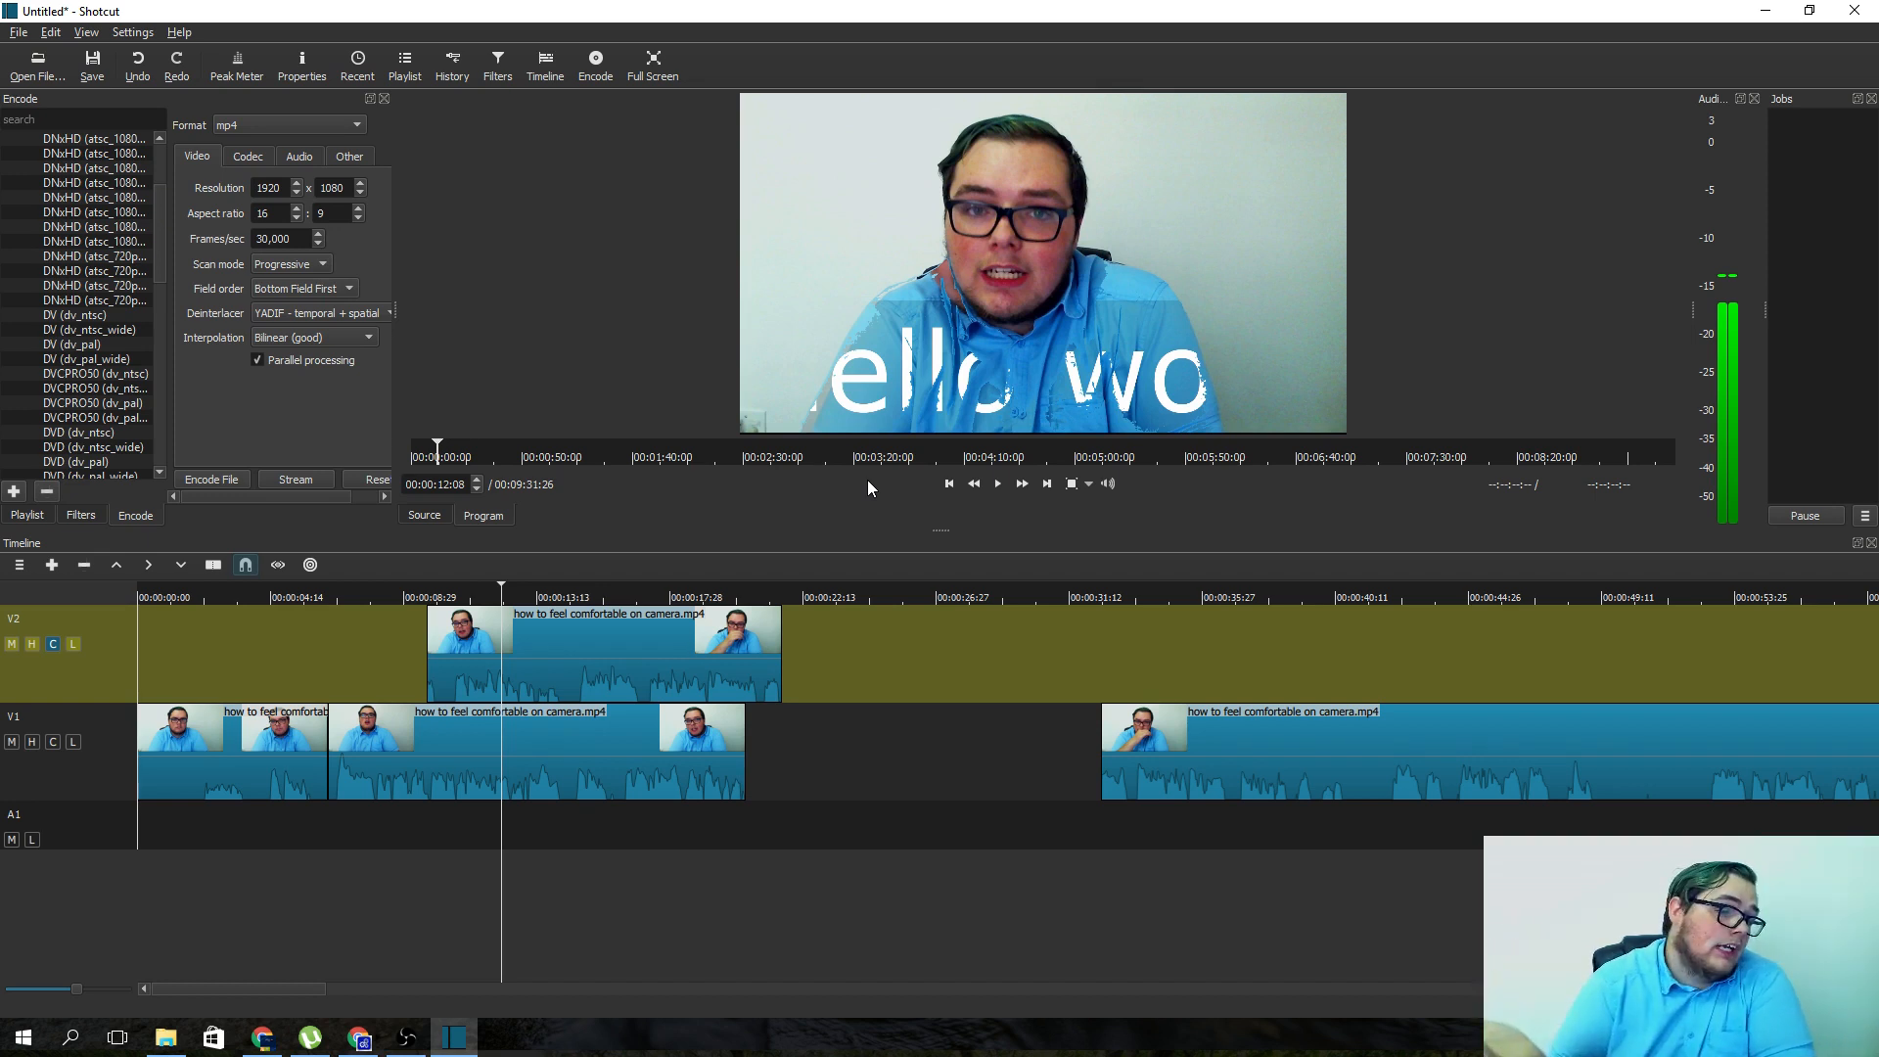
mouse_move(706, 534)
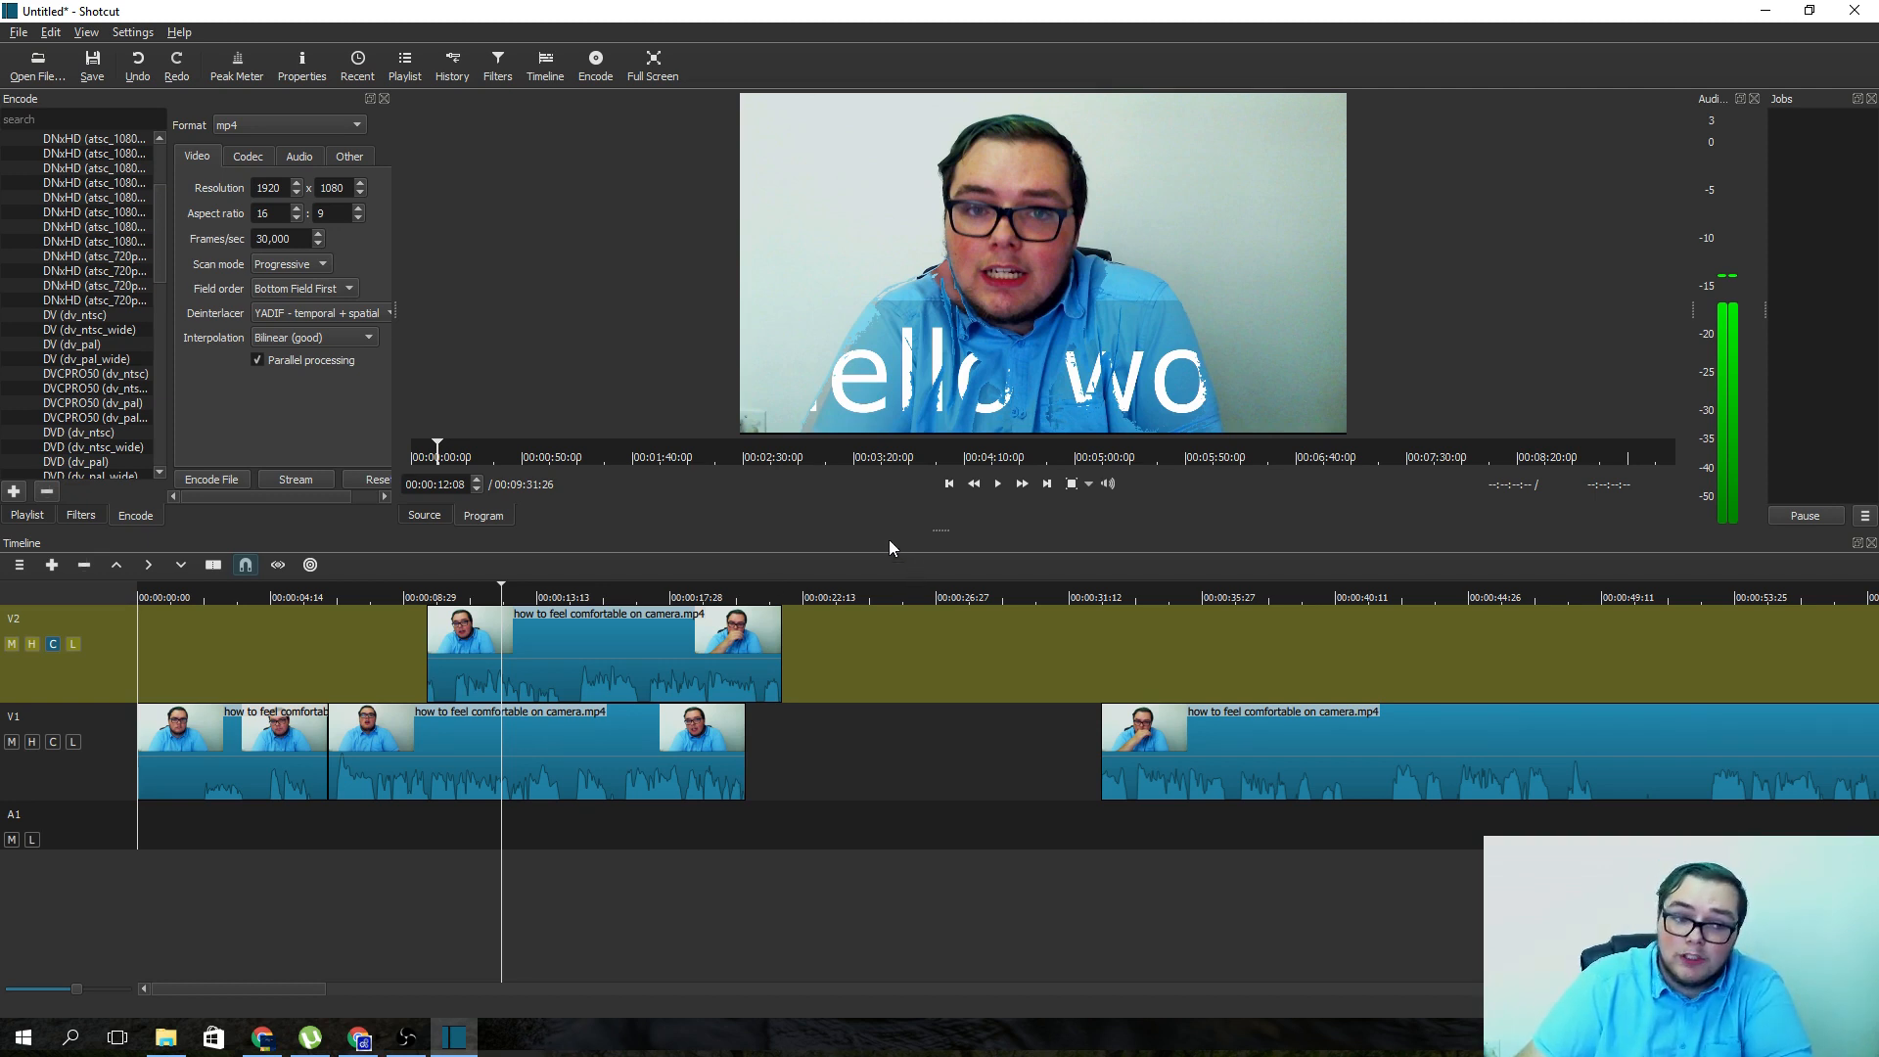
mouse_move(923, 659)
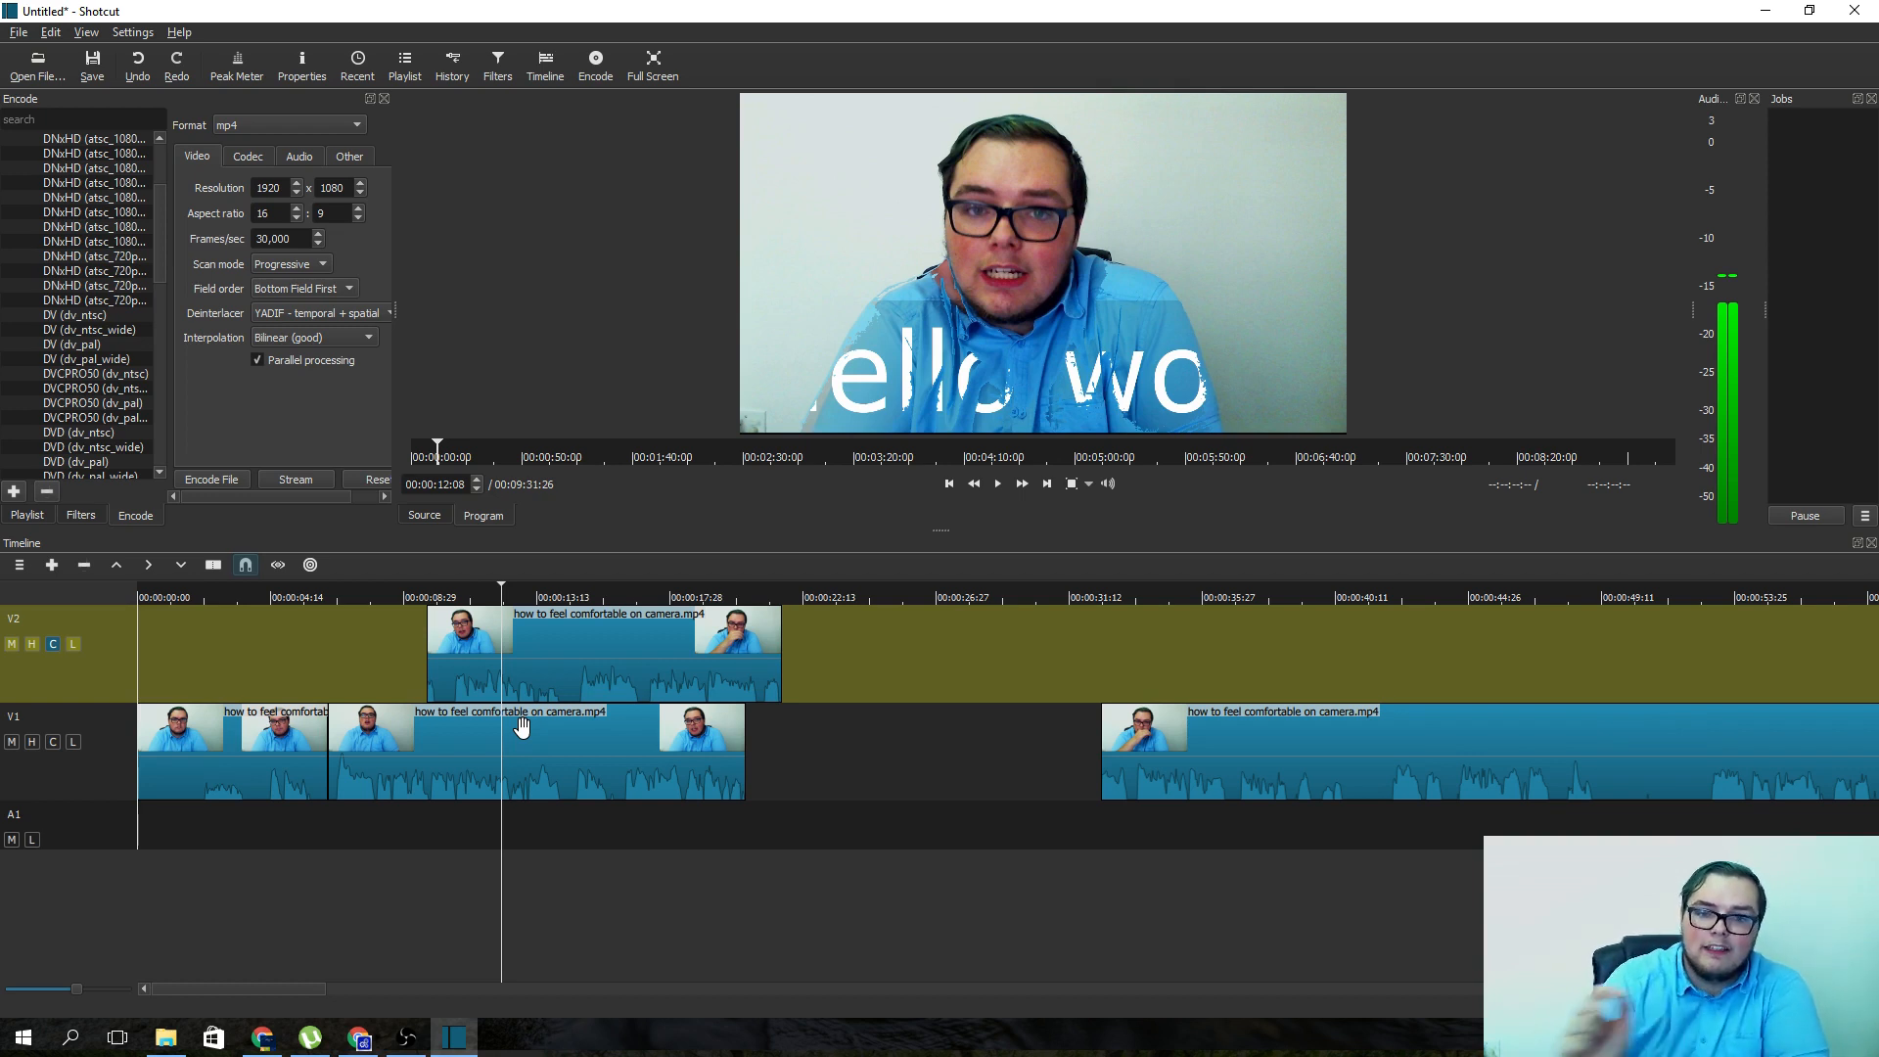
mouse_move(1103, 621)
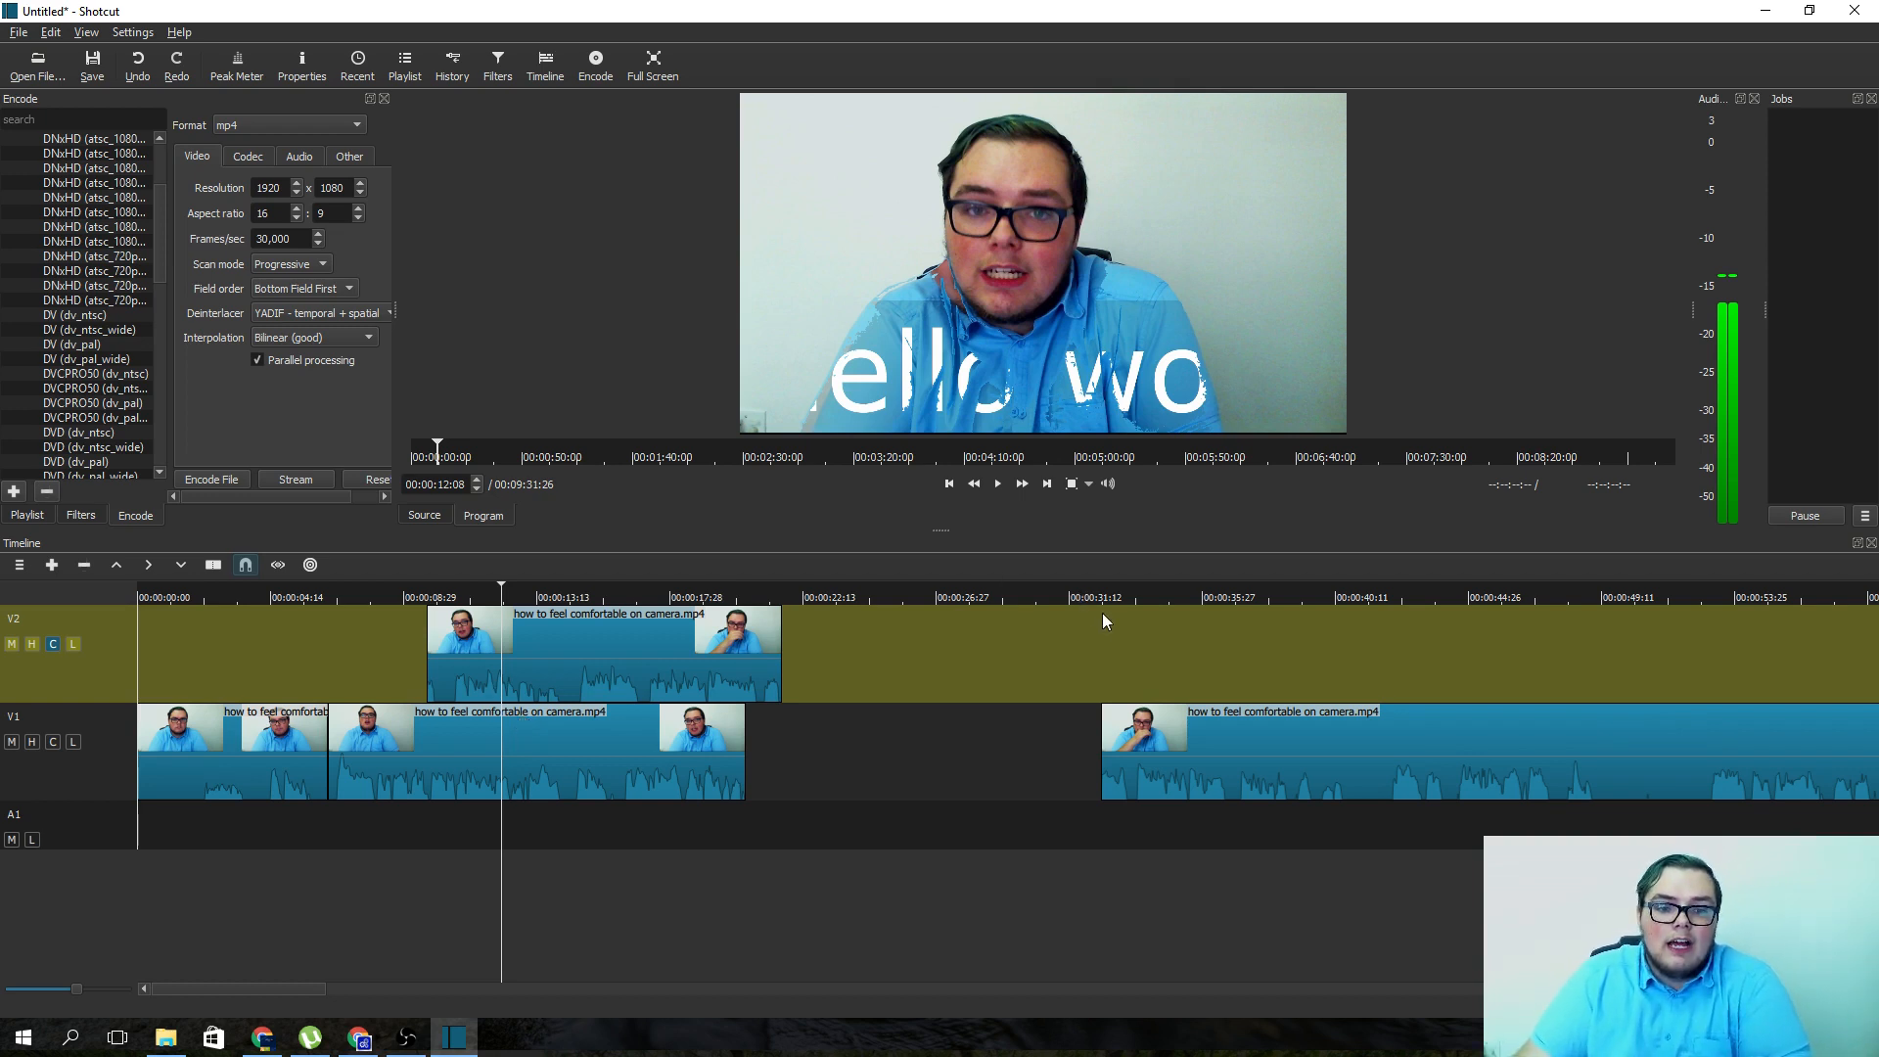